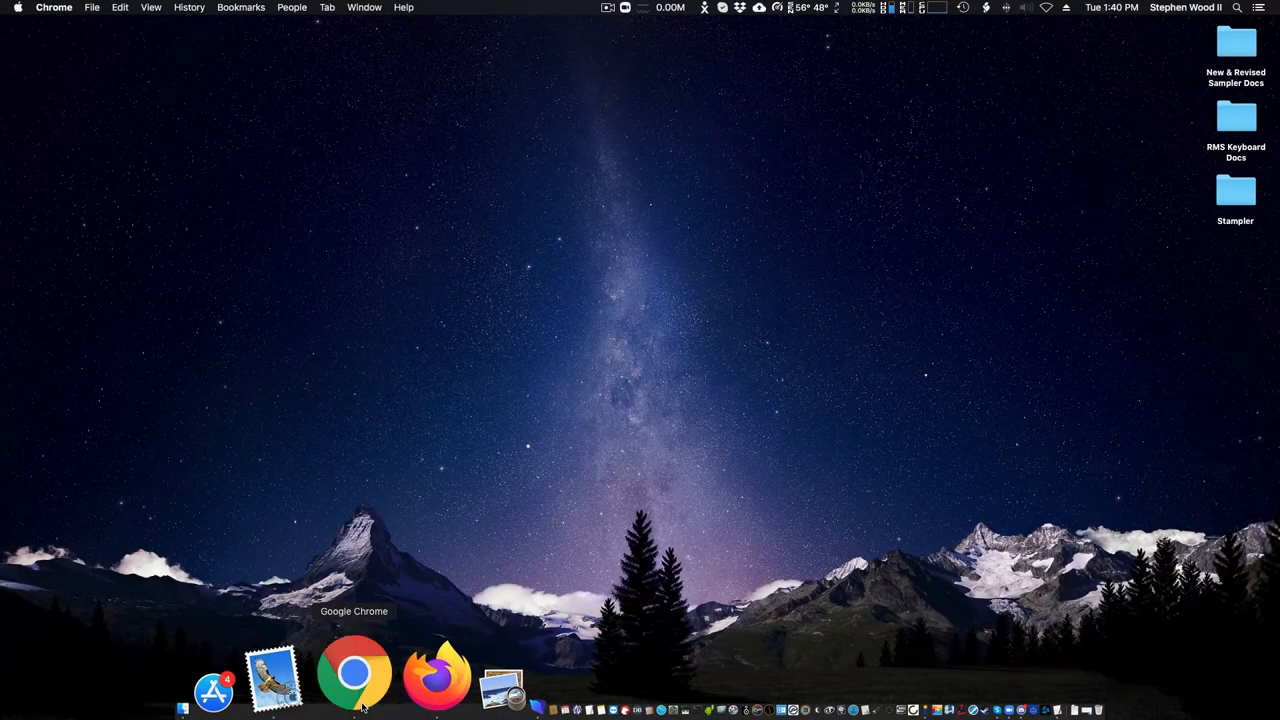
In Chrome, reach rms.biz's RMS Coach download page and download the RLS macOS installer
{"action": "left_click", "coordinate": [353, 670]}
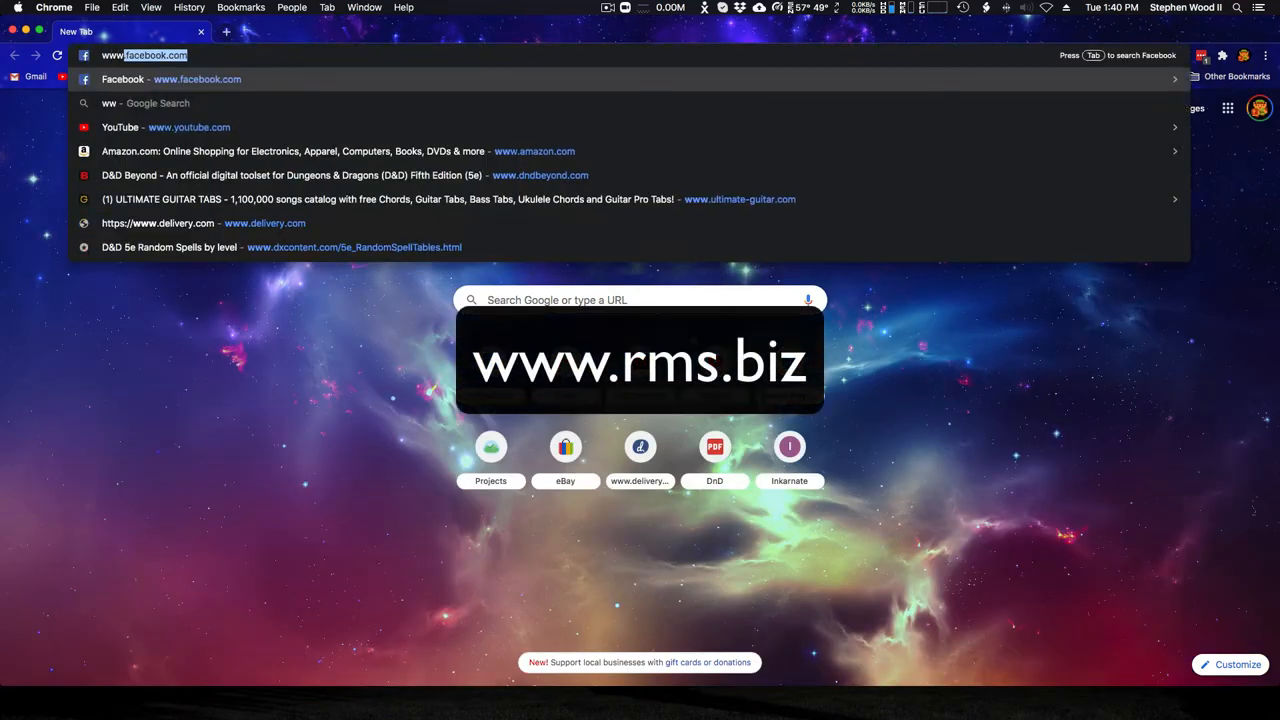
{"action": "type", "text": "rms.biz"}
{"action": "key", "text": "Return"}
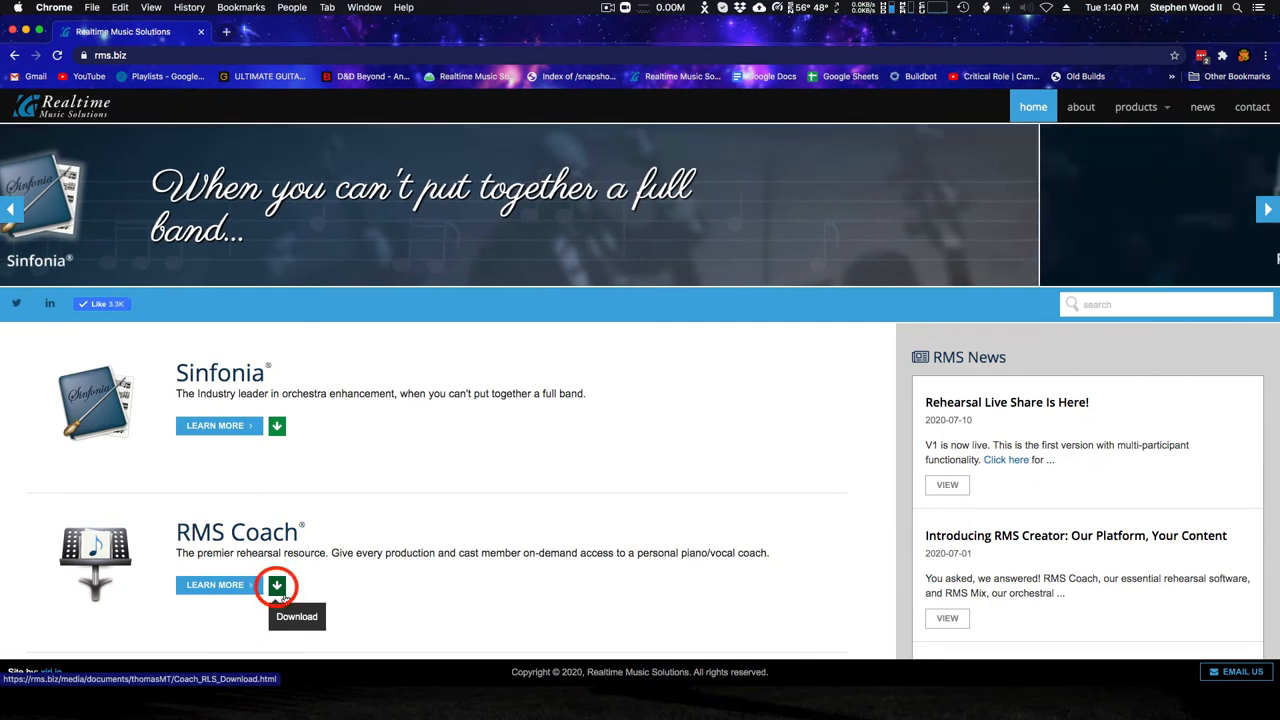
{"action": "left_click", "coordinate": [276, 585]}
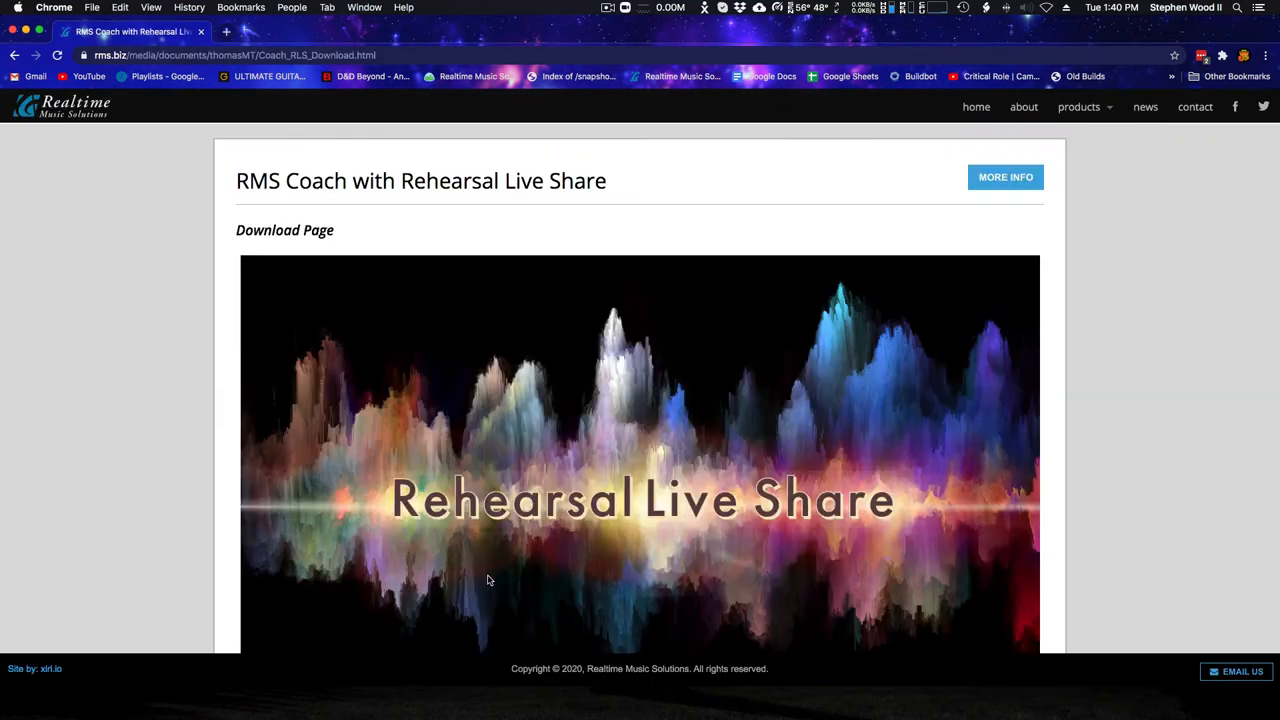
{"action": "mouse_move", "coordinate": [150, 446]}
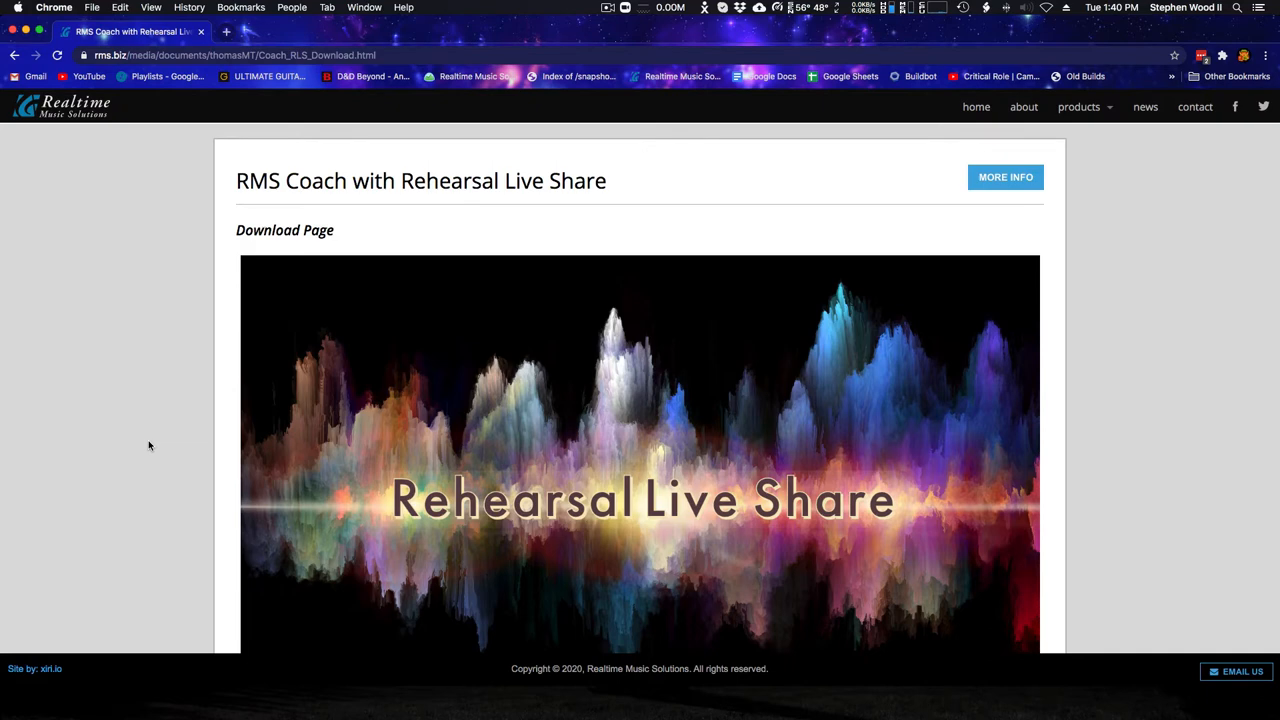
{"action": "scroll", "scroll_direction": "down", "scroll_amount": 3}
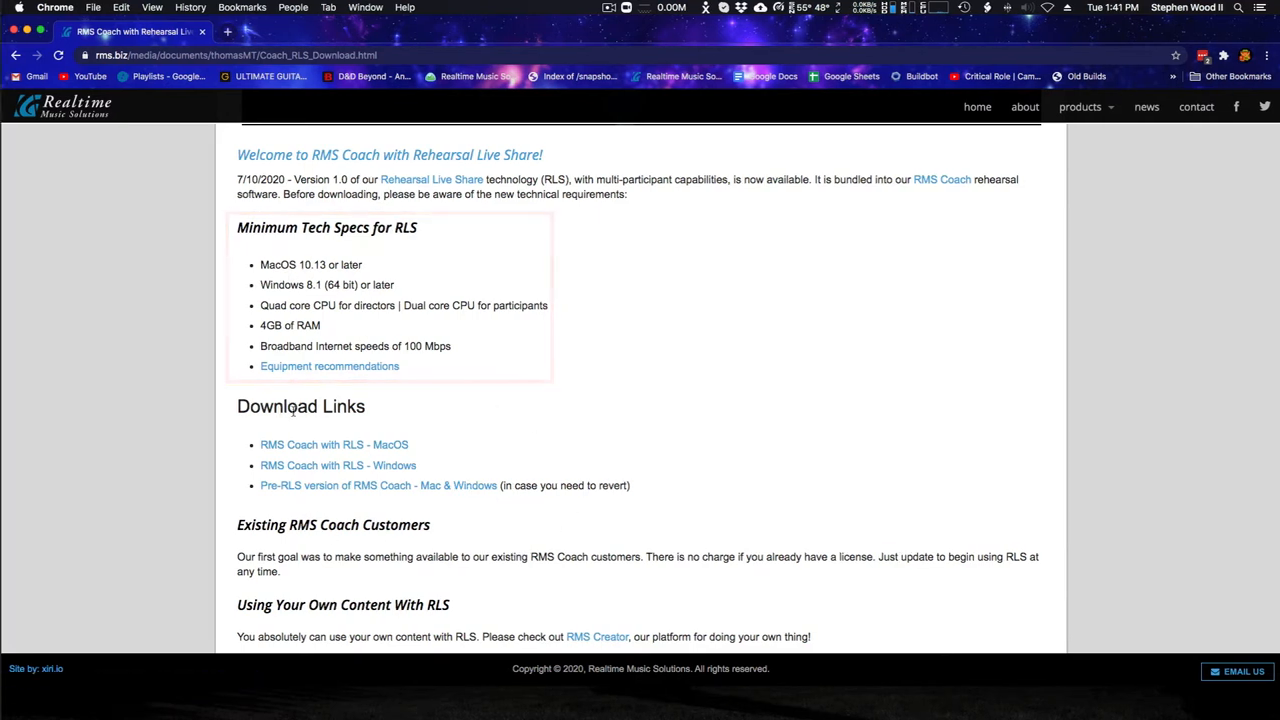
{"action": "mouse_move", "coordinate": [338, 465]}
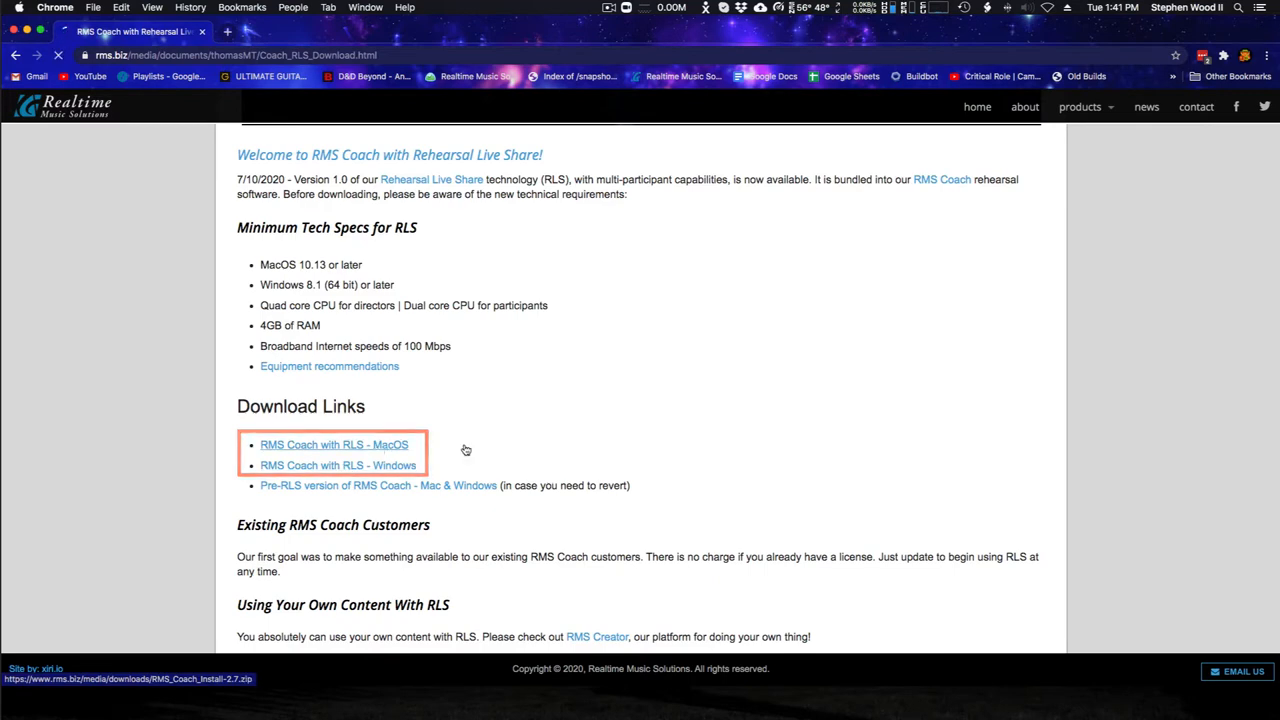
{"action": "left_click", "coordinate": [333, 444]}
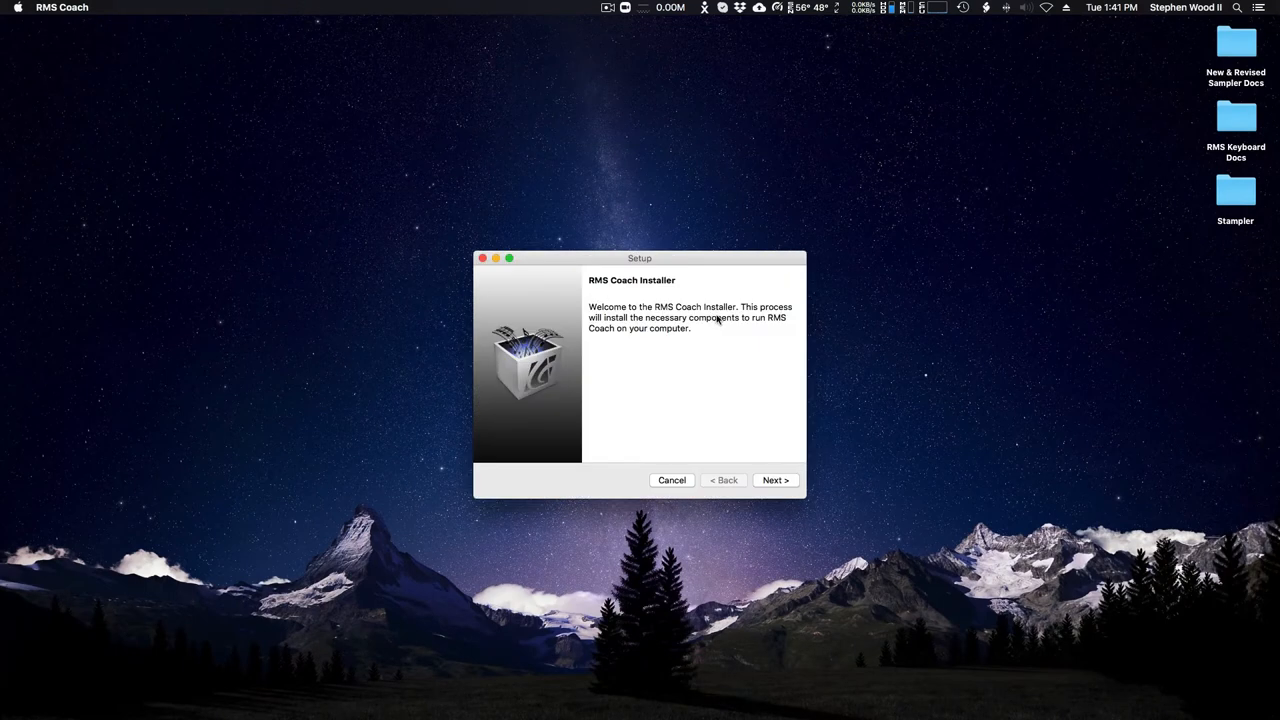
{"action": "mouse_move", "coordinate": [764, 329]}
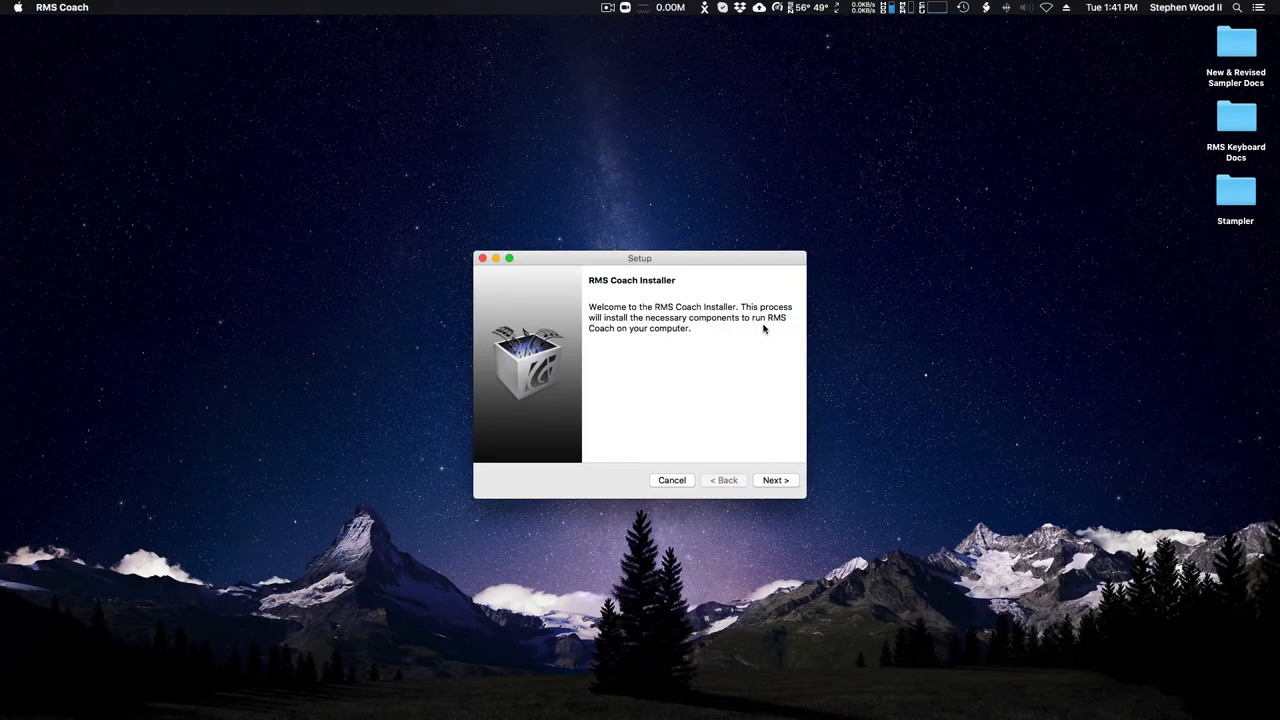
{"action": "mouse_move", "coordinate": [736, 443]}
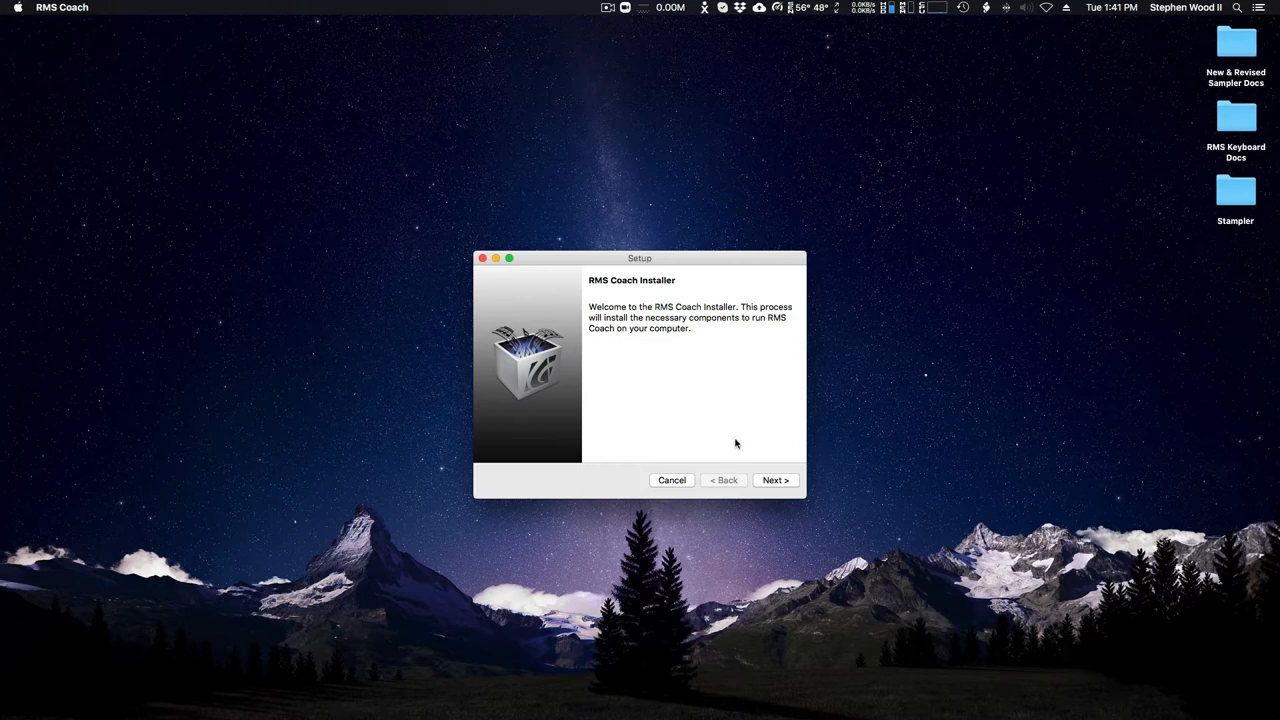
Pass the installer welcome, accept the license agreement, and select Your Own Content
{"action": "left_click", "coordinate": [775, 480]}
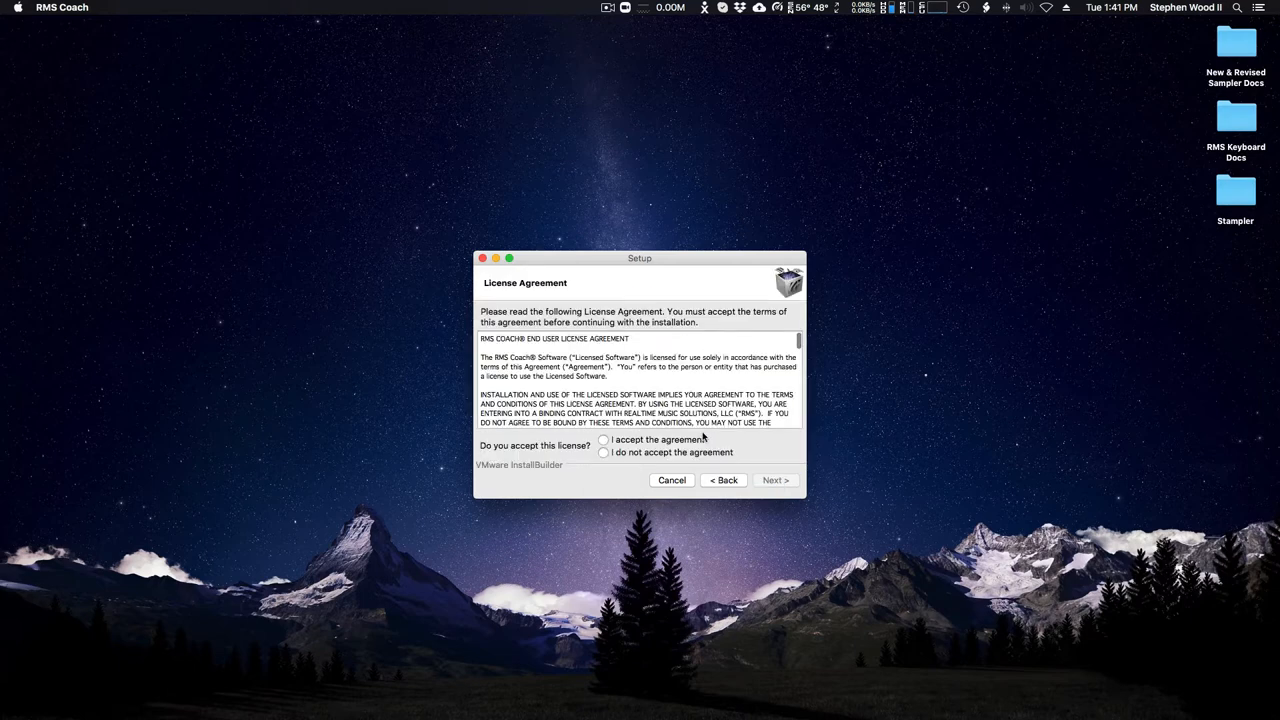
{"action": "left_click", "coordinate": [604, 440]}
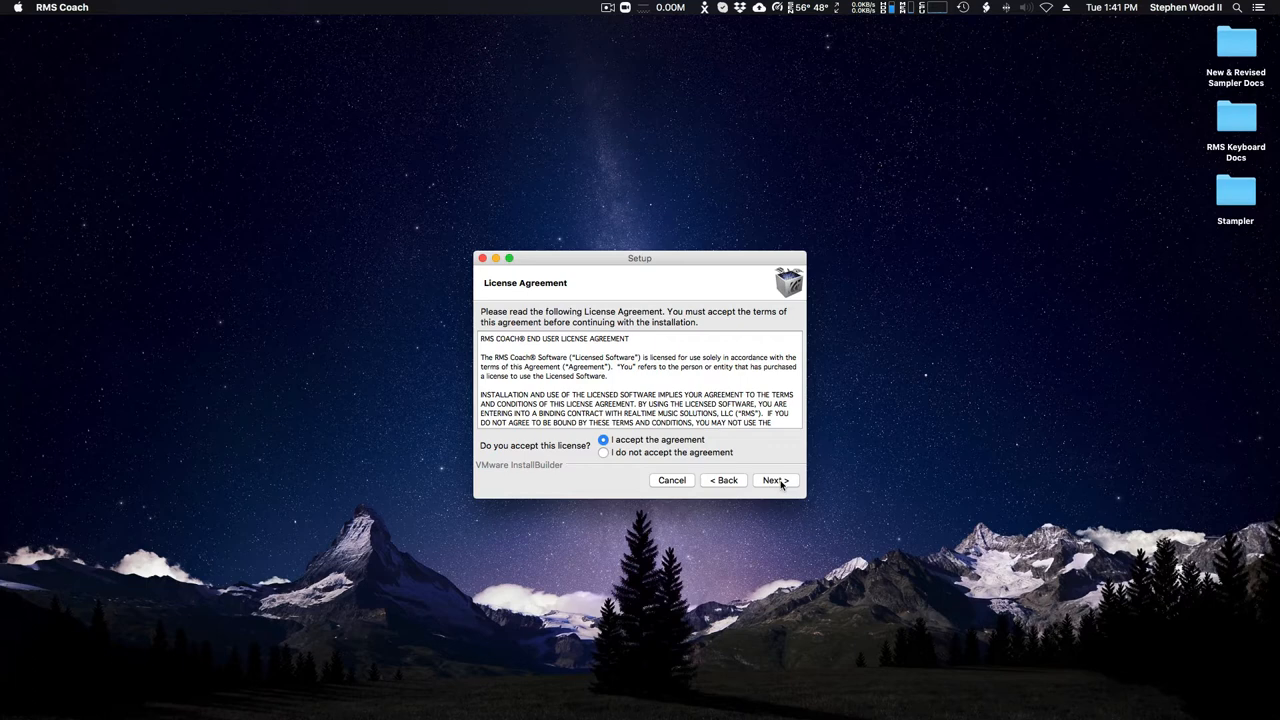
{"action": "left_click", "coordinate": [775, 480]}
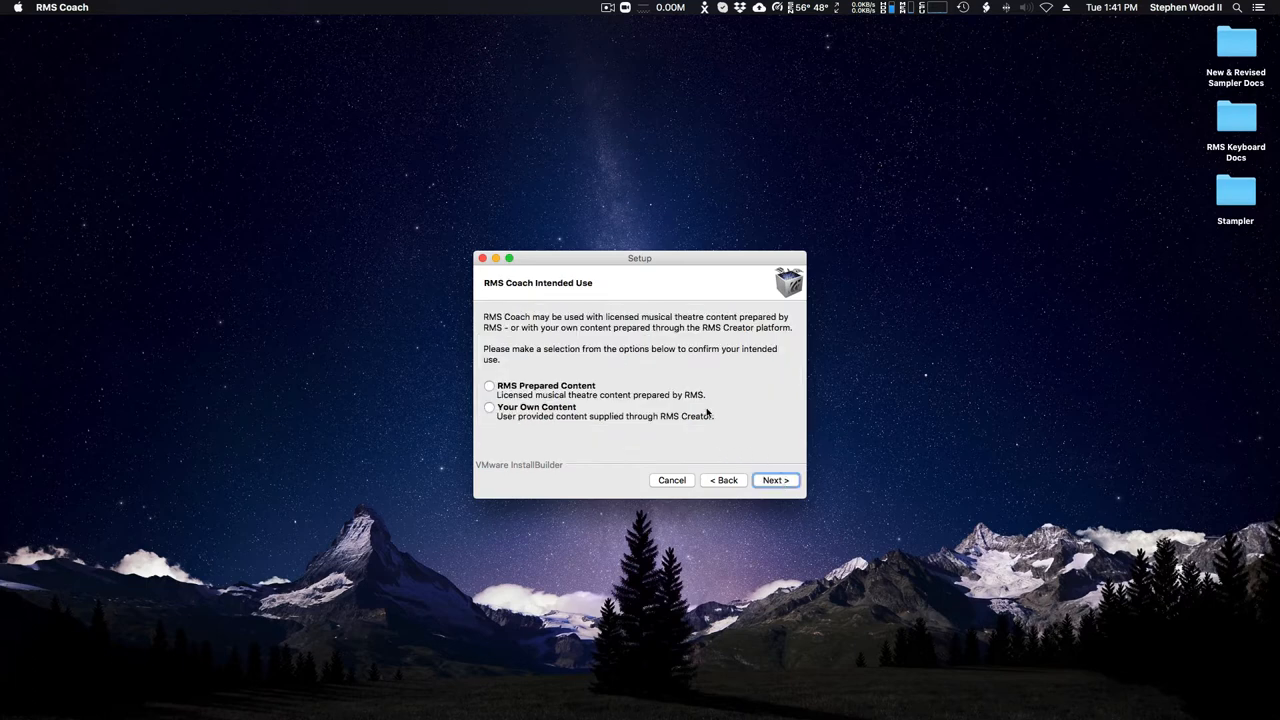
{"action": "mouse_move", "coordinate": [740, 406]}
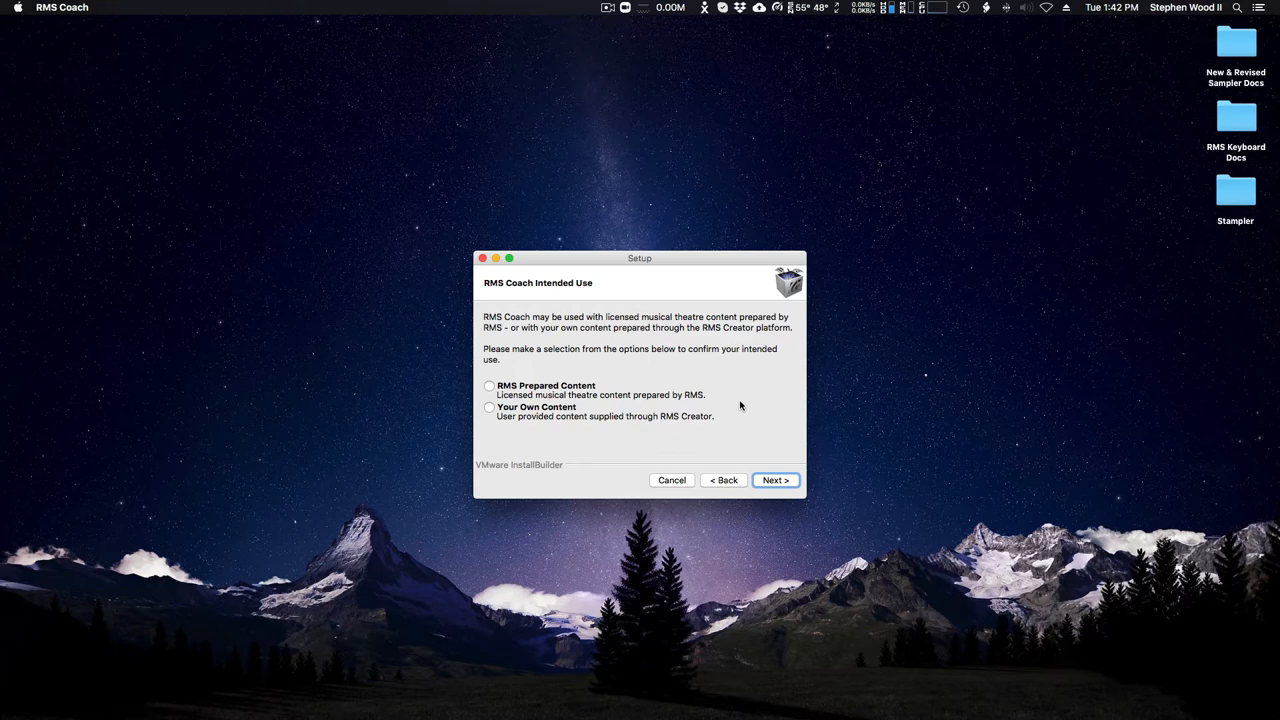
{"action": "mouse_move", "coordinate": [601, 377]}
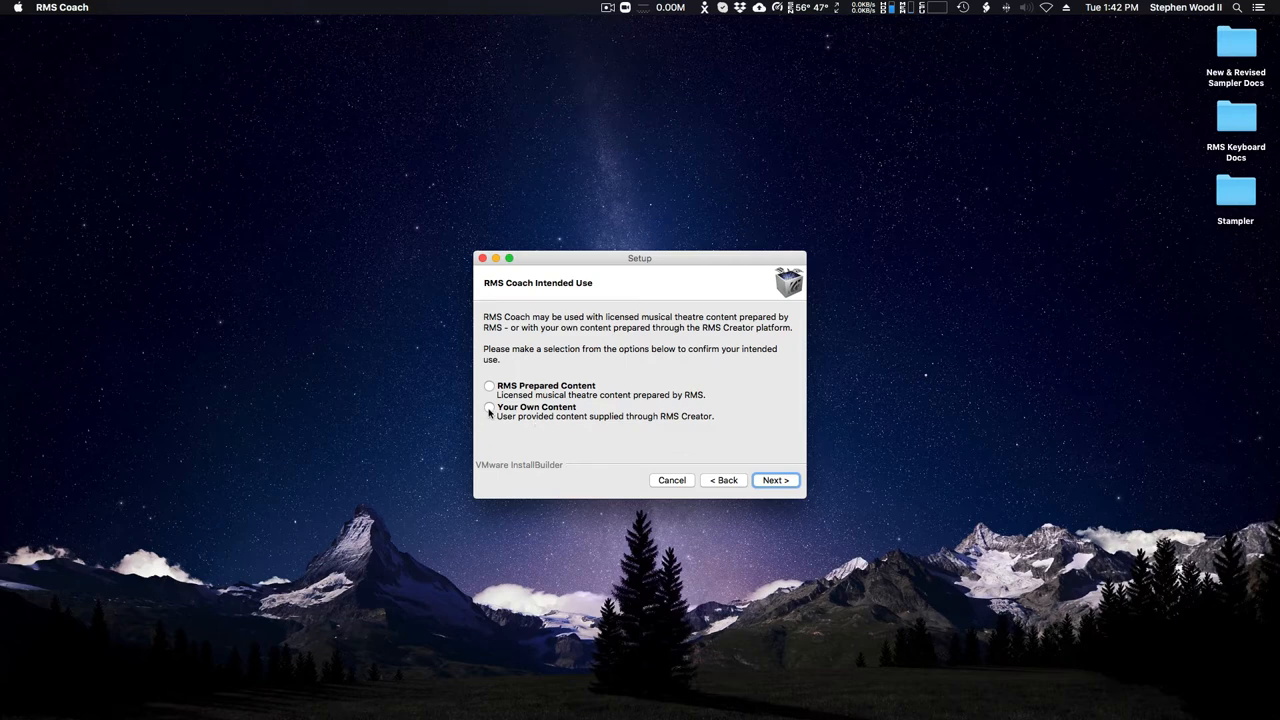
{"action": "left_click", "coordinate": [489, 407]}
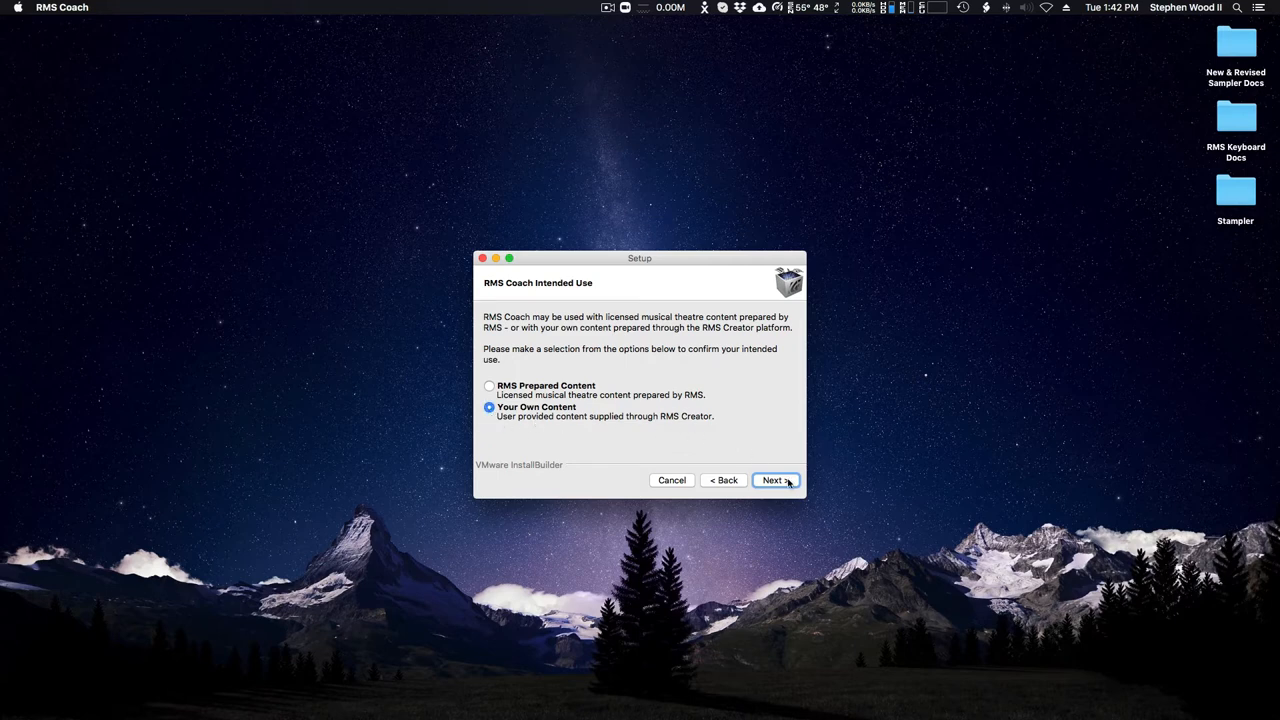
Continue past the user type question as a content creator to the Creator notes
{"action": "left_click", "coordinate": [775, 480]}
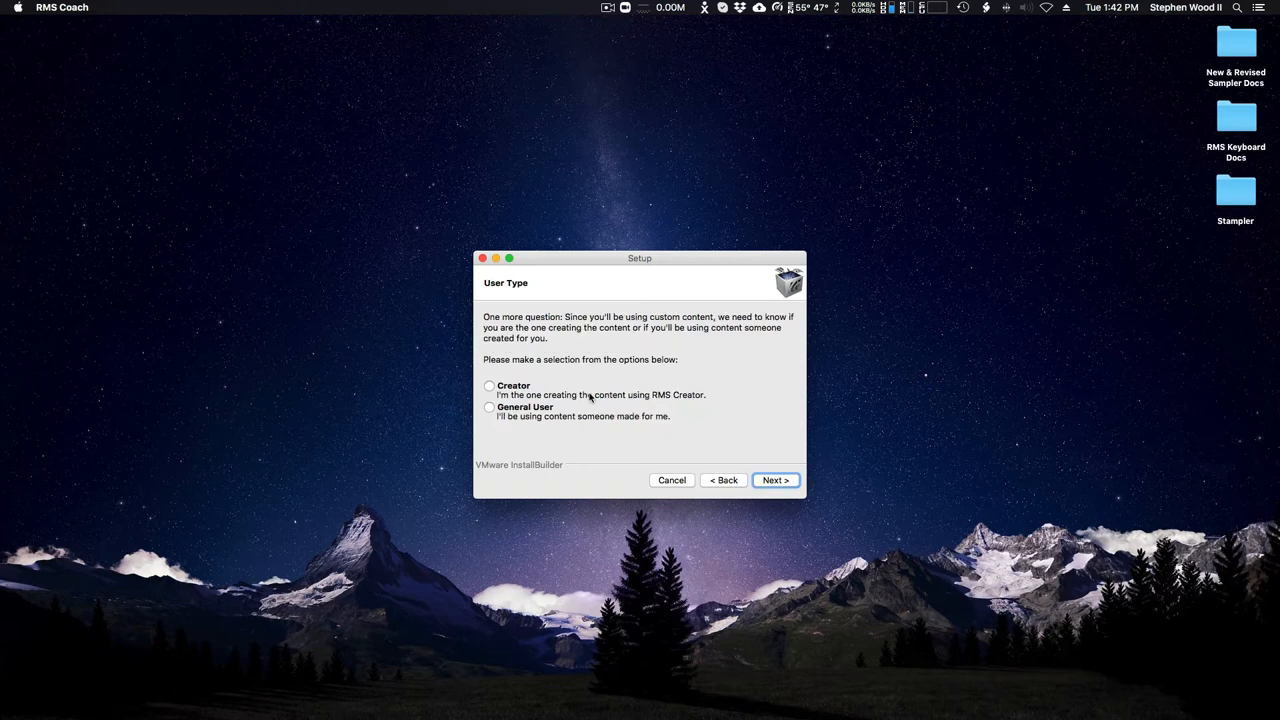
{"action": "mouse_move", "coordinate": [708, 347]}
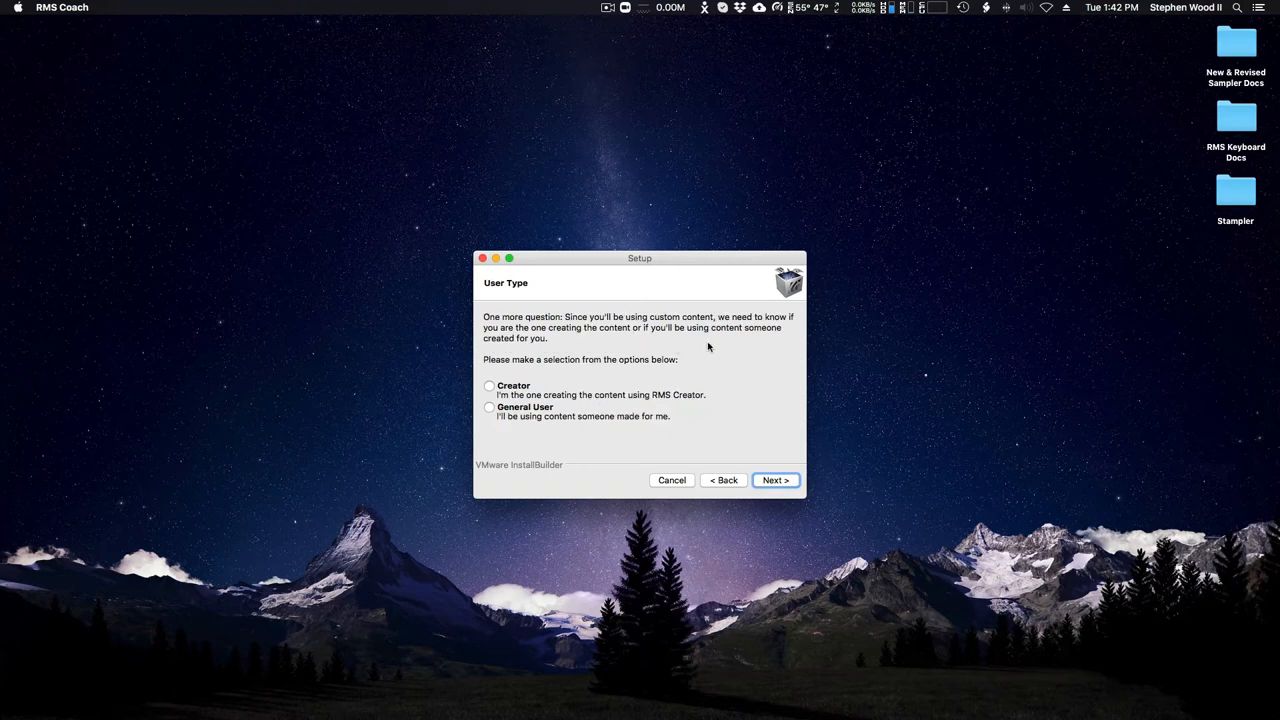
{"action": "mouse_move", "coordinate": [759, 370]}
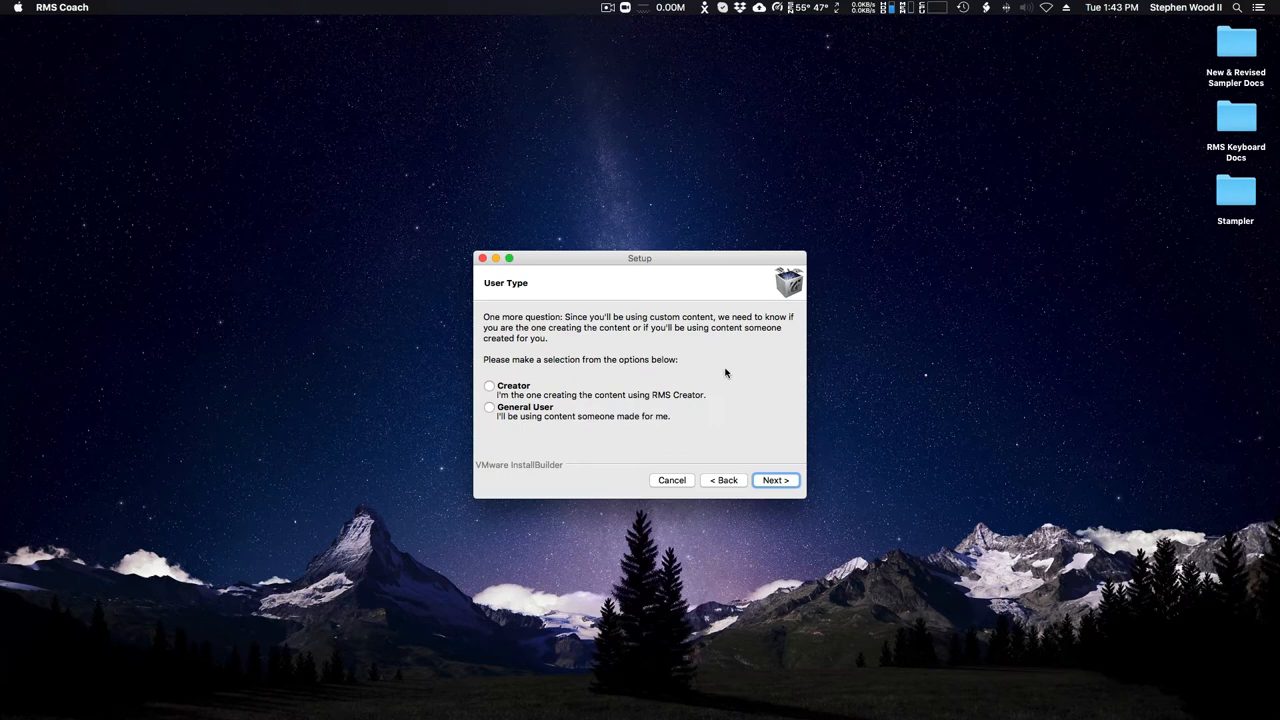
{"action": "mouse_move", "coordinate": [639, 375]}
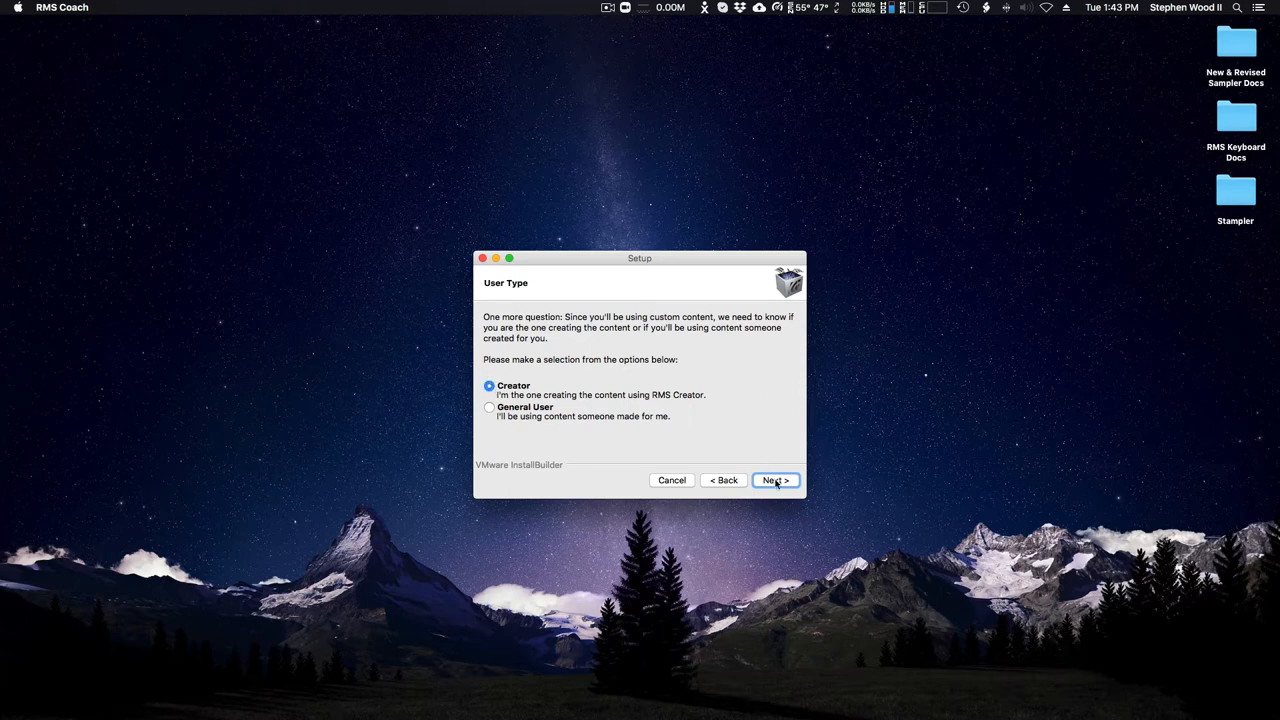
{"action": "left_click", "coordinate": [775, 480]}
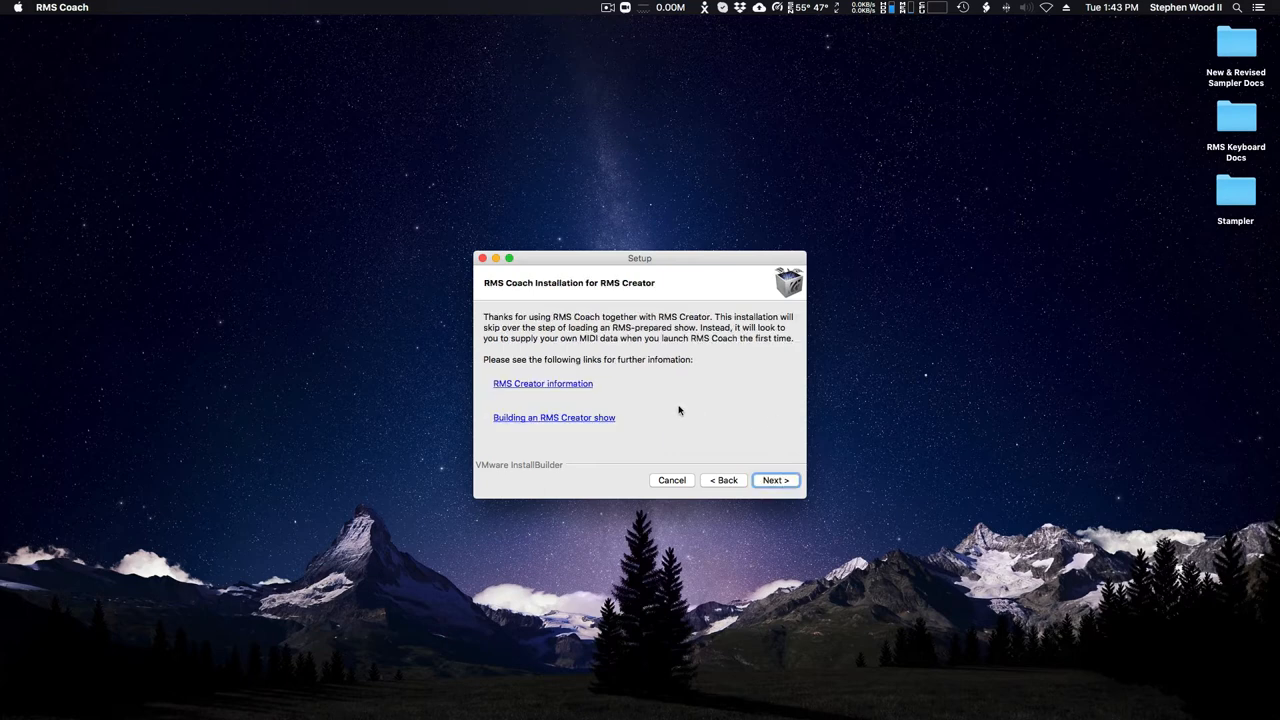
{"action": "mouse_move", "coordinate": [672, 405]}
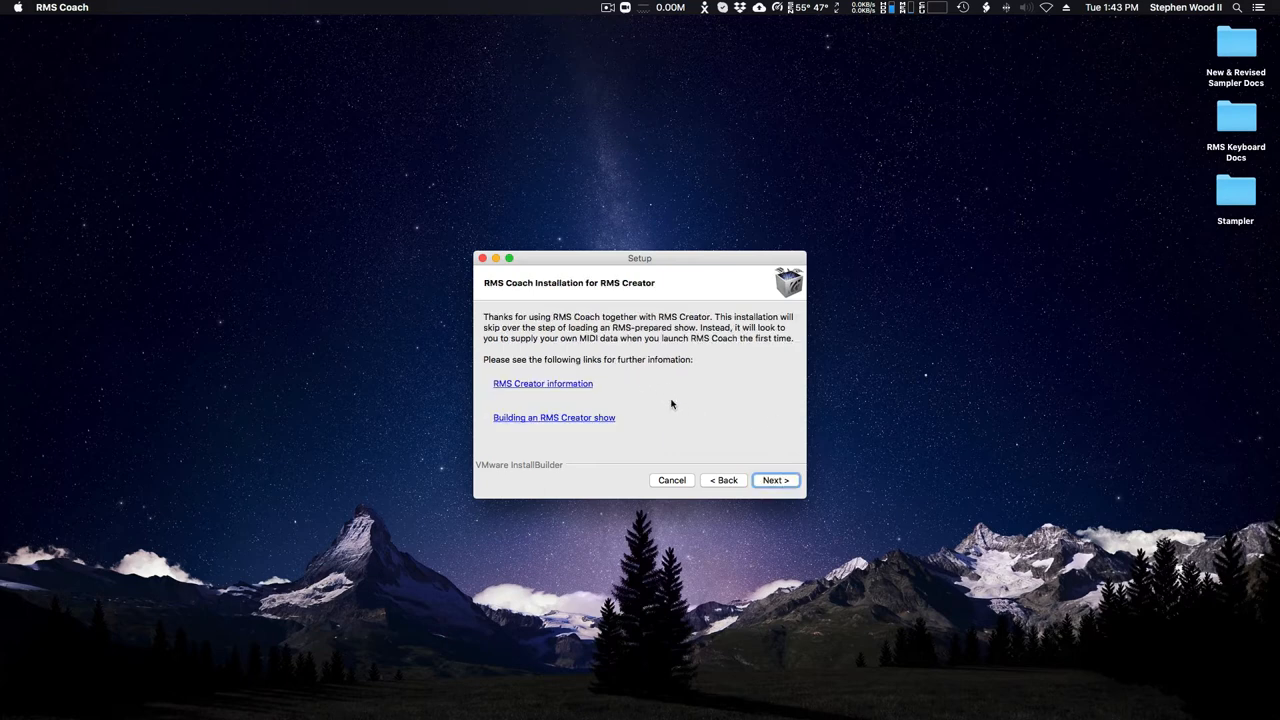
{"action": "mouse_move", "coordinate": [744, 362]}
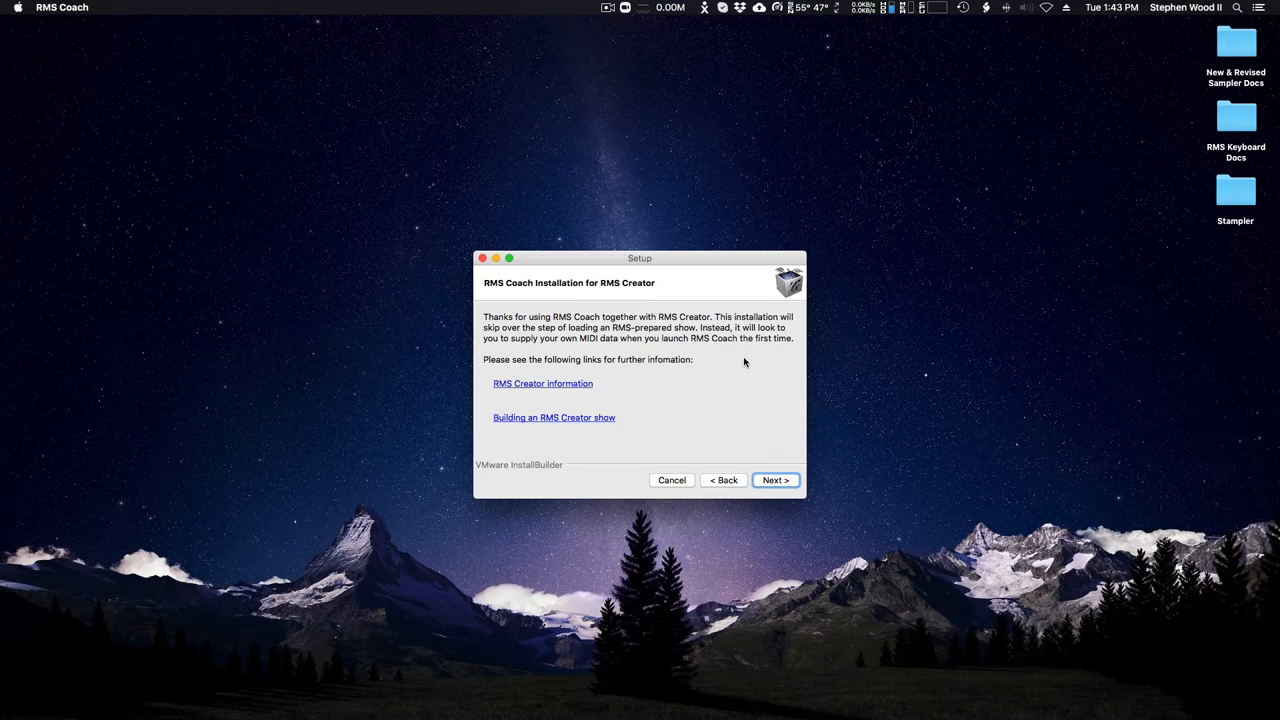
{"action": "mouse_move", "coordinate": [643, 391]}
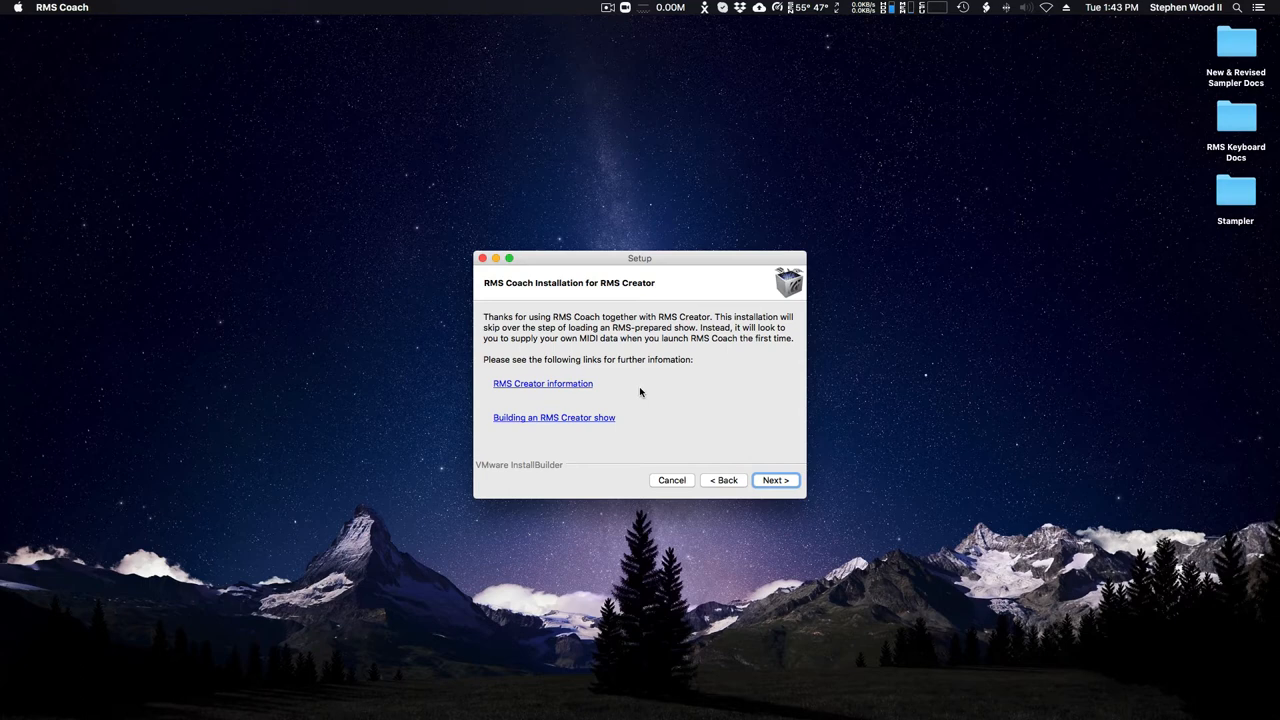
{"action": "mouse_move", "coordinate": [670, 393]}
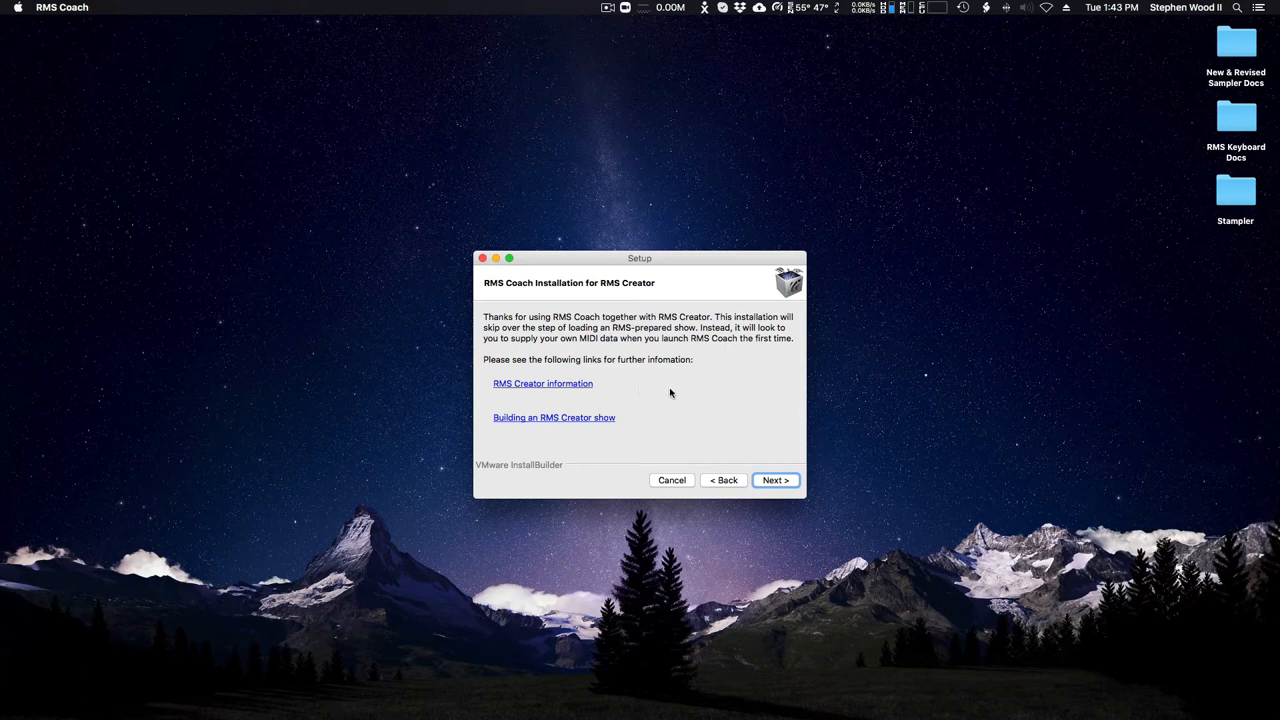
{"action": "mouse_move", "coordinate": [685, 392]}
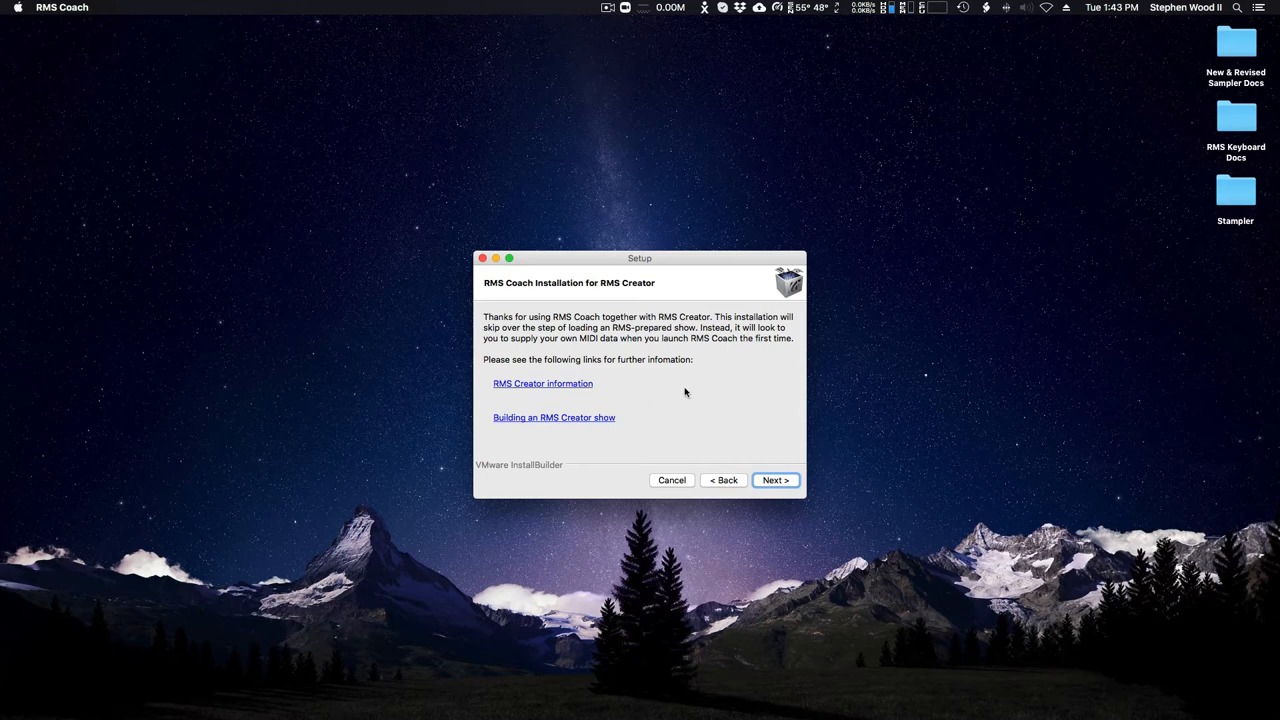
{"action": "mouse_move", "coordinate": [545, 390]}
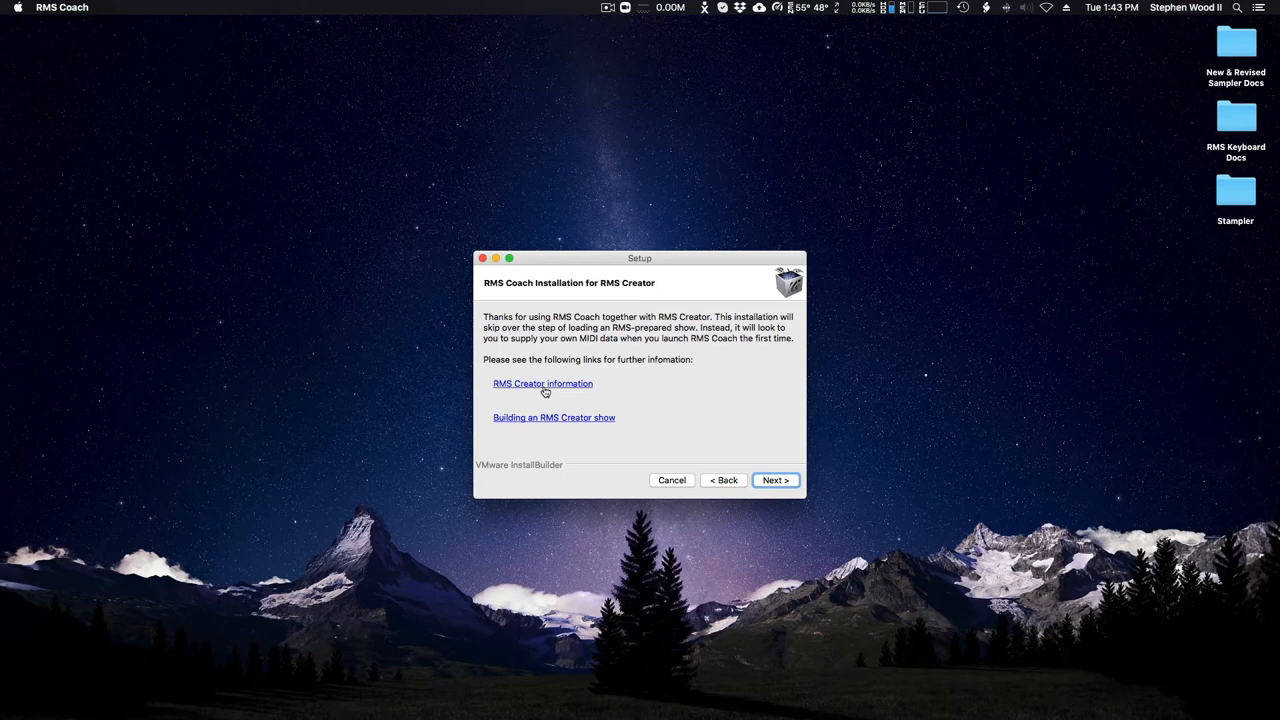
{"action": "mouse_move", "coordinate": [543, 424]}
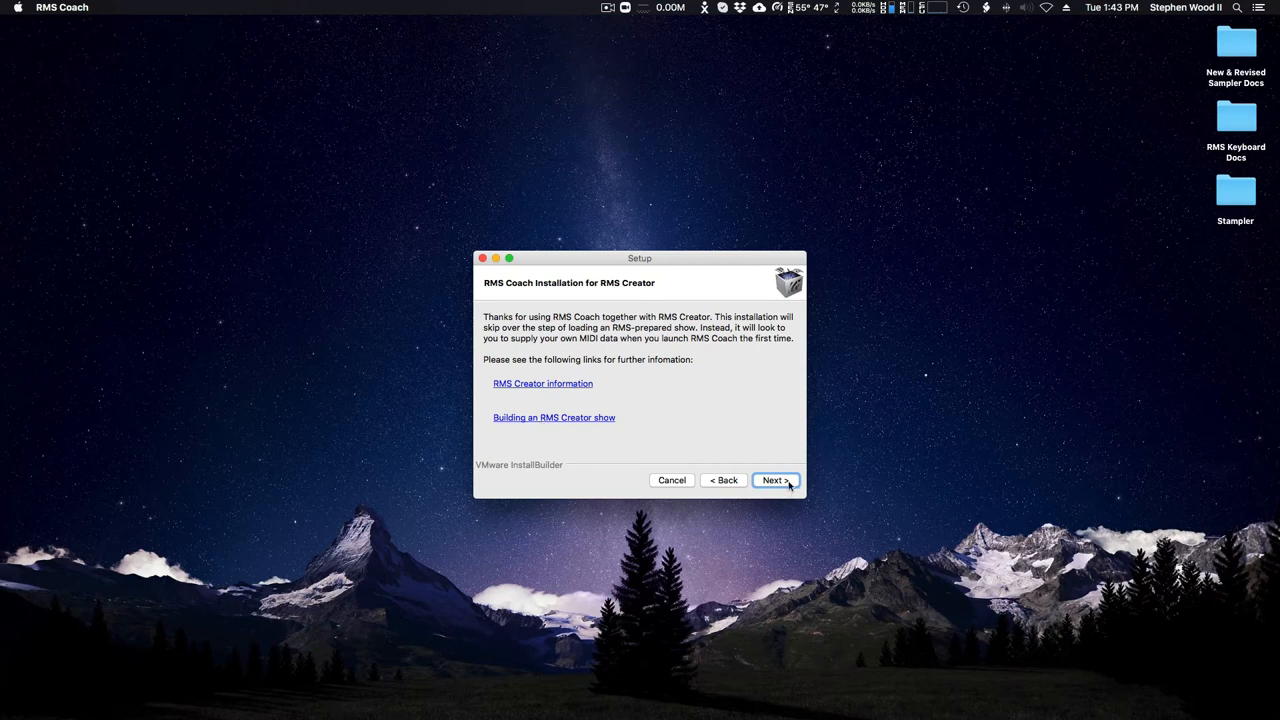
Advance to the Ready to Install summary and start installing RMS Coach
{"action": "left_click", "coordinate": [775, 480]}
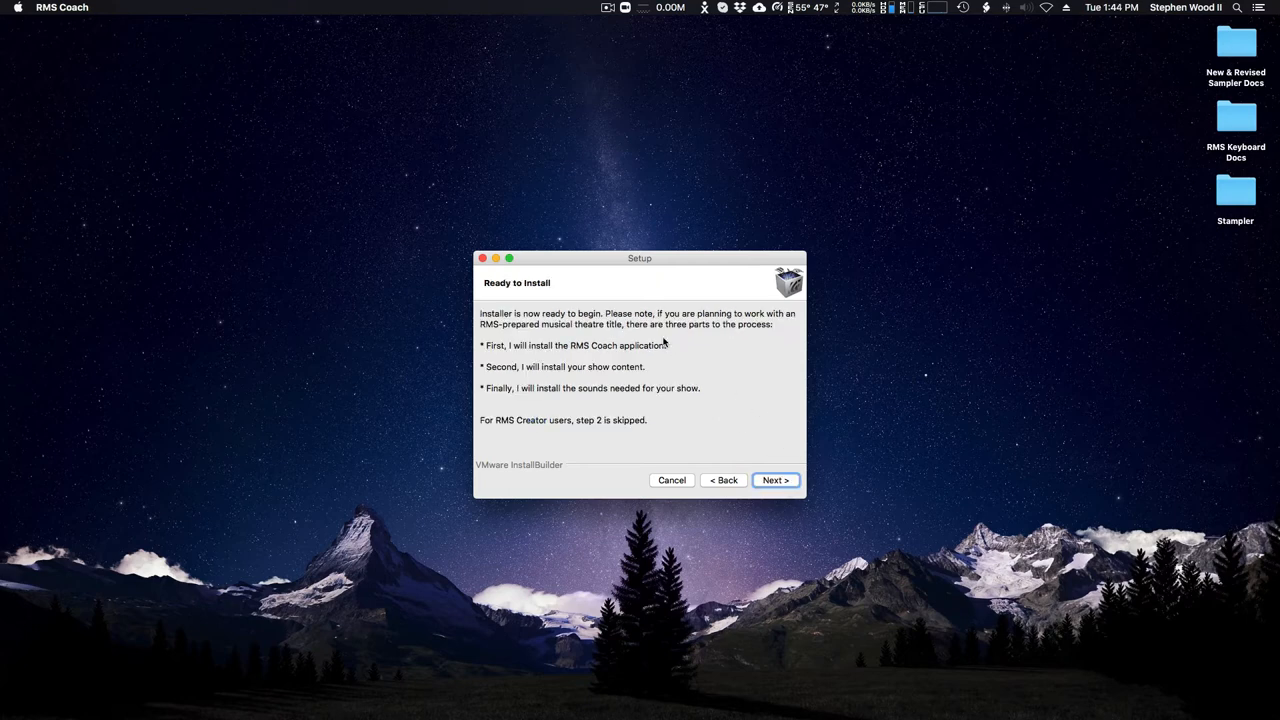
{"action": "mouse_move", "coordinate": [765, 342]}
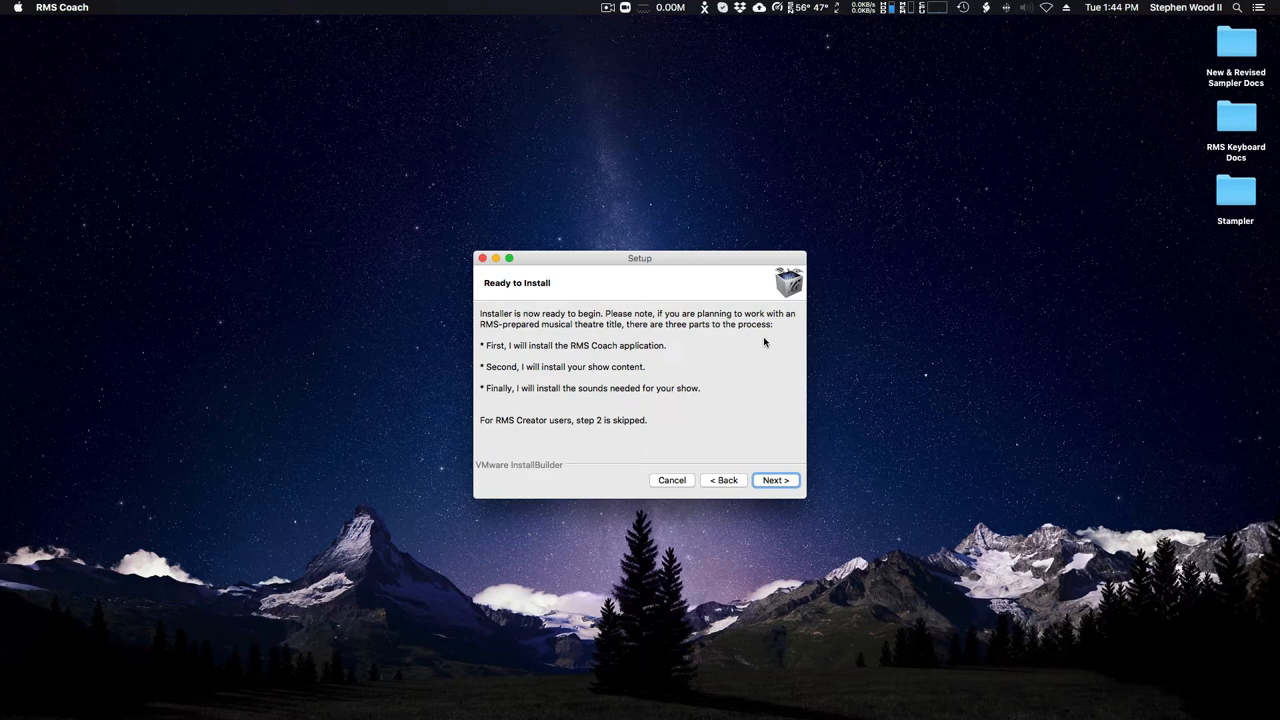
{"action": "mouse_move", "coordinate": [615, 342]}
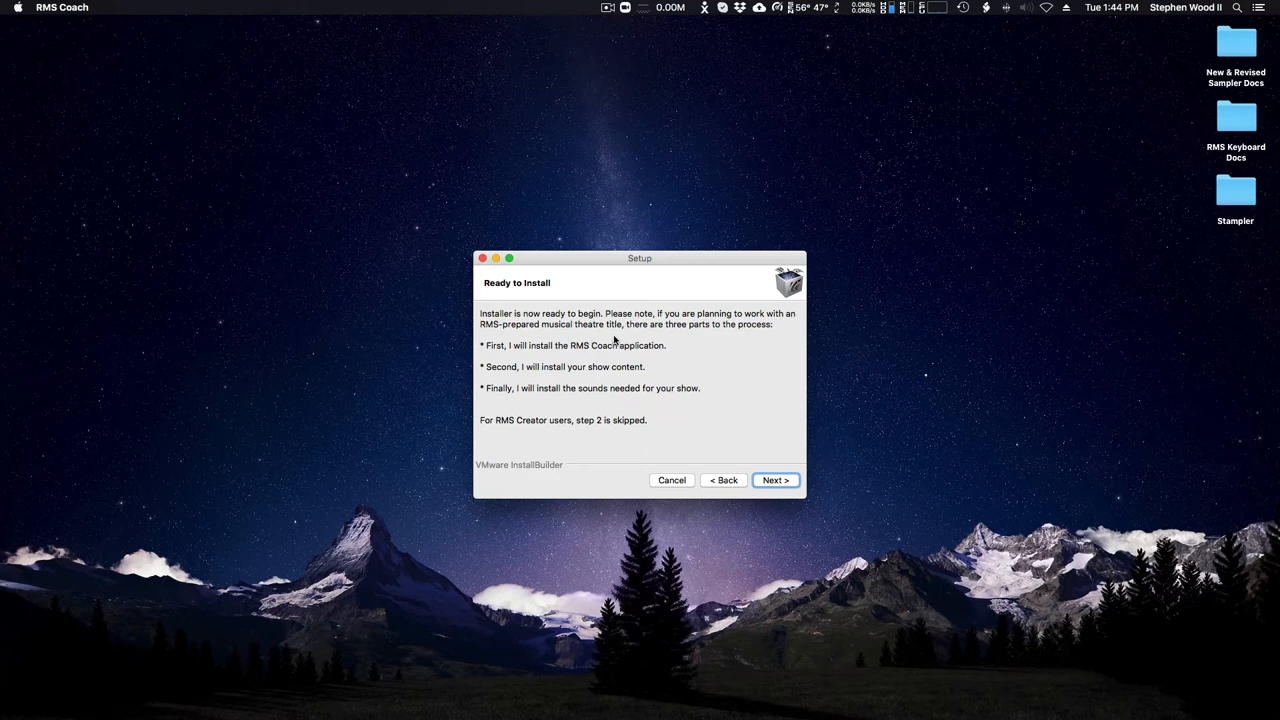
{"action": "mouse_move", "coordinate": [695, 341]}
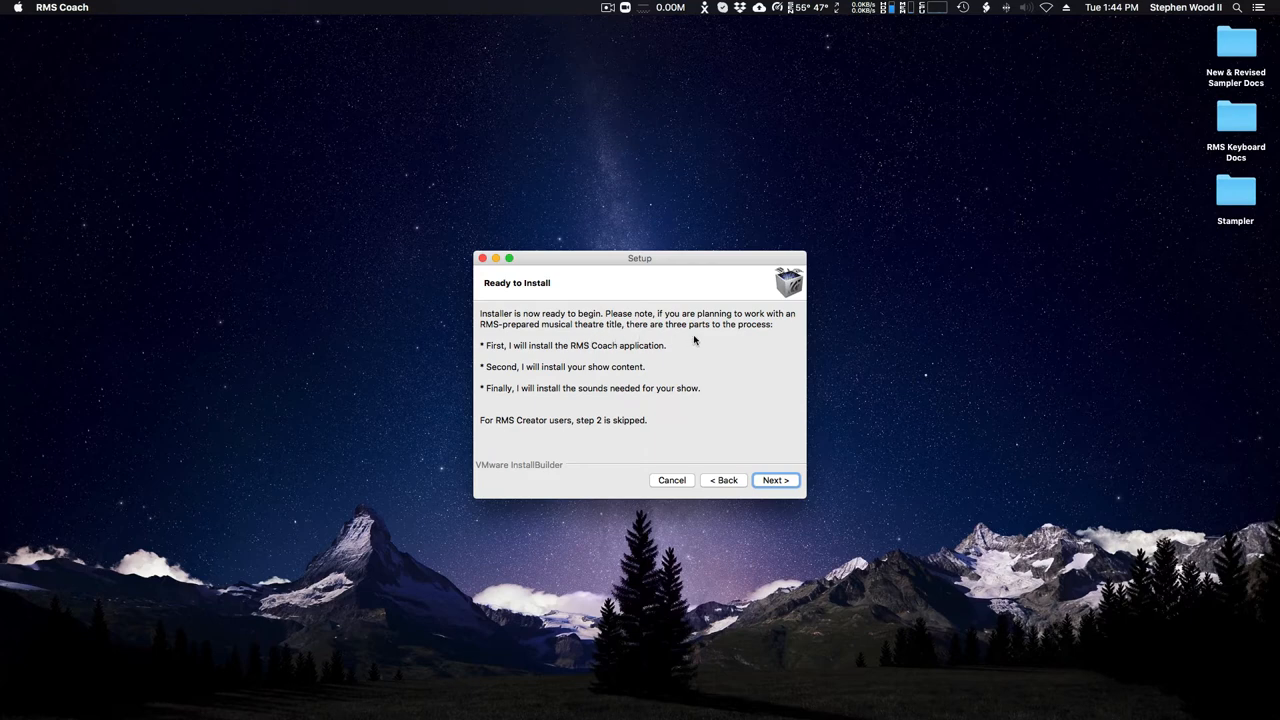
{"action": "mouse_move", "coordinate": [551, 435]}
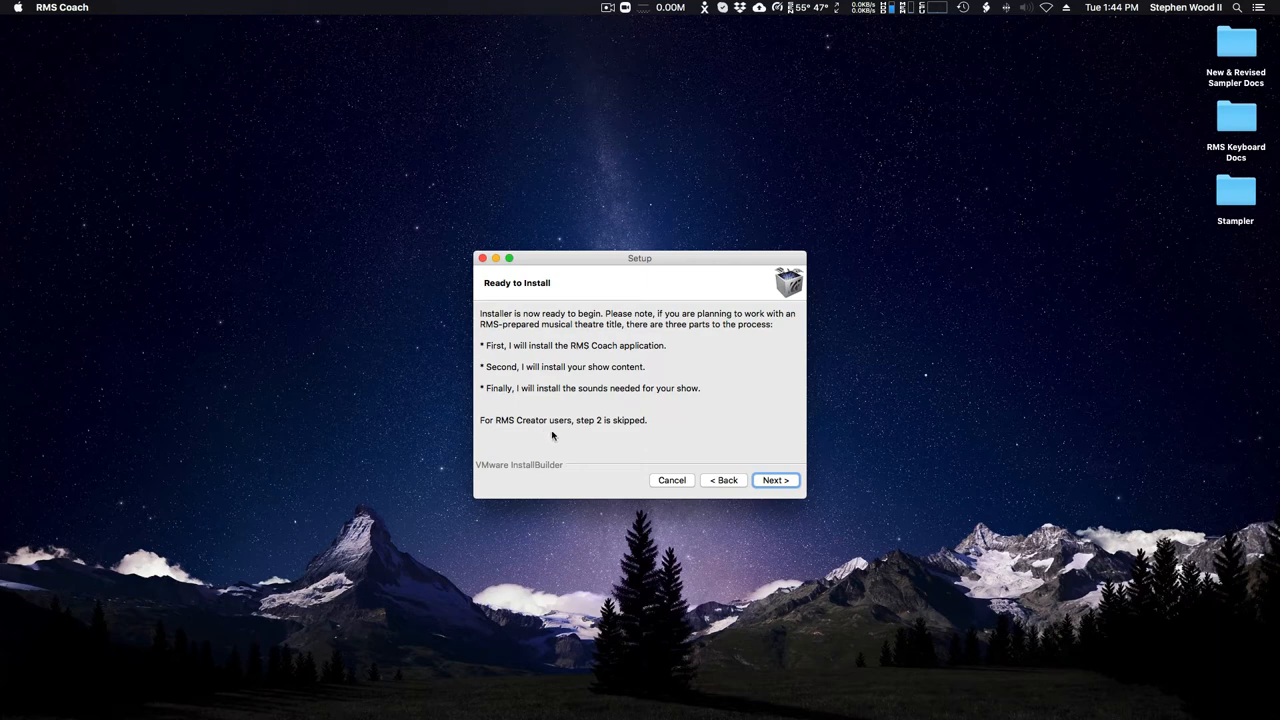
{"action": "mouse_move", "coordinate": [613, 364]}
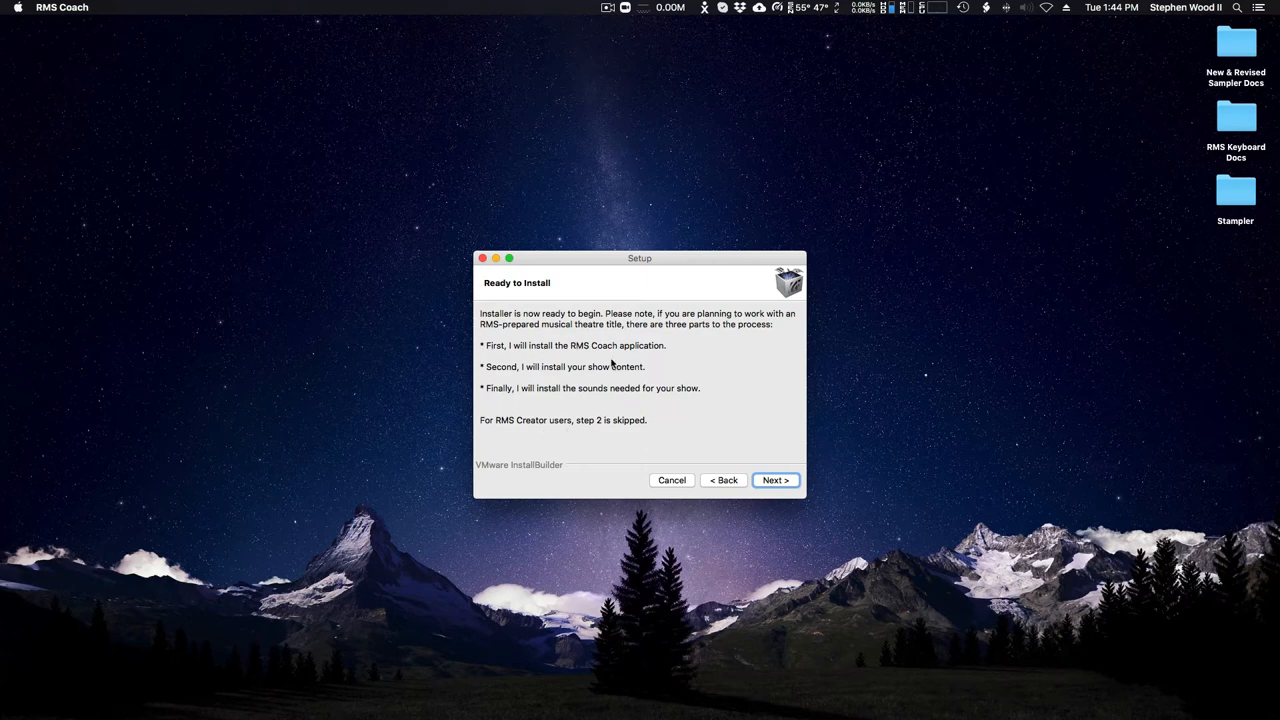
{"action": "mouse_move", "coordinate": [527, 398]}
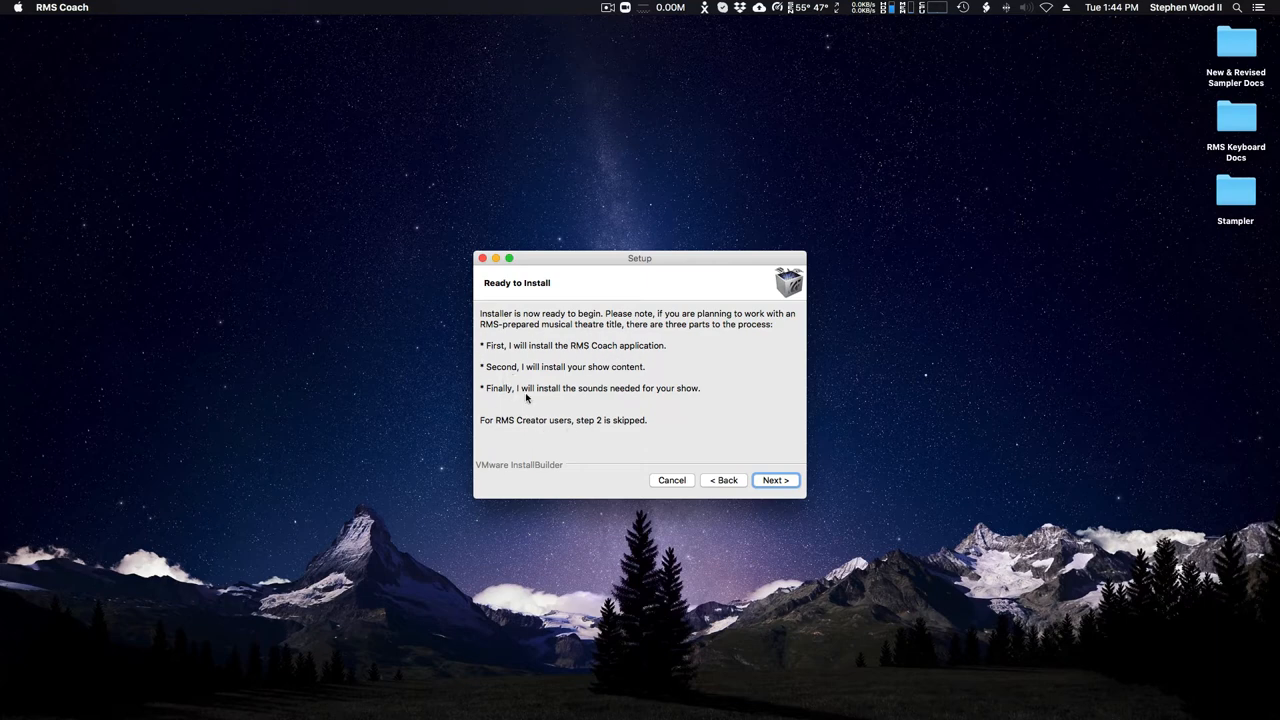
{"action": "mouse_move", "coordinate": [573, 397]}
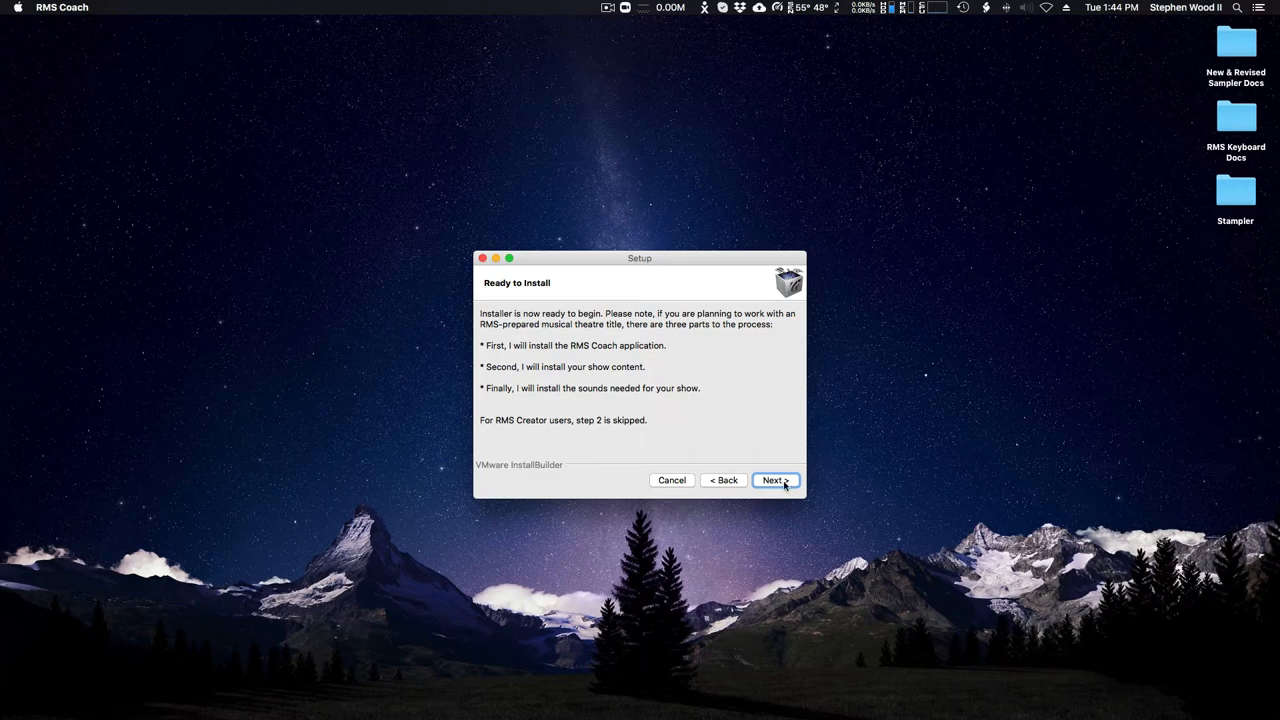
{"action": "left_click", "coordinate": [775, 480]}
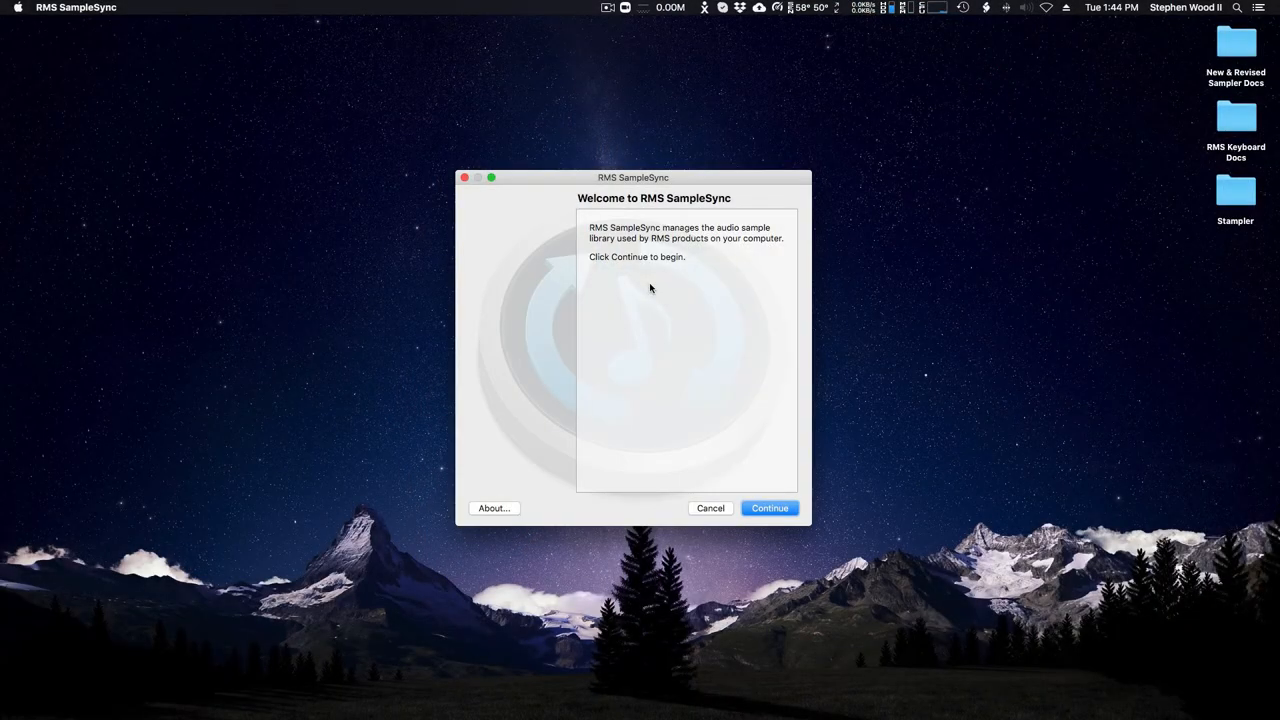
{"action": "mouse_move", "coordinate": [632, 289]}
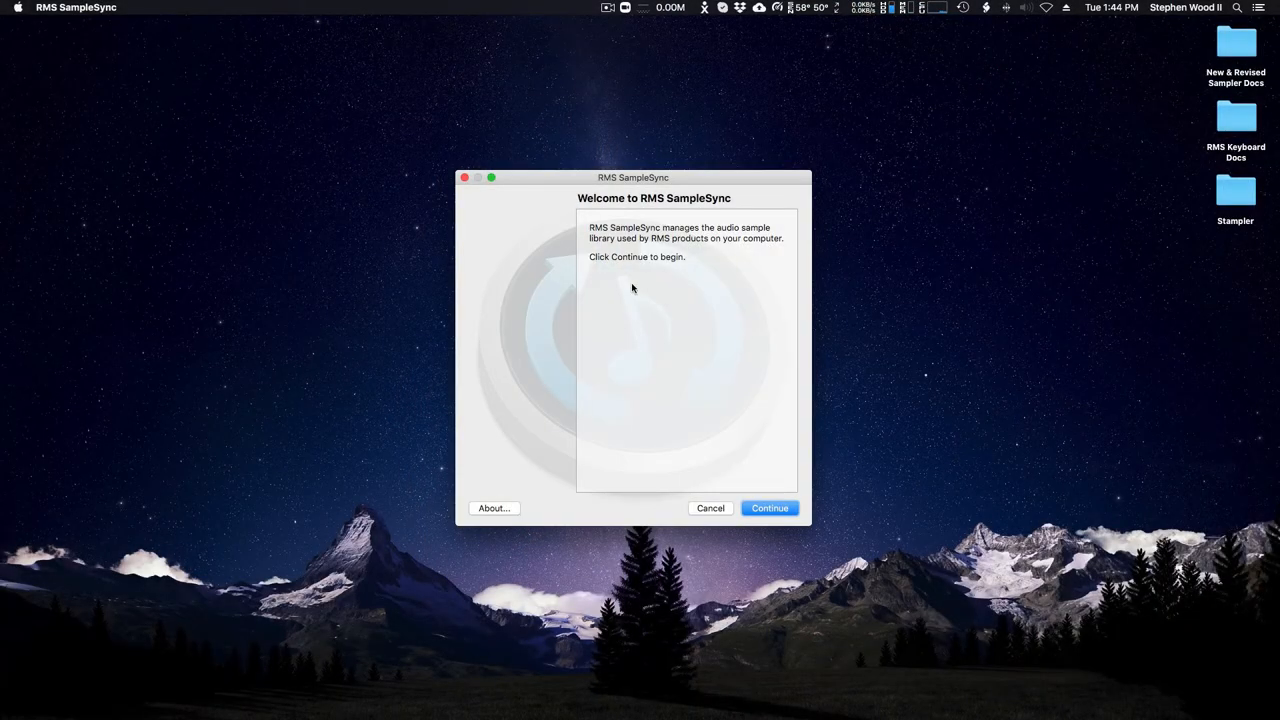
{"action": "mouse_move", "coordinate": [712, 254]}
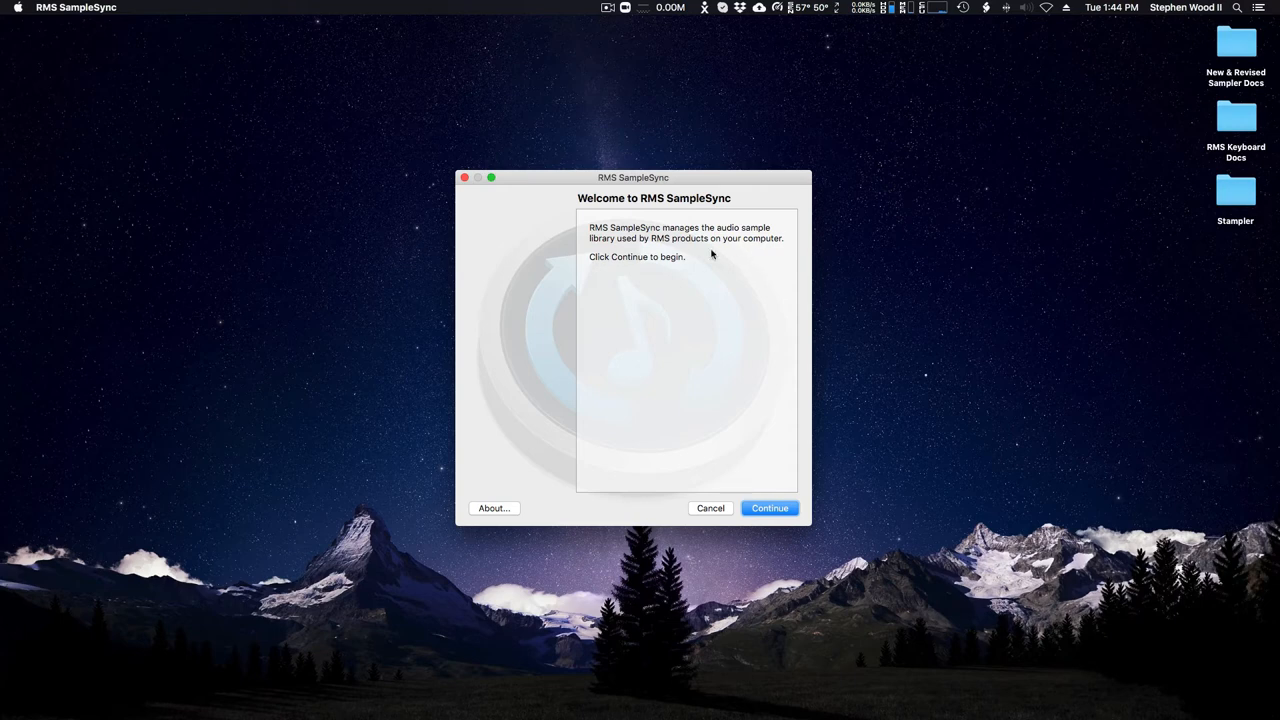
{"action": "mouse_move", "coordinate": [712, 455]}
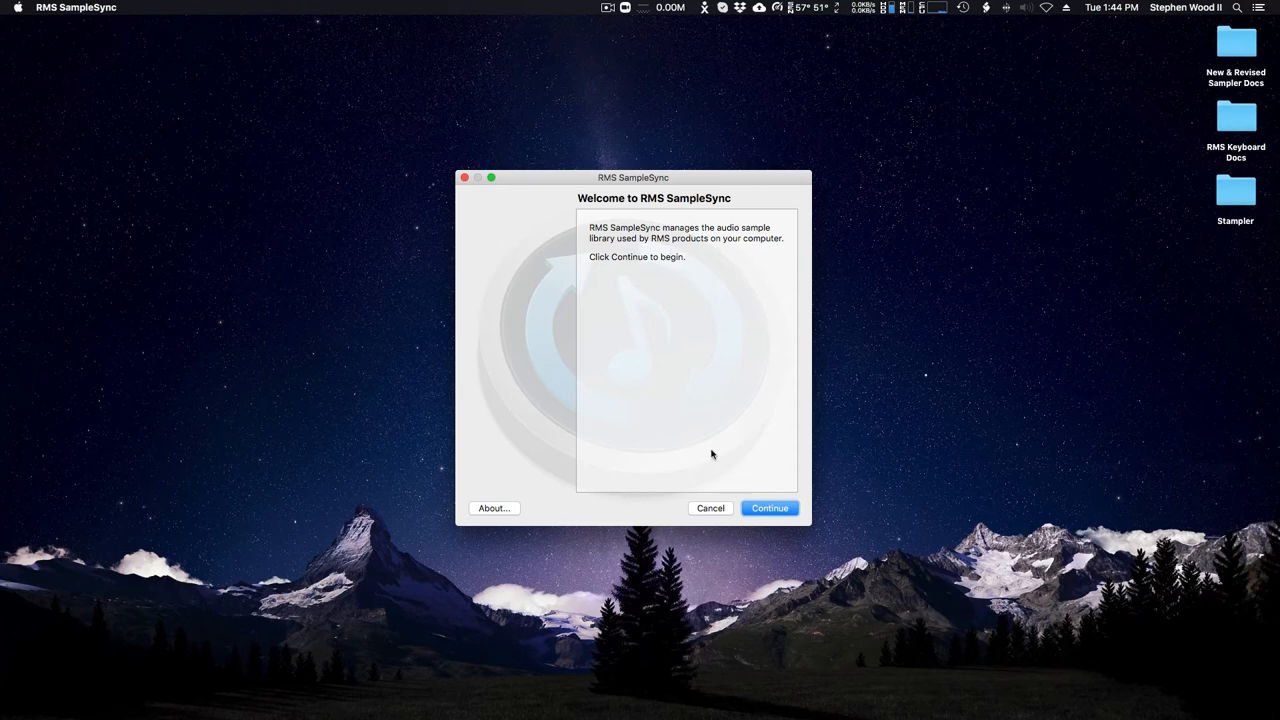
Update the SampleSync library from the internet and install the 1167 found sample updates
{"action": "left_click", "coordinate": [769, 508]}
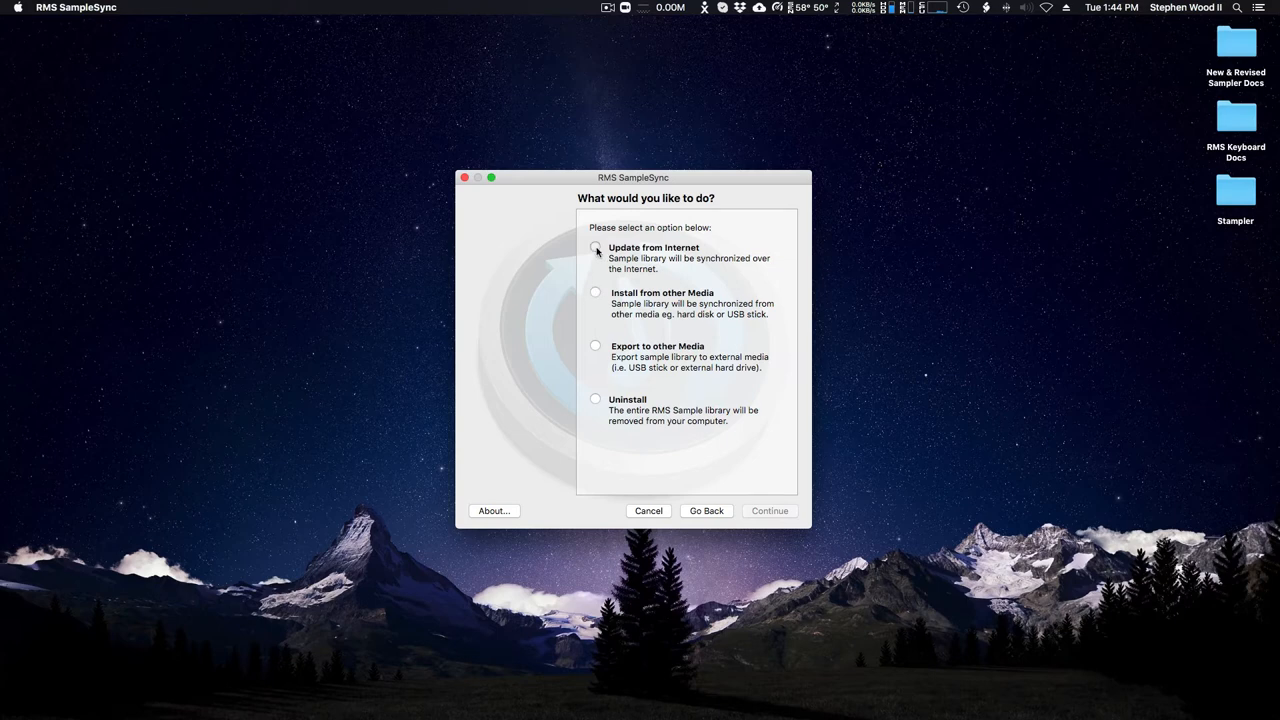
{"action": "left_click", "coordinate": [596, 247]}
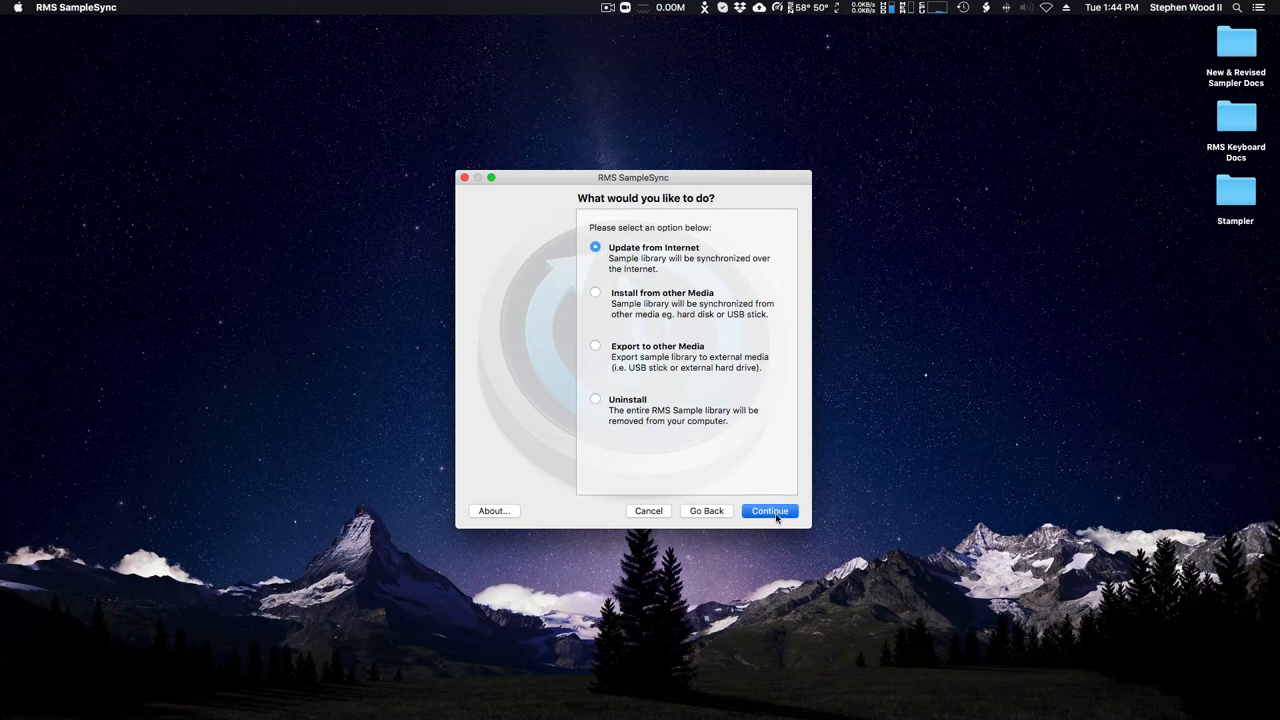
{"action": "left_click", "coordinate": [769, 511]}
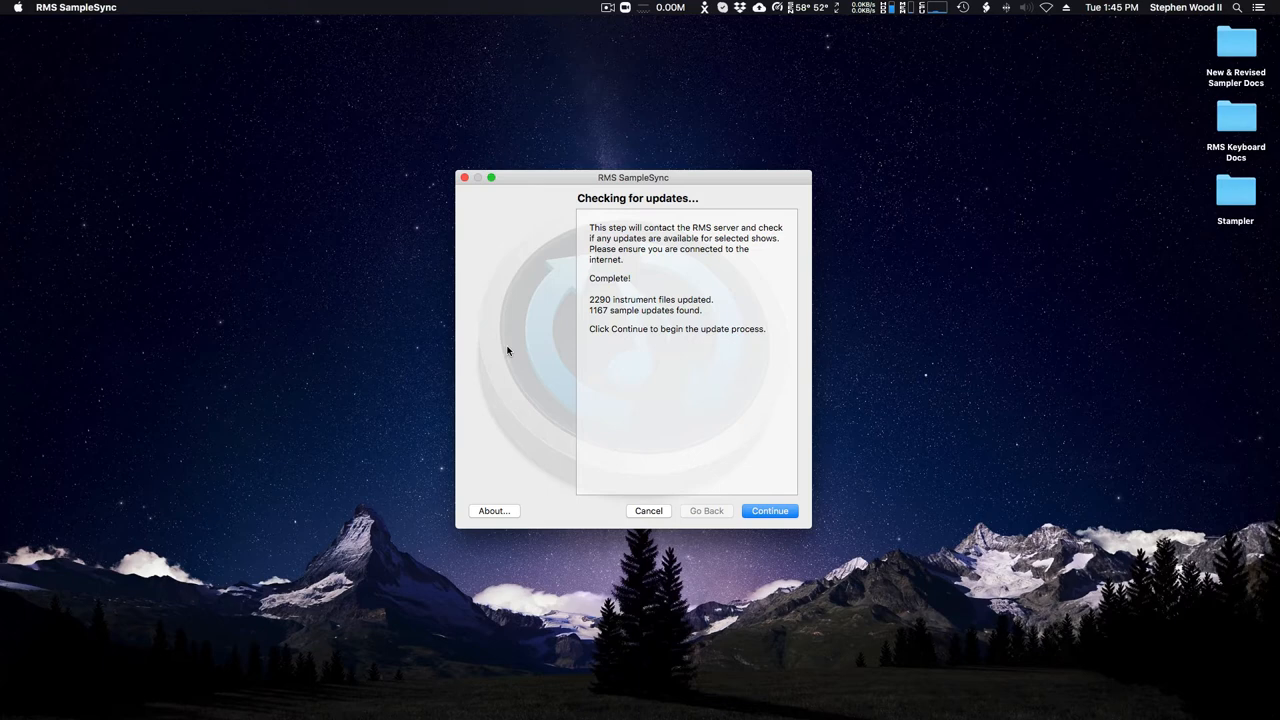
{"action": "mouse_move", "coordinate": [766, 410]}
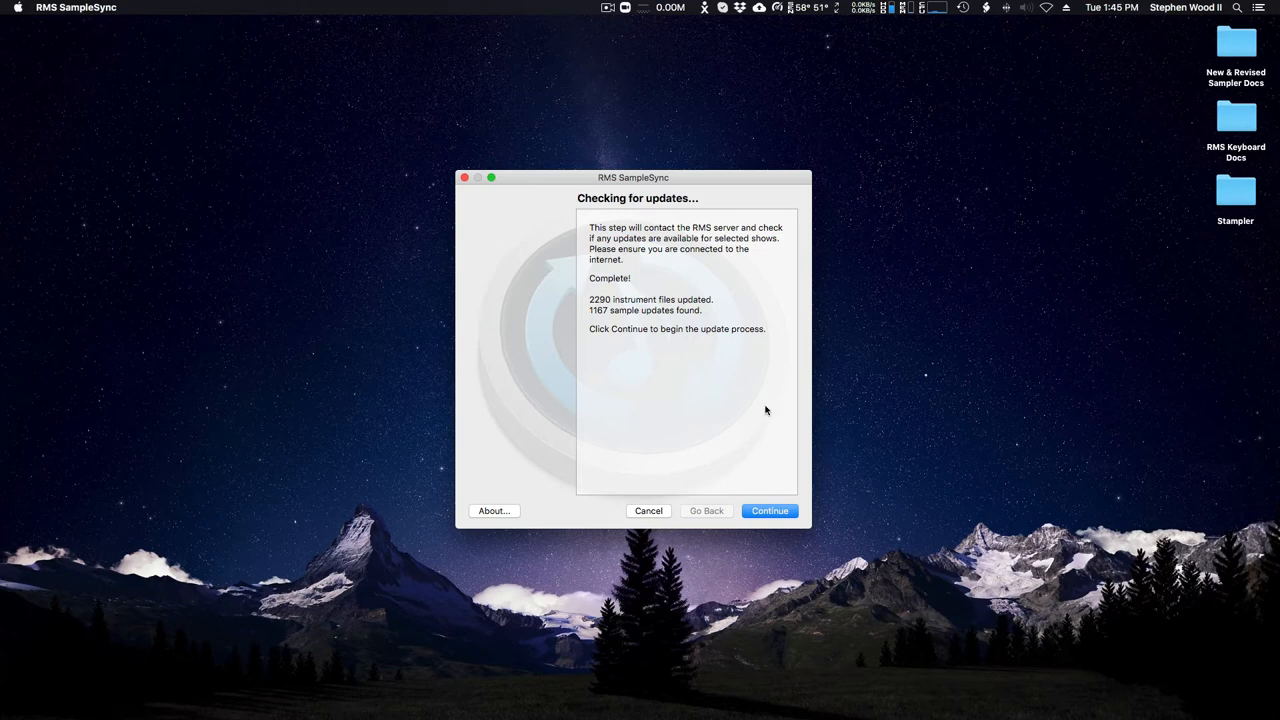
{"action": "left_click", "coordinate": [769, 511]}
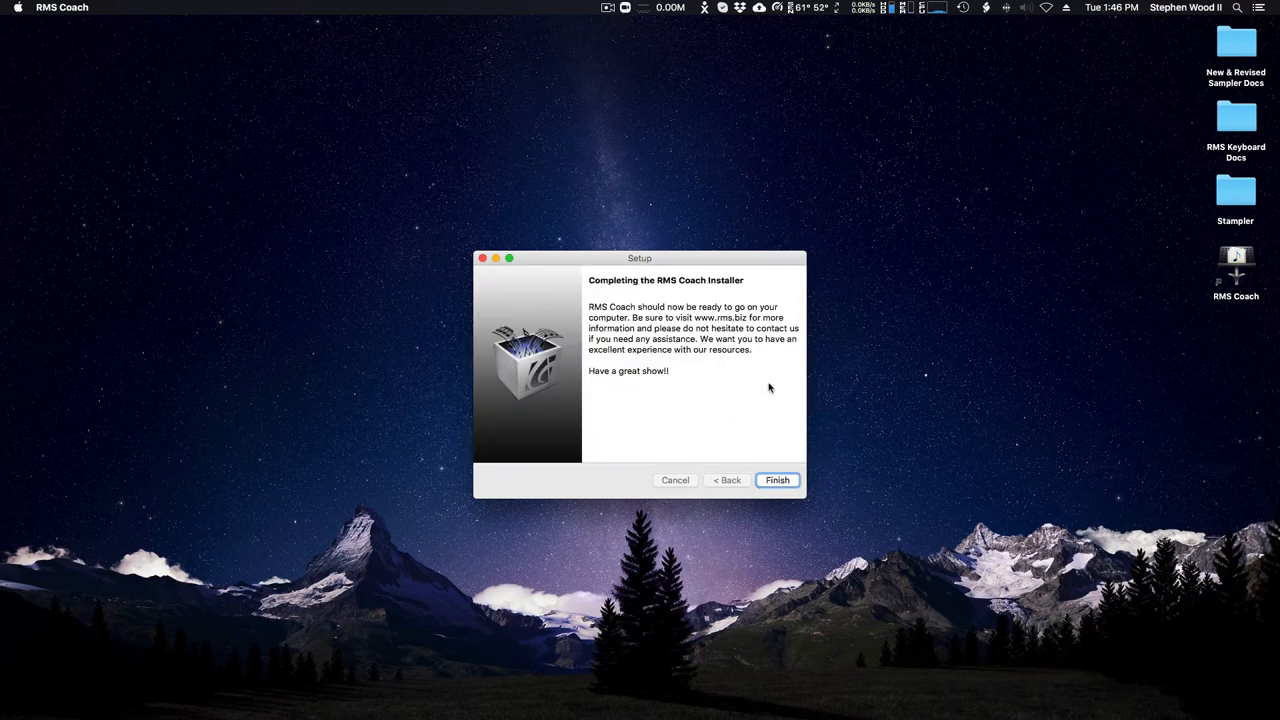
{"action": "mouse_move", "coordinate": [663, 320]}
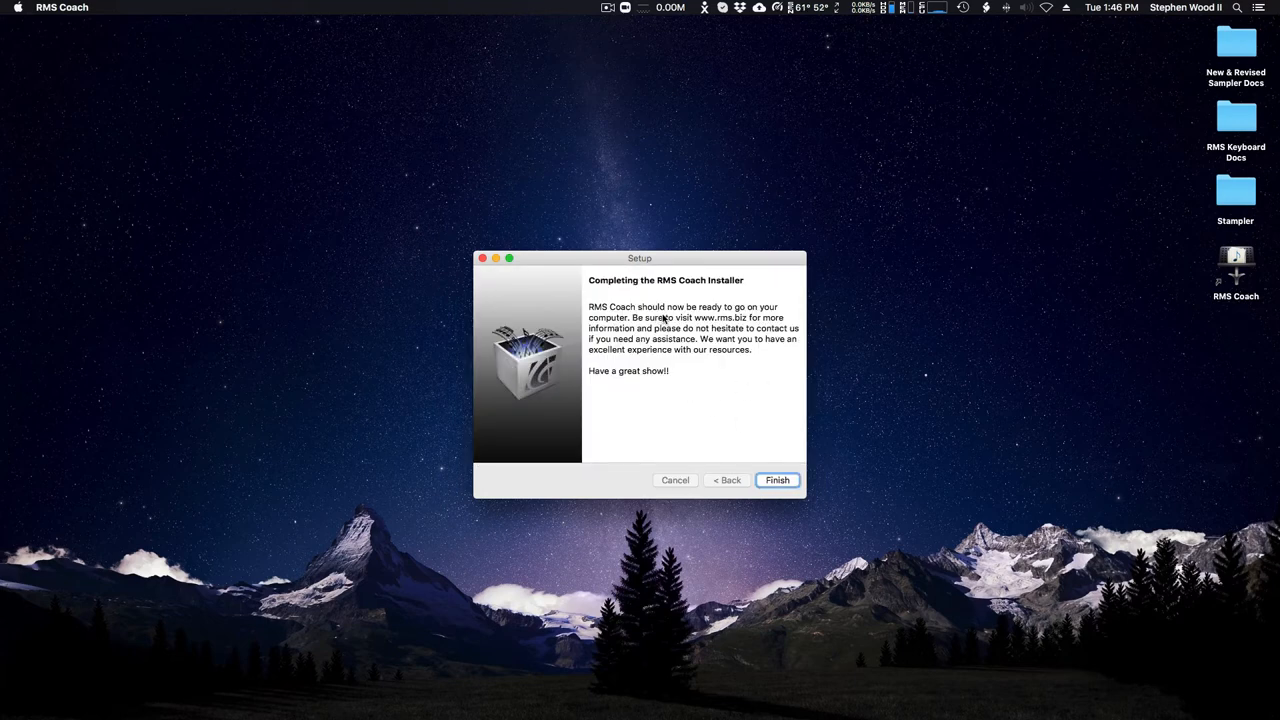
{"action": "mouse_move", "coordinate": [661, 410]}
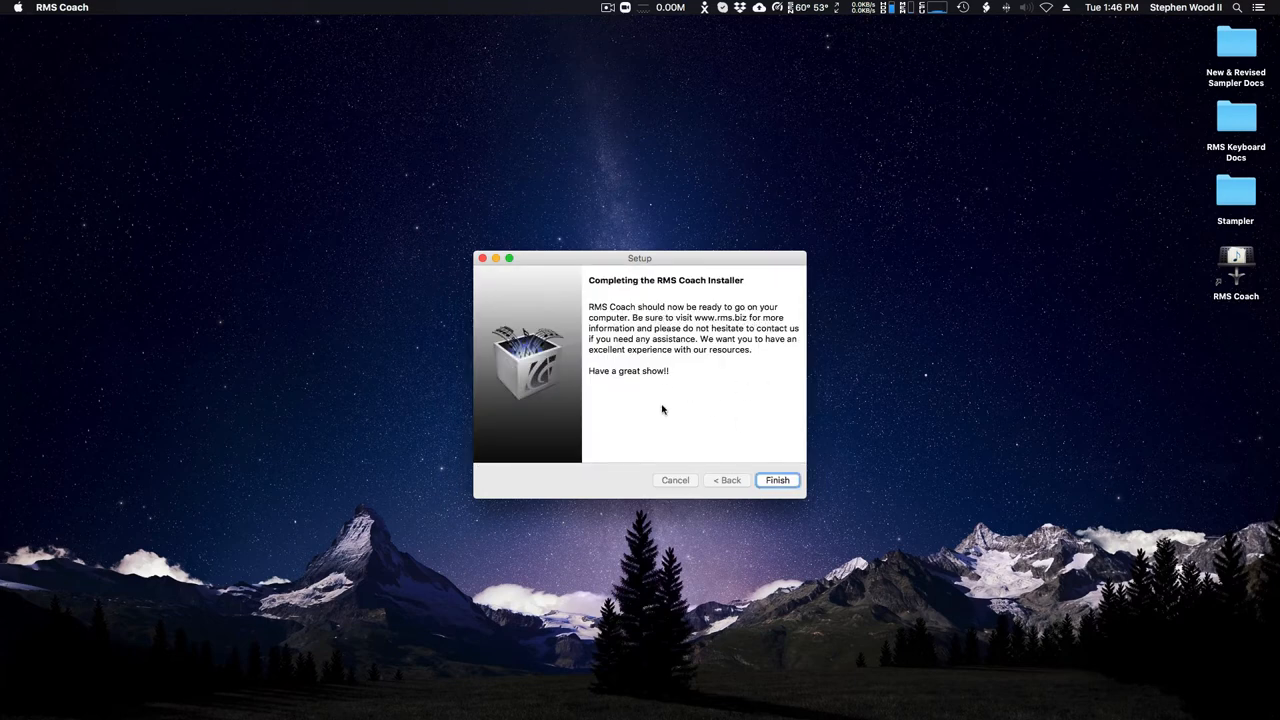
{"action": "mouse_move", "coordinate": [770, 330]}
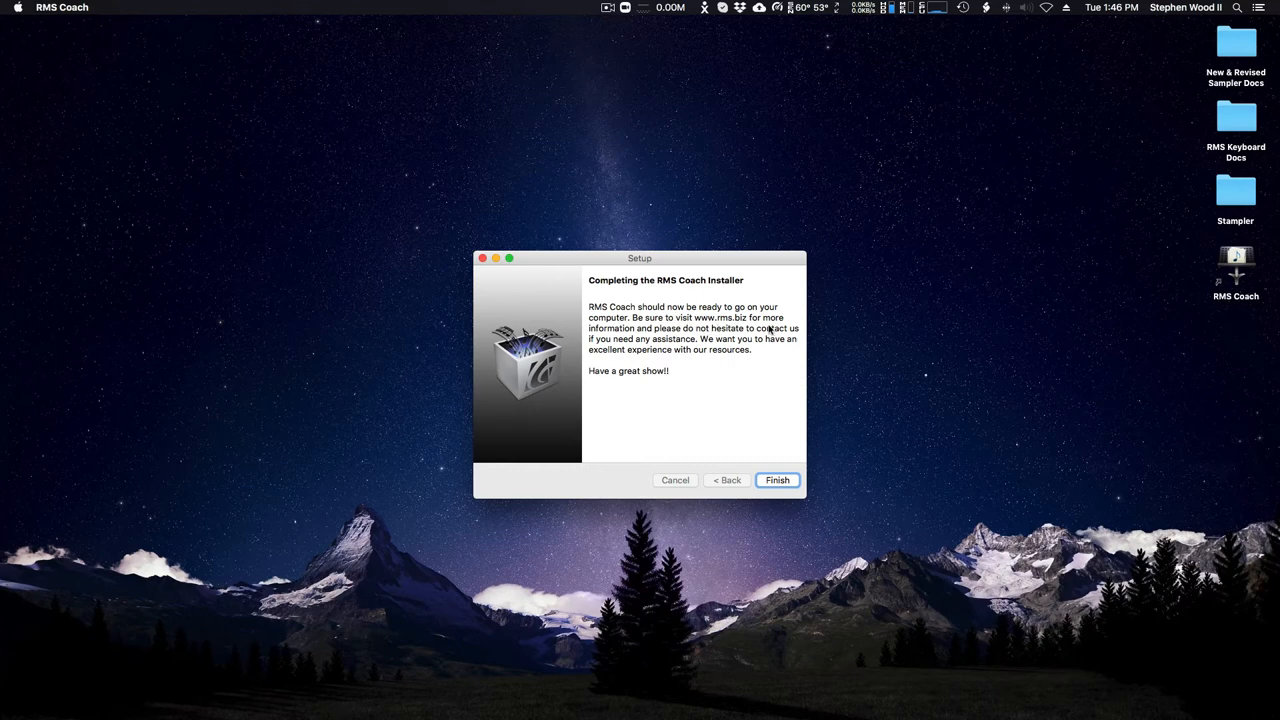
{"action": "mouse_move", "coordinate": [760, 388]}
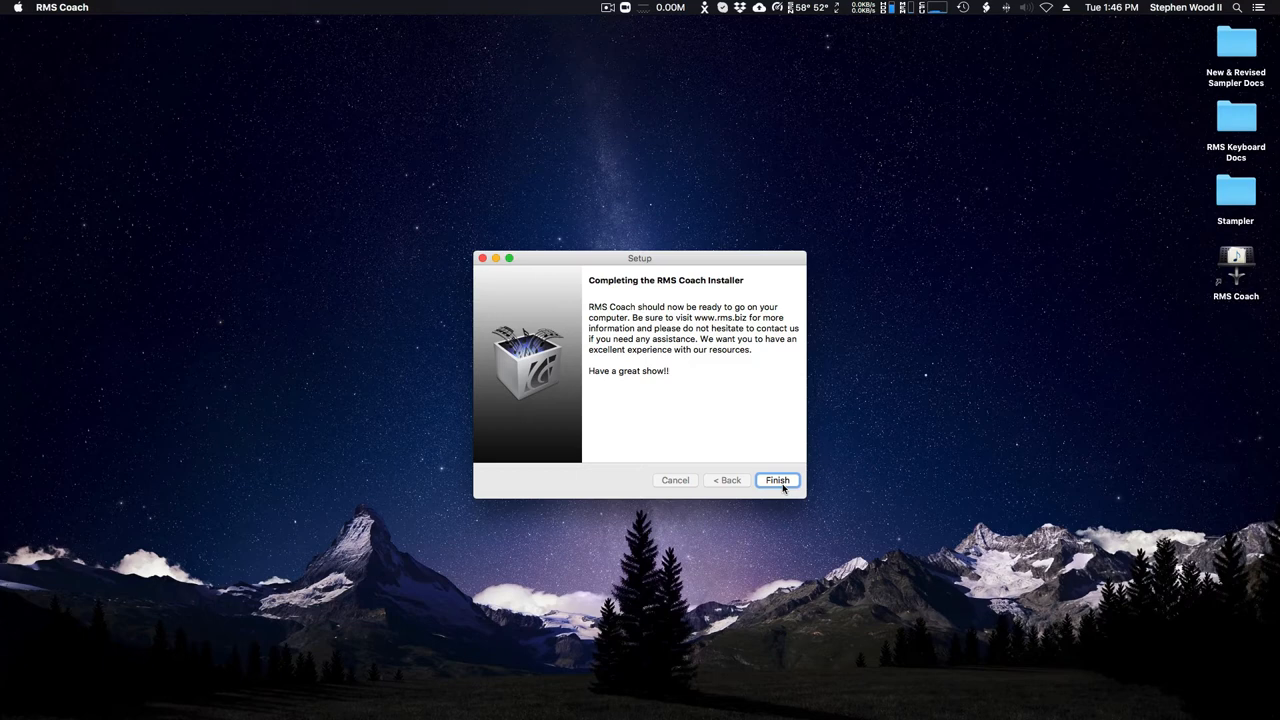
Finish and close the RMS Coach installer
{"action": "left_click", "coordinate": [777, 480]}
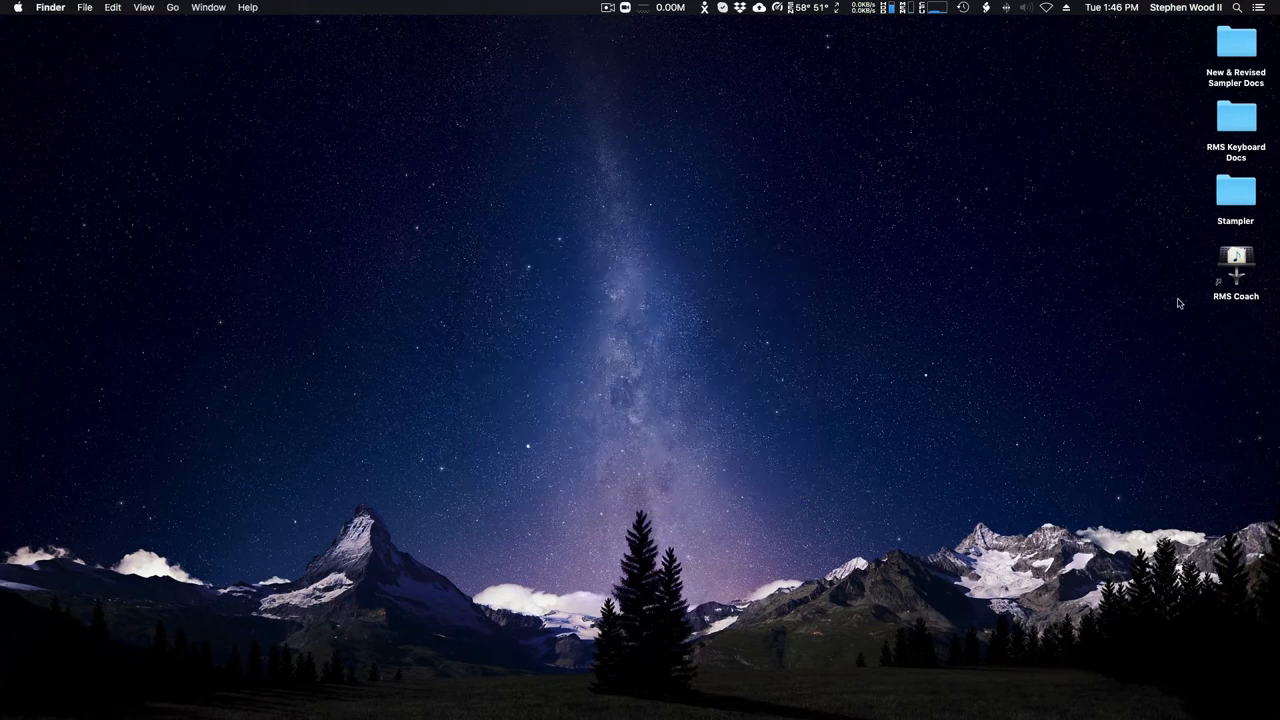
Launch RMS Coach from its new desktop shortcut
{"action": "left_click", "coordinate": [1235, 260]}
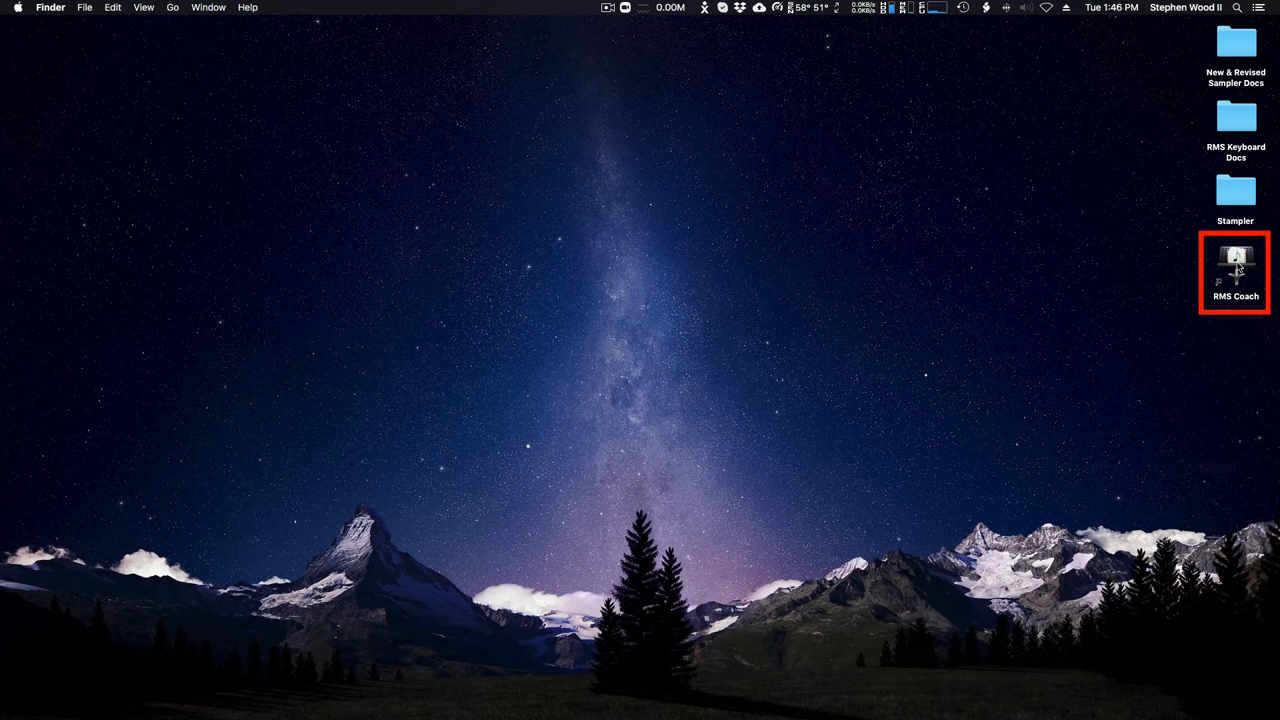
{"action": "double_click", "coordinate": [1236, 262]}
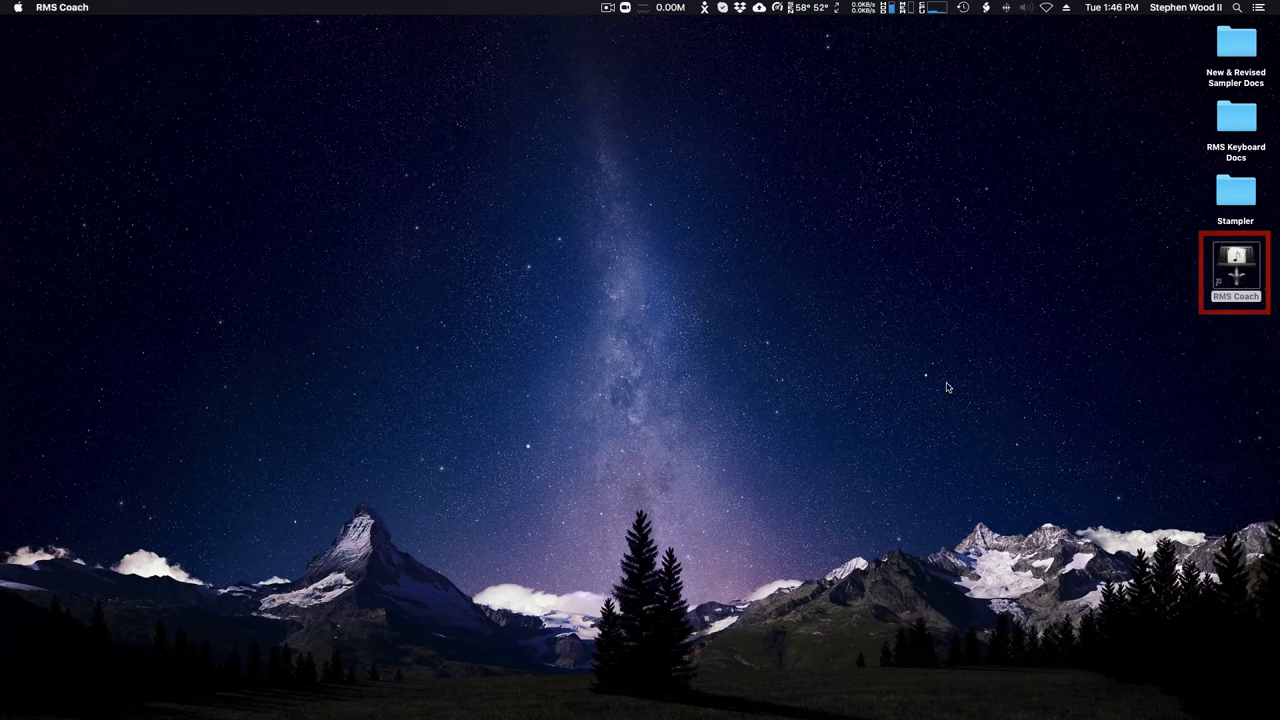
{"action": "double_click", "coordinate": [1235, 260]}
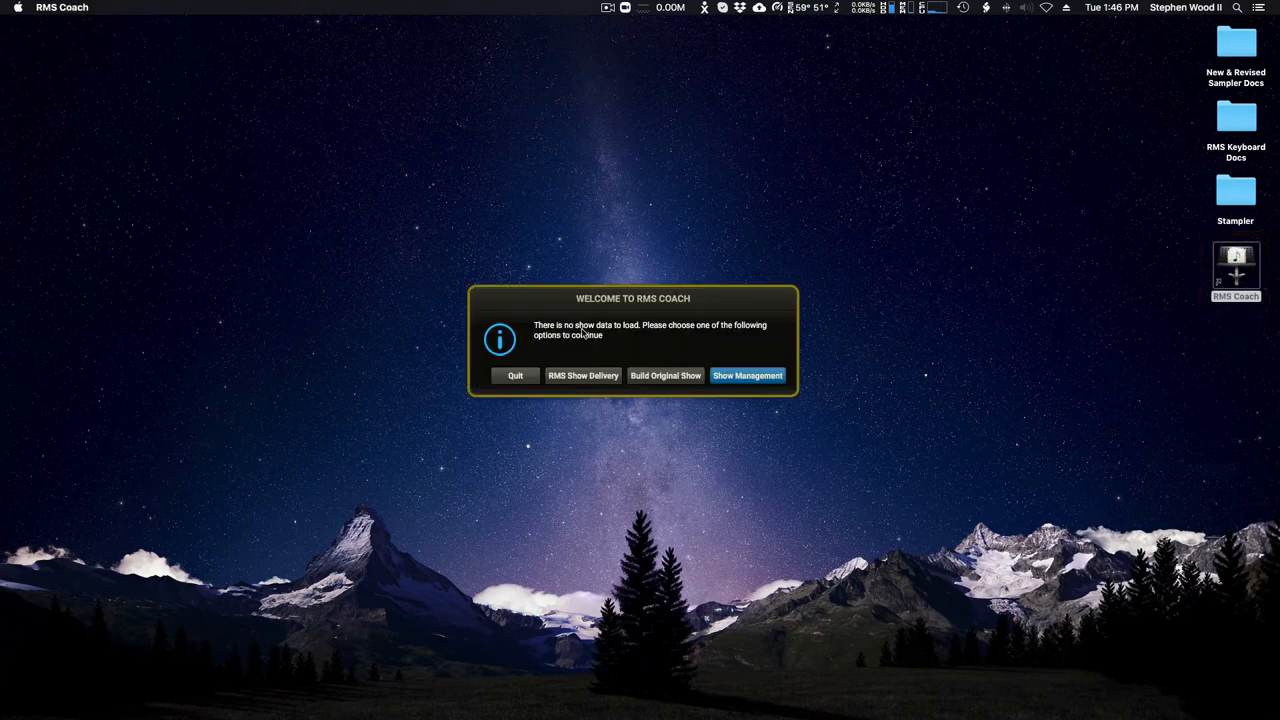
{"action": "mouse_move", "coordinate": [628, 338]}
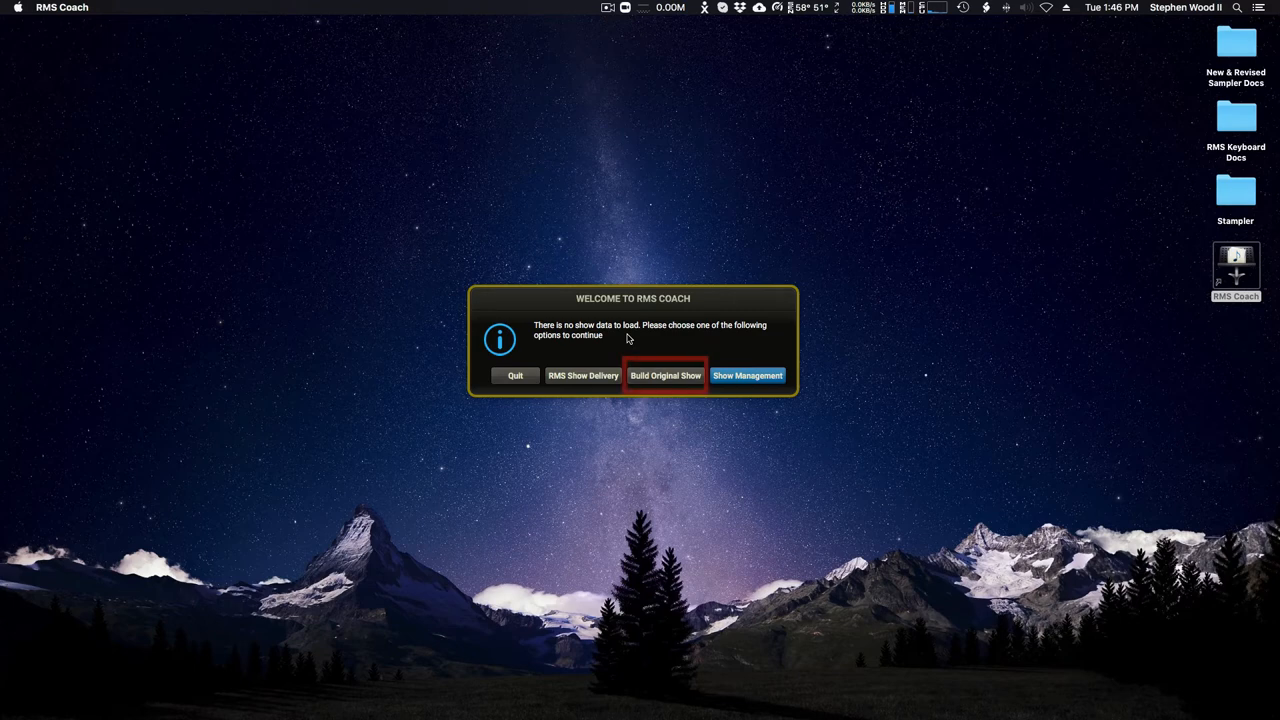
{"action": "mouse_move", "coordinate": [665, 380]}
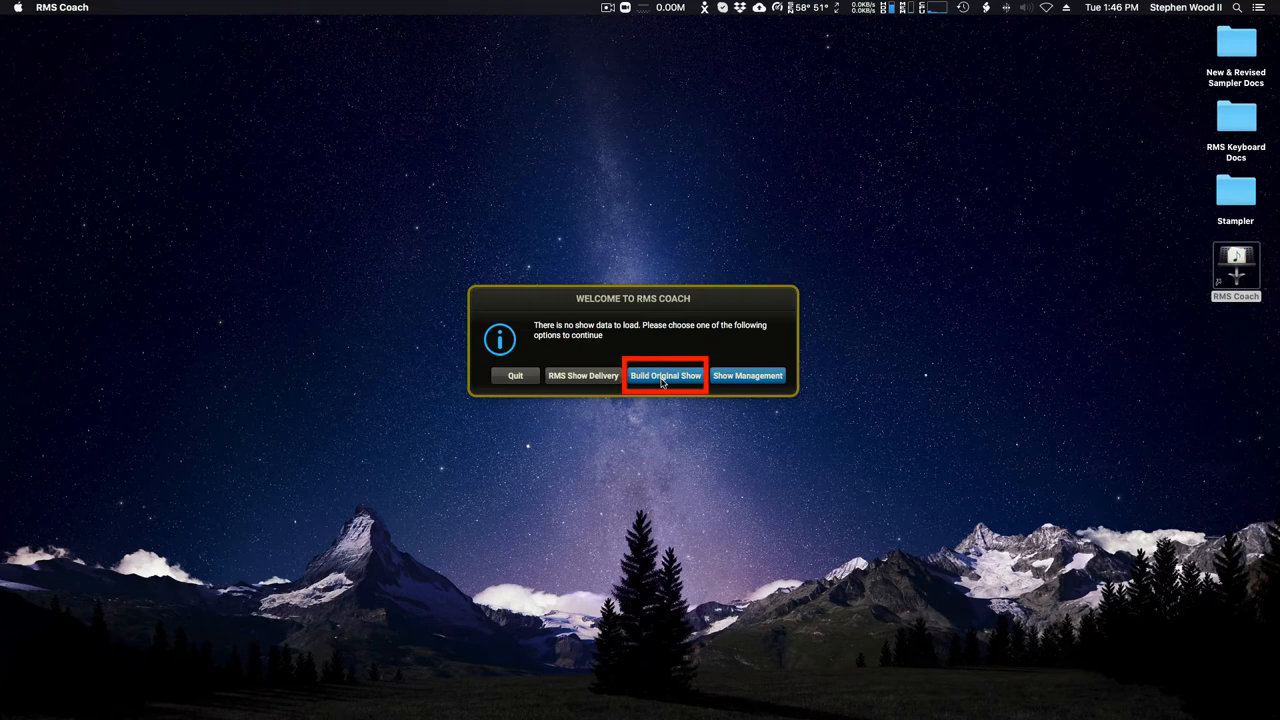
Choose Build Original Show and continue past its introduction to the login step
{"action": "left_click", "coordinate": [666, 375]}
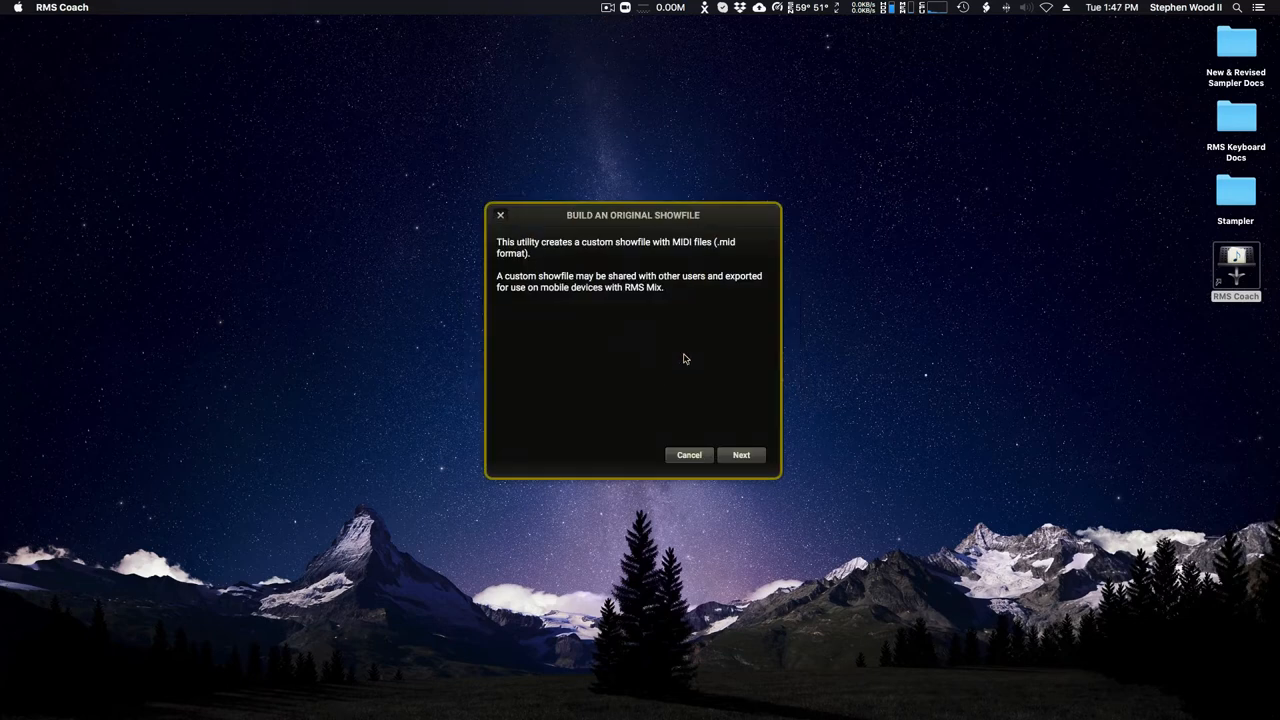
{"action": "mouse_move", "coordinate": [770, 298]}
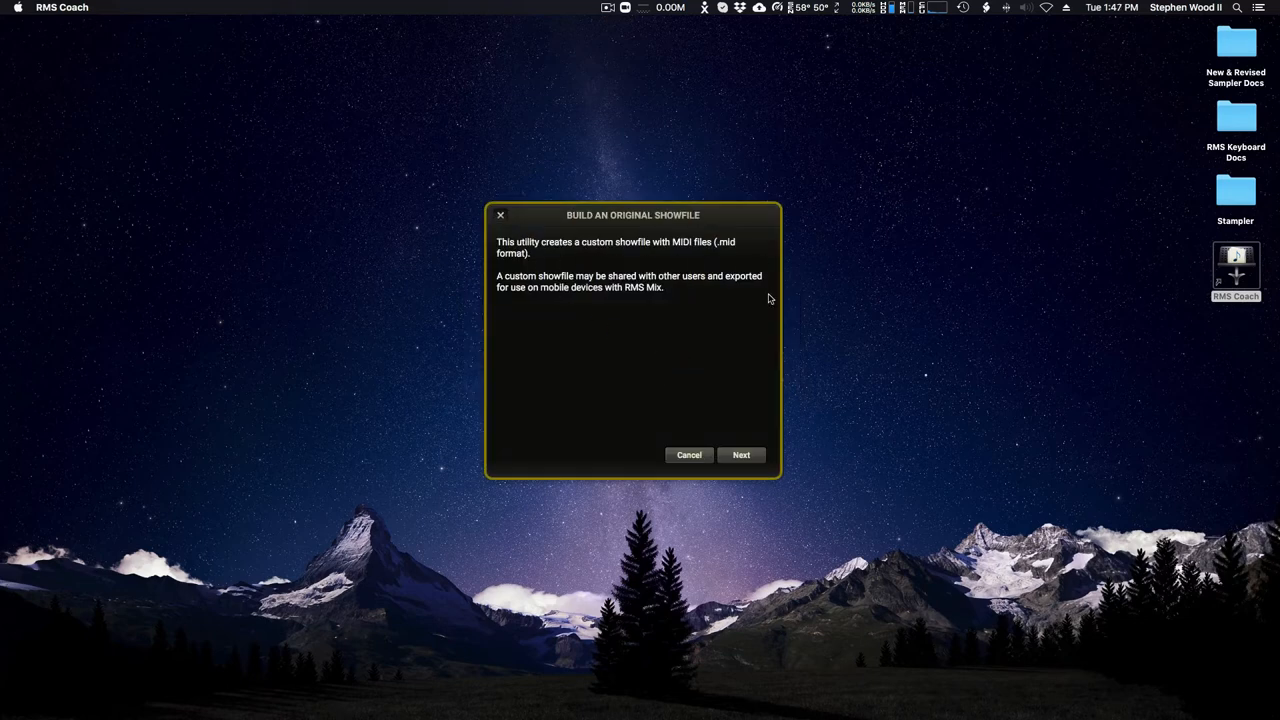
{"action": "mouse_move", "coordinate": [660, 305]}
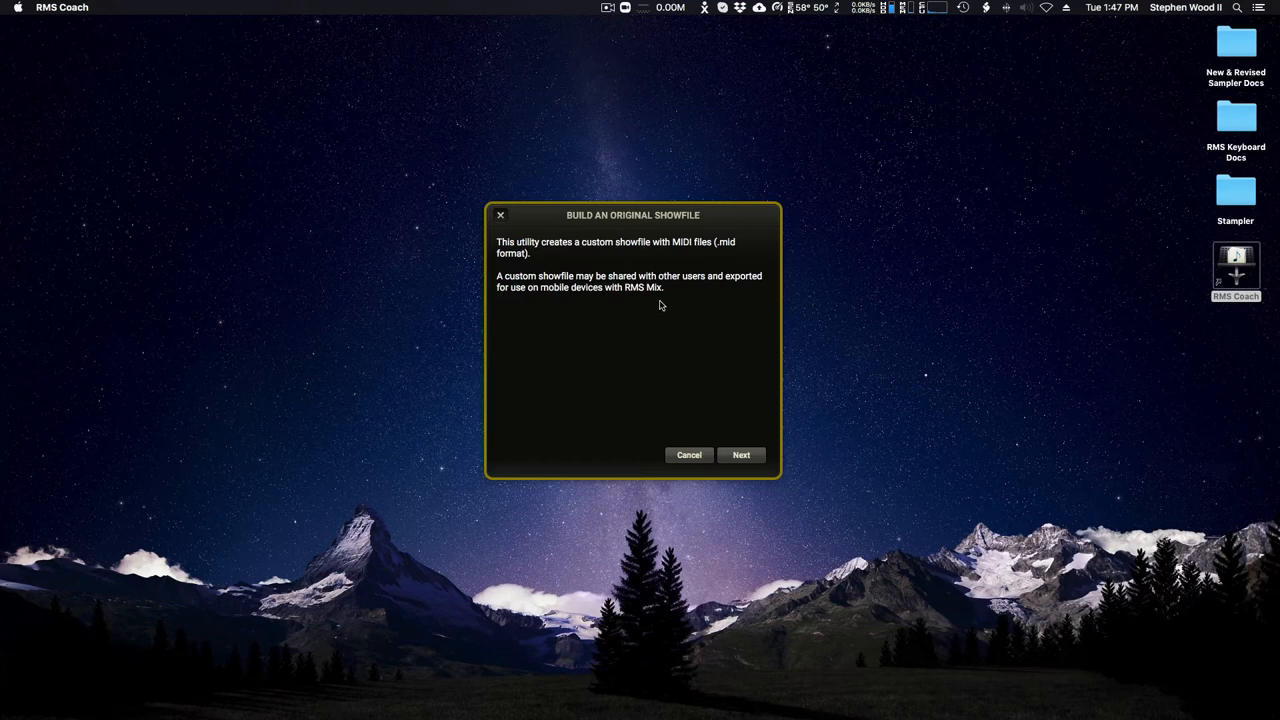
{"action": "mouse_move", "coordinate": [727, 305]}
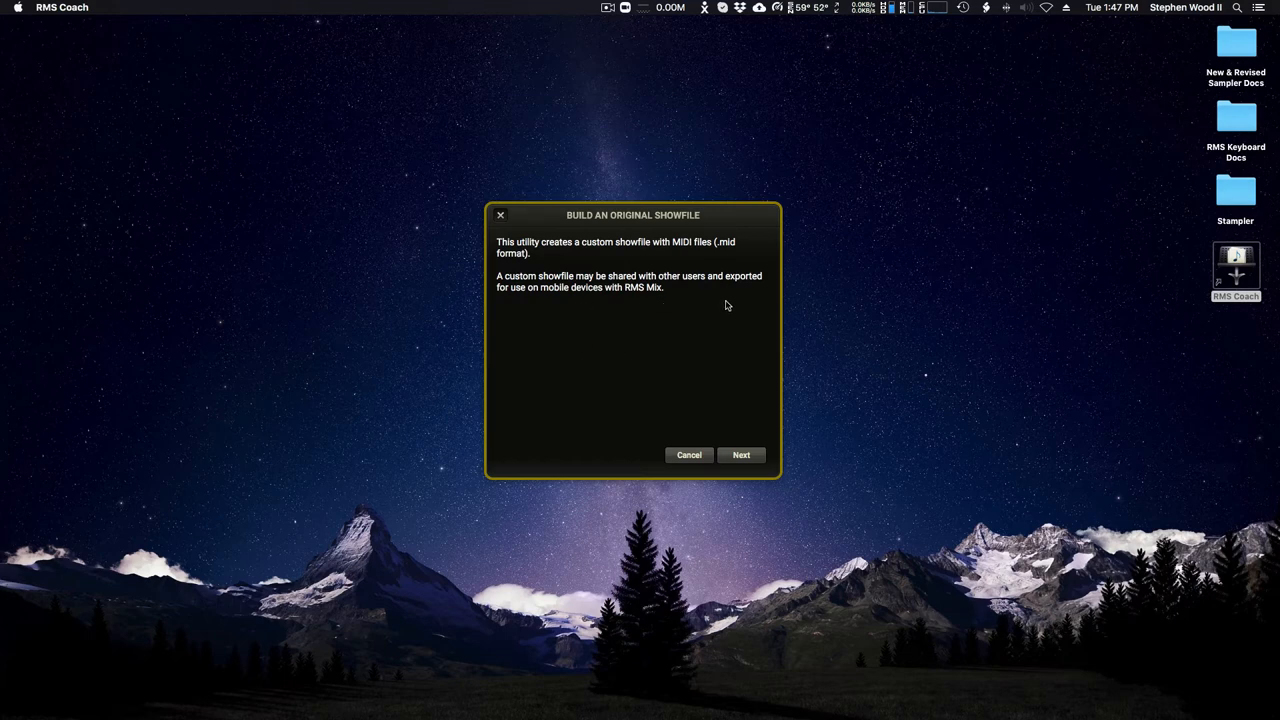
{"action": "mouse_move", "coordinate": [684, 336]}
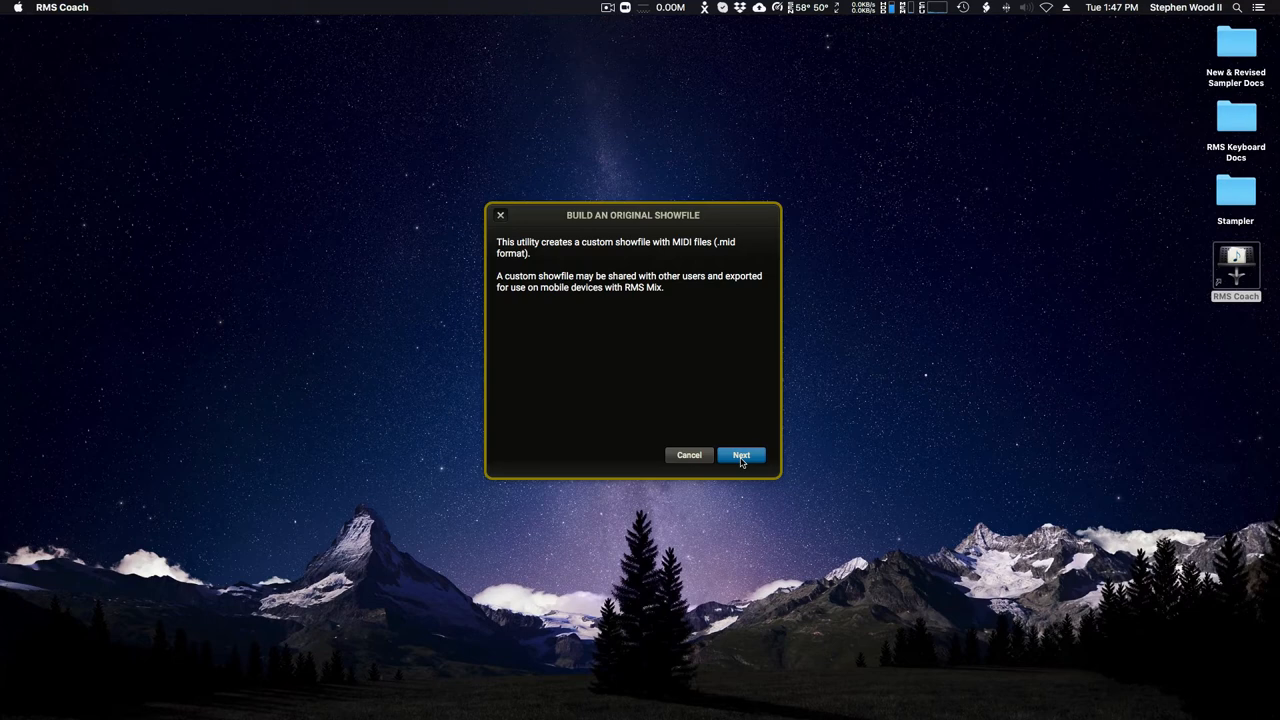
{"action": "left_click", "coordinate": [741, 455]}
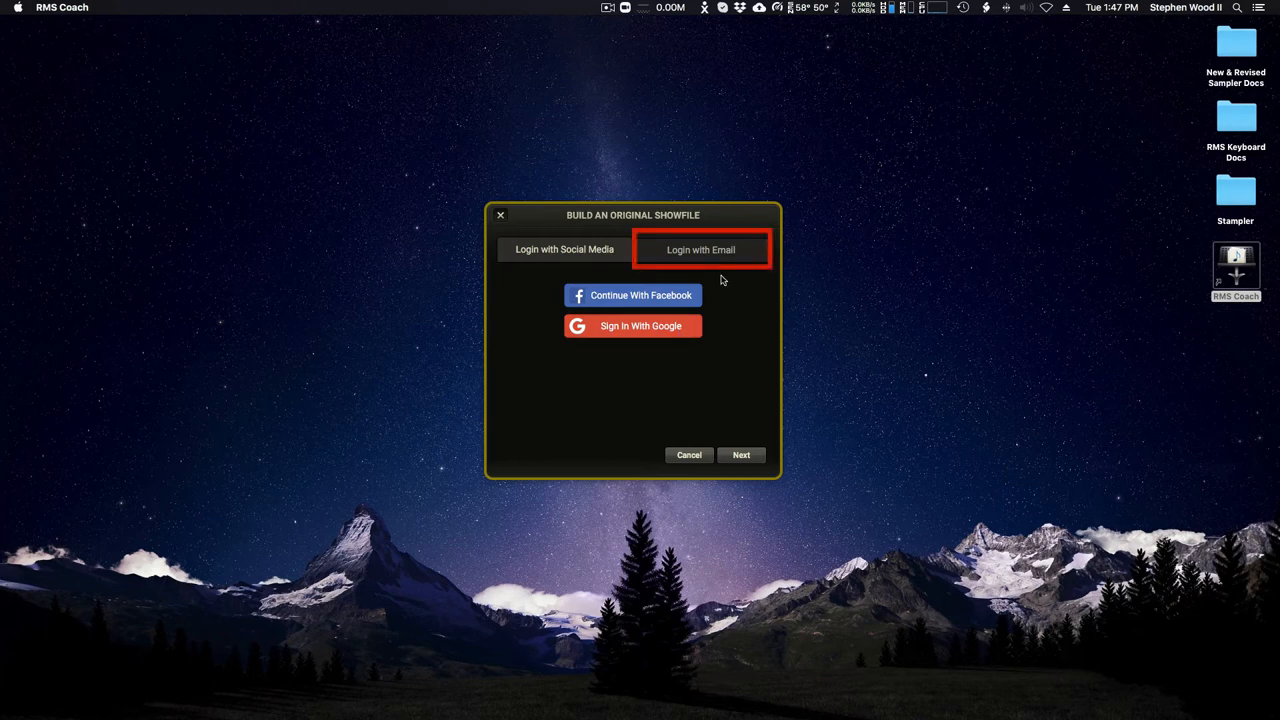
Choose email sign-up and allow sign-in through the accounts.rms.biz website
{"action": "left_click", "coordinate": [700, 249]}
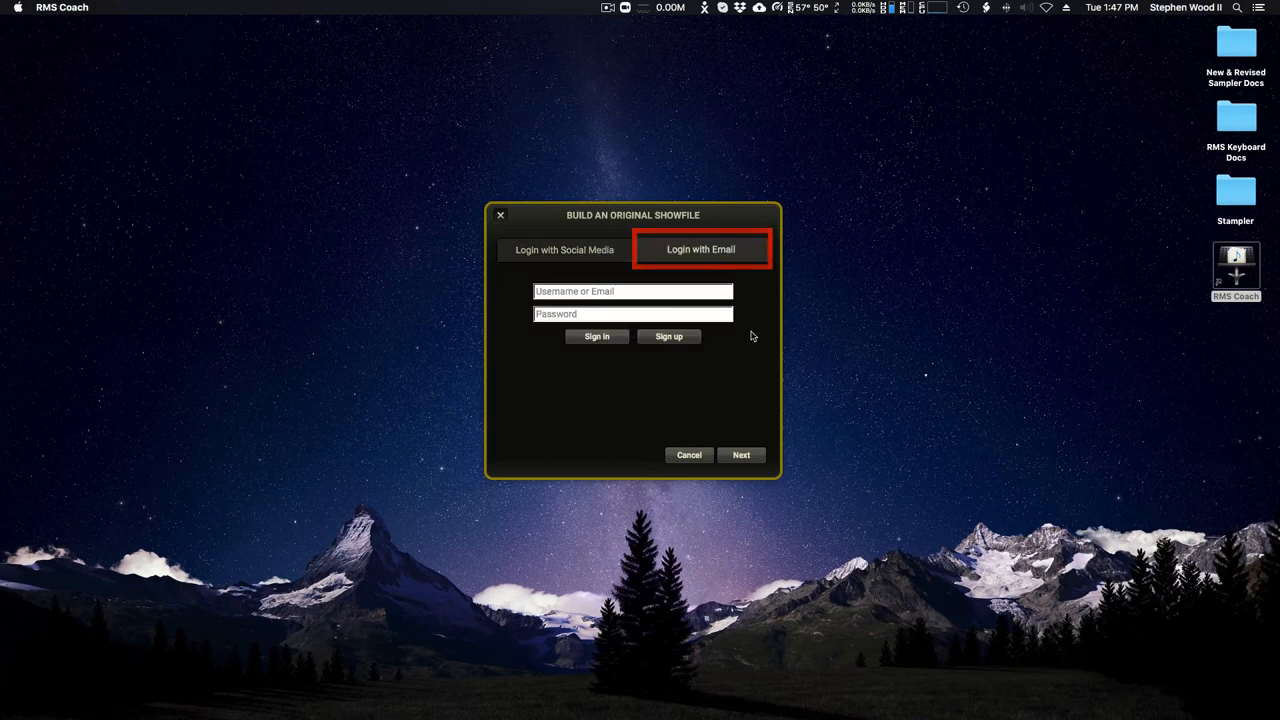
{"action": "left_click", "coordinate": [669, 336]}
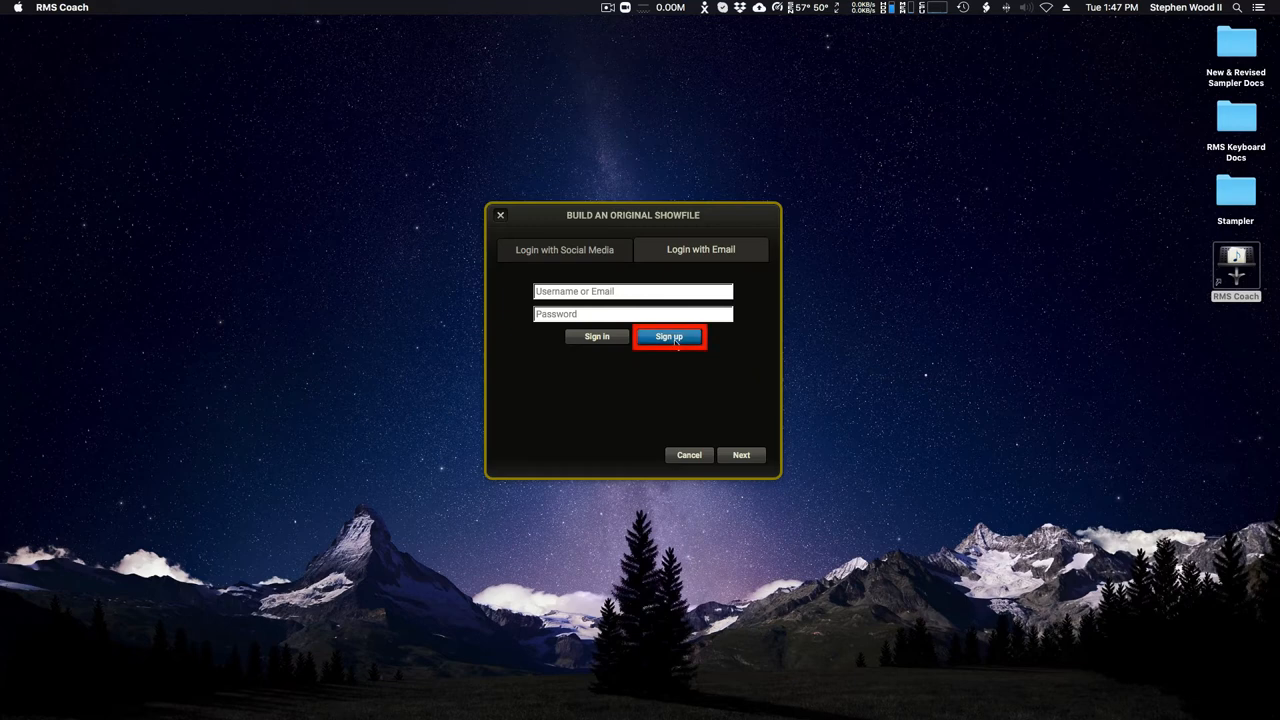
{"action": "left_click", "coordinate": [669, 336]}
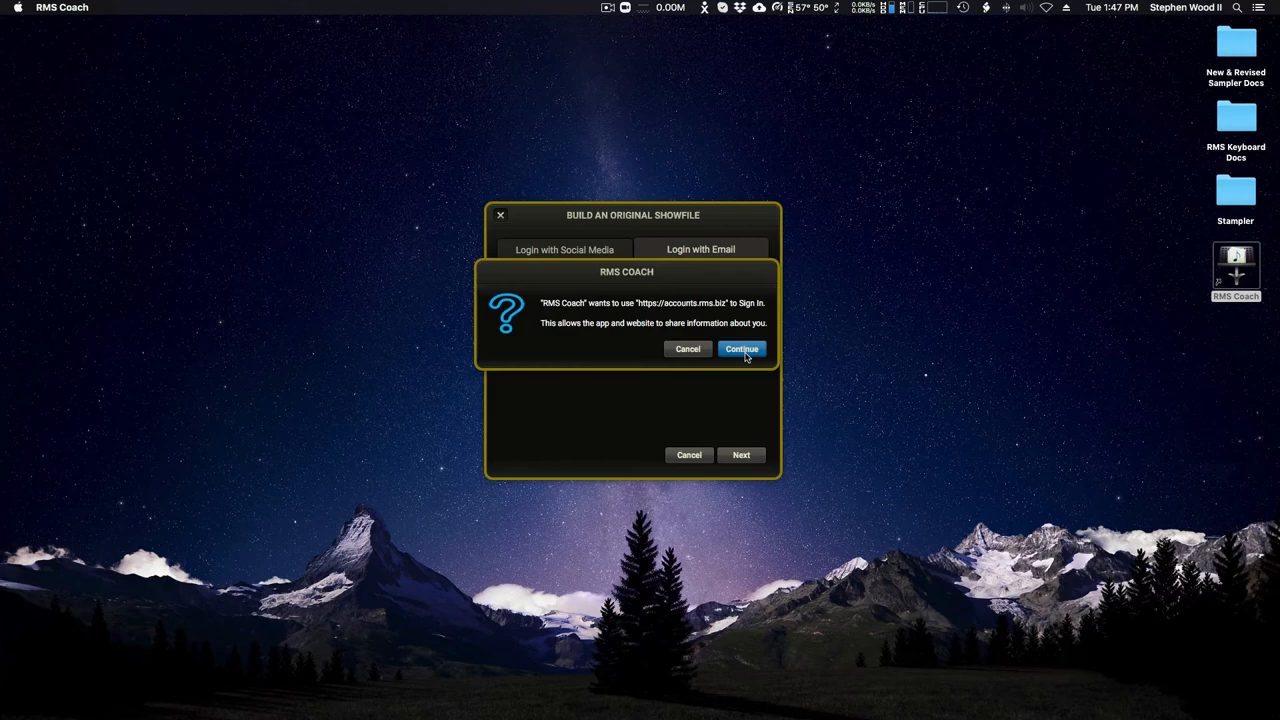
{"action": "left_click", "coordinate": [741, 348]}
{"action": "type", "text": "St"}
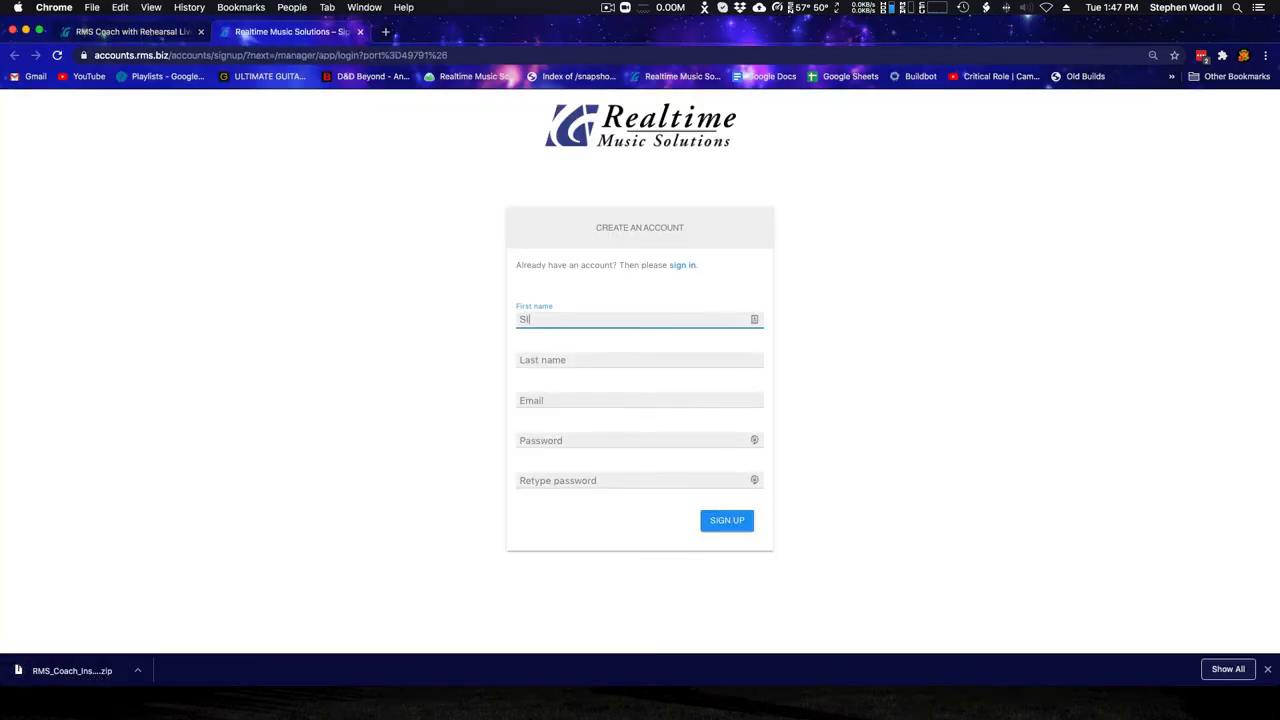
Submit the sign-up form with name 'Wood' and allow the keychain access request
{"action": "type", "text": "Wood"}
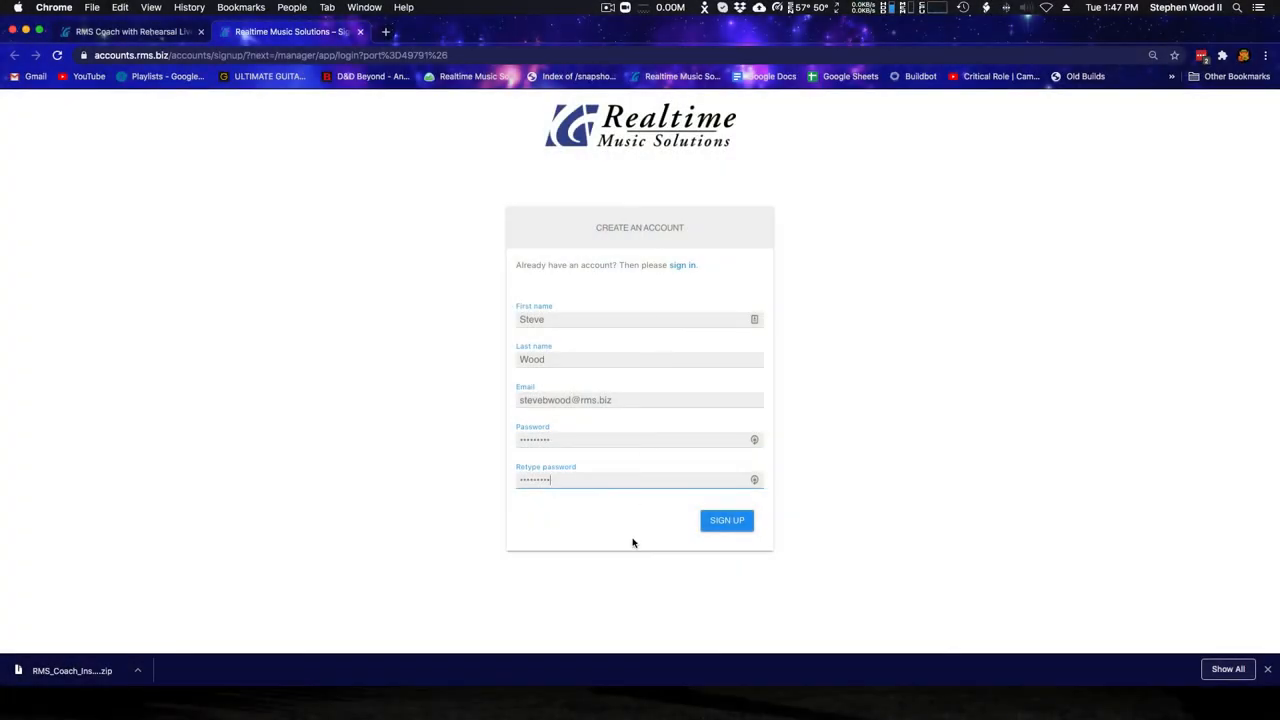
{"action": "left_click", "coordinate": [726, 520]}
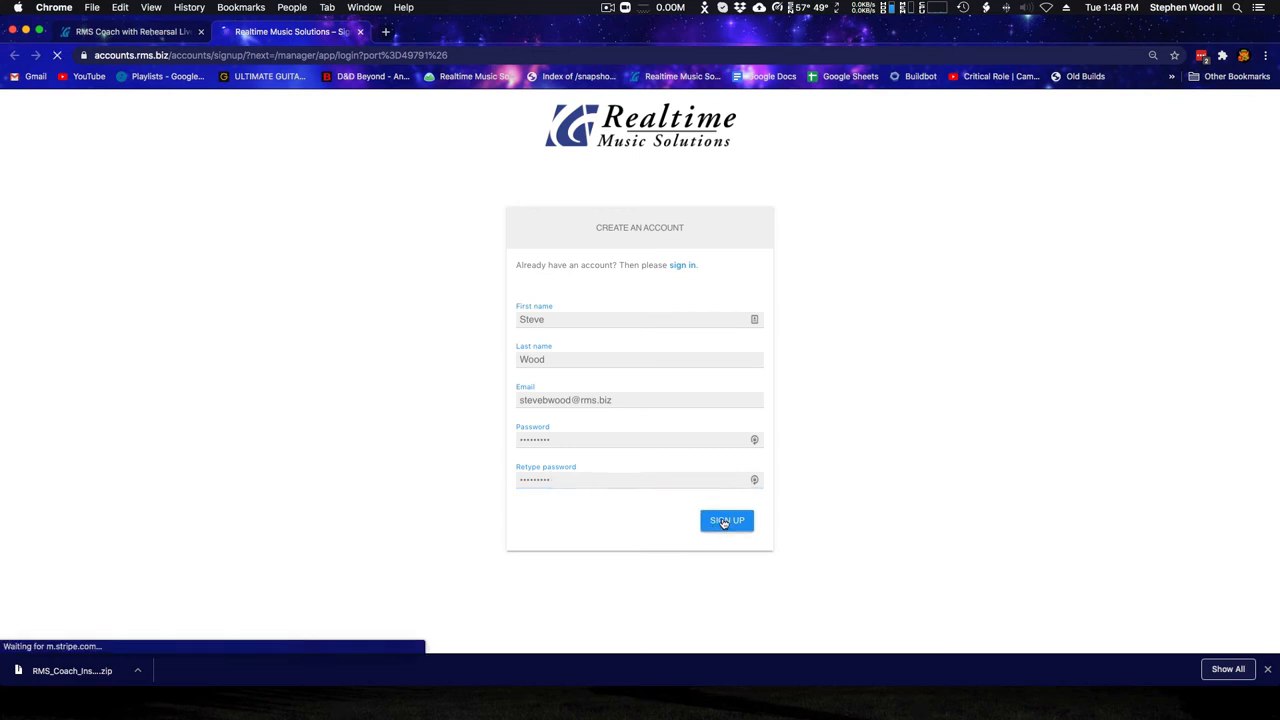
{"action": "left_click", "coordinate": [726, 520]}
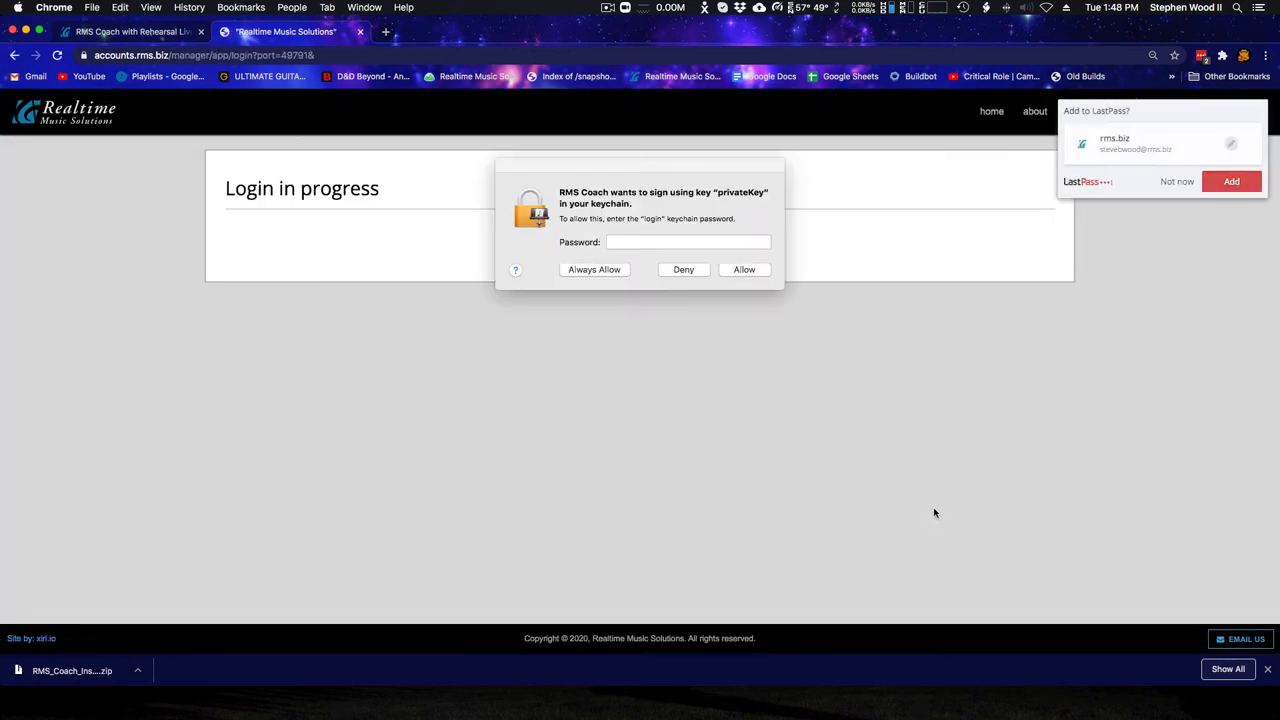
{"action": "type", "text": "••••"}
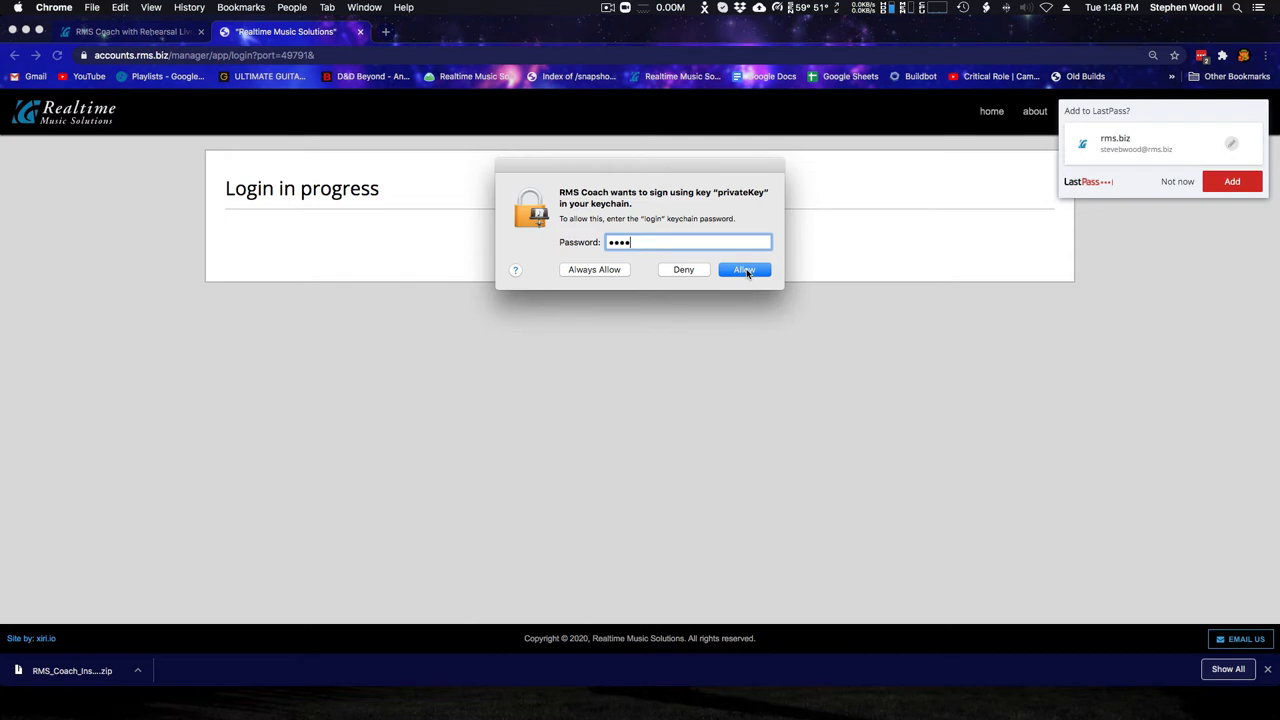
{"action": "left_click", "coordinate": [744, 269]}
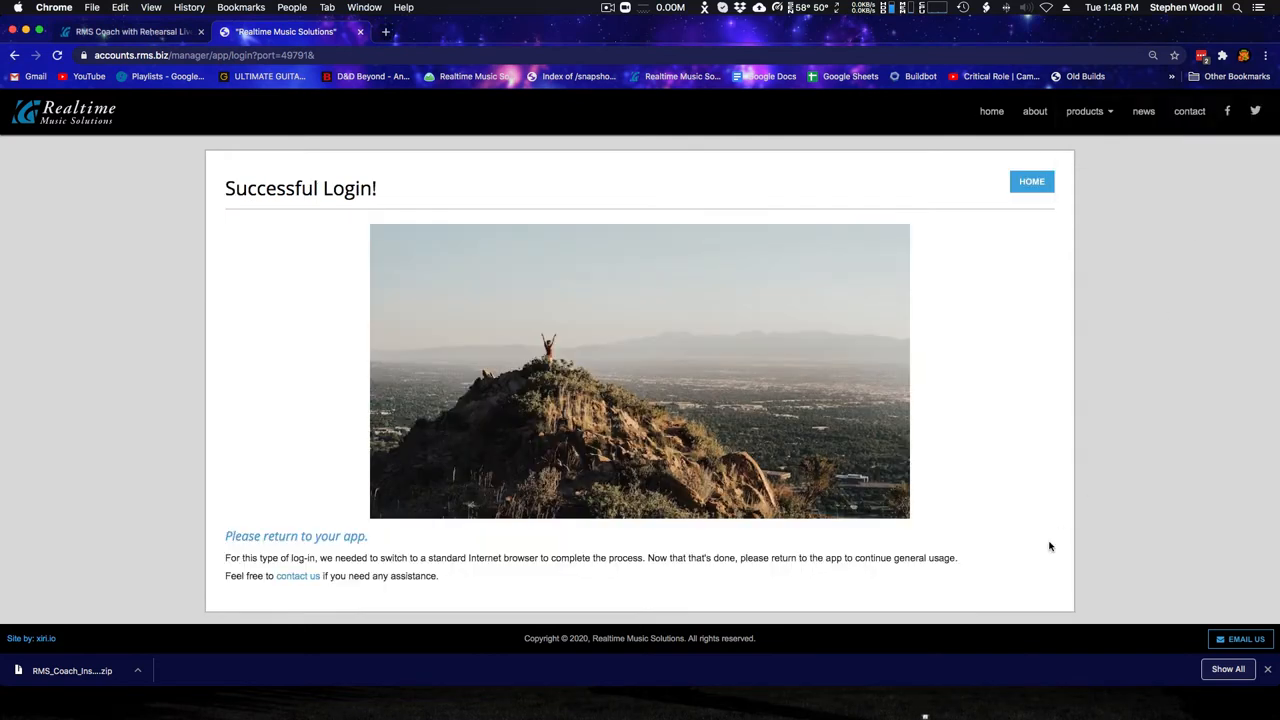
{"action": "mouse_move", "coordinate": [334, 526]}
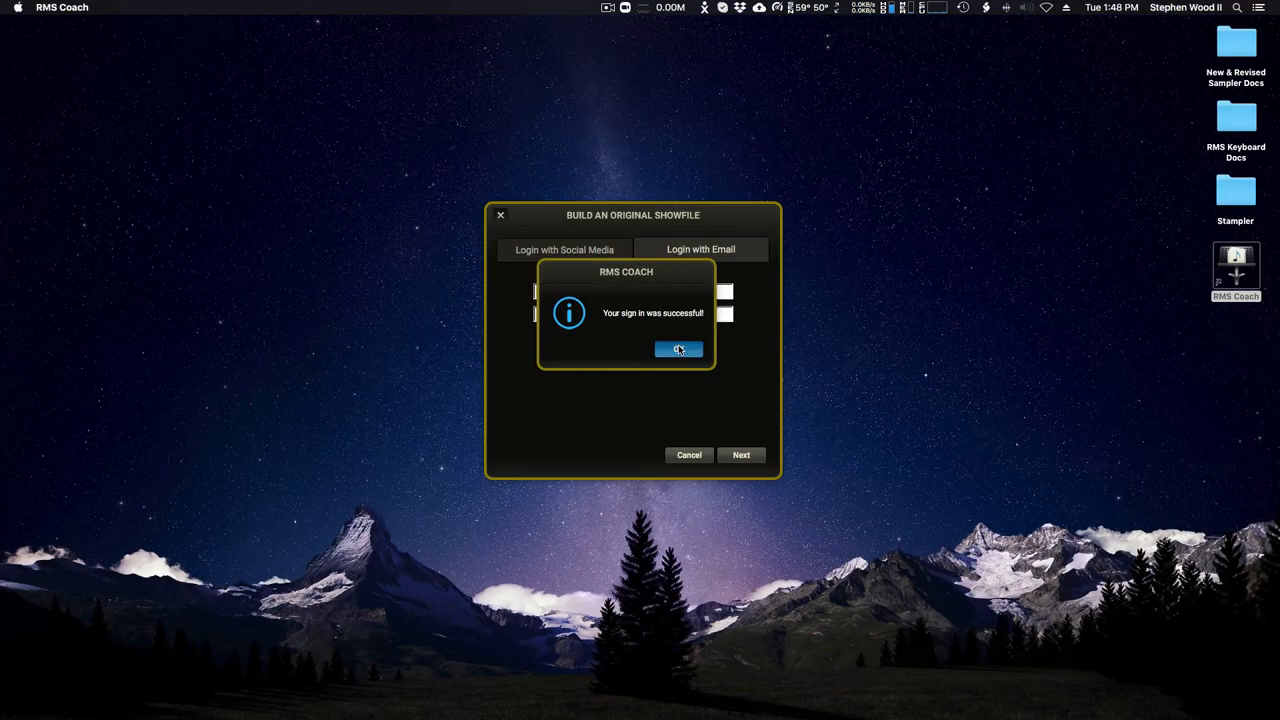
Dismiss the sign-in confirmation and name the new show 'First Show'
{"action": "left_click", "coordinate": [679, 349]}
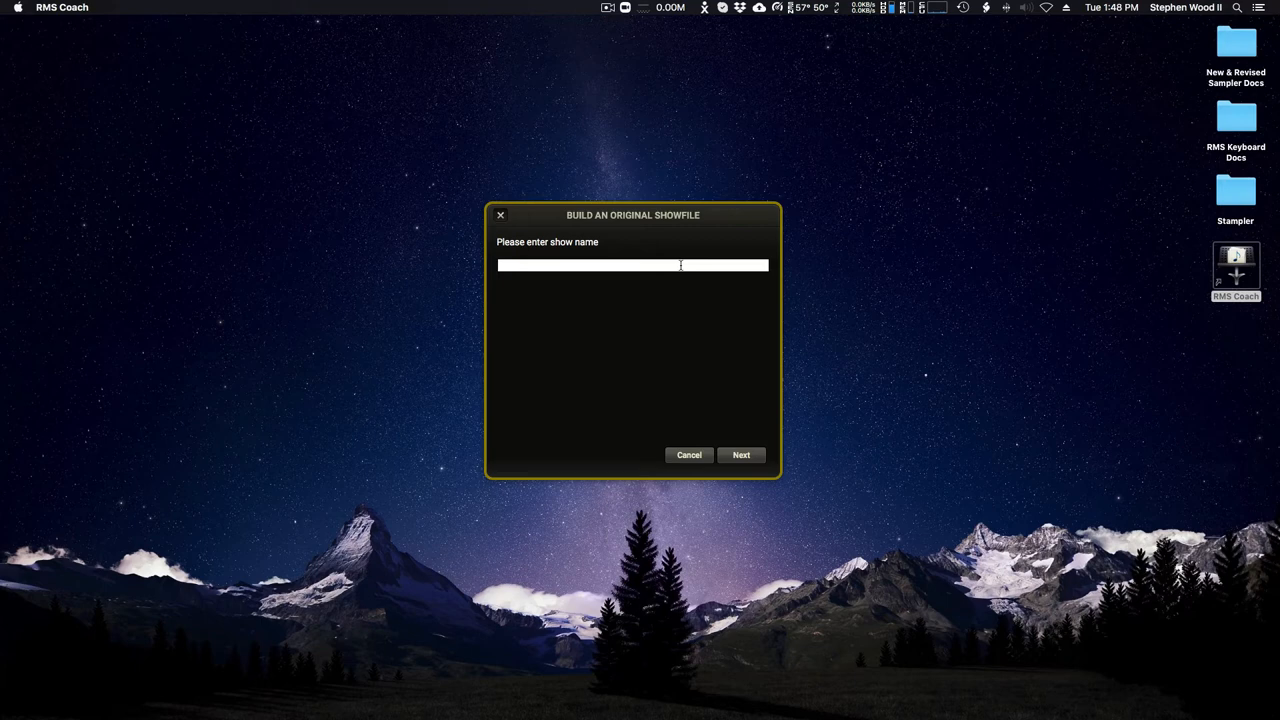
{"action": "type", "text": "First Show"}
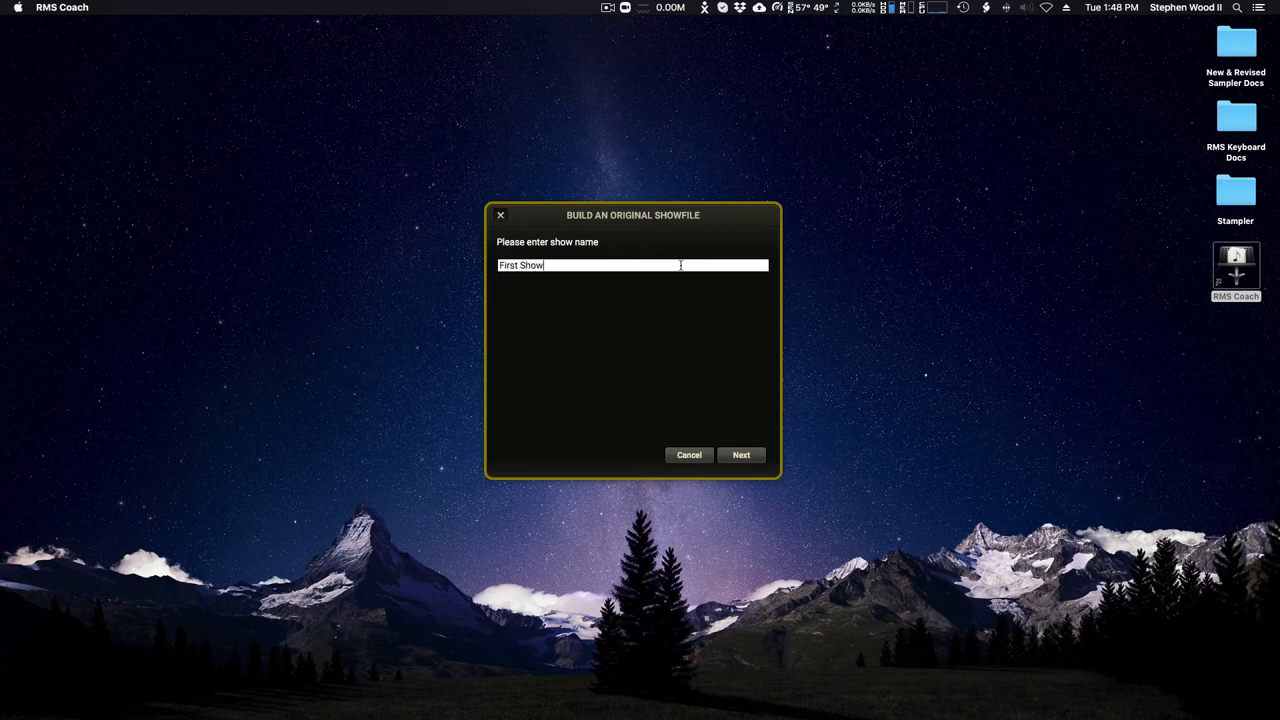
{"action": "left_click", "coordinate": [741, 455]}
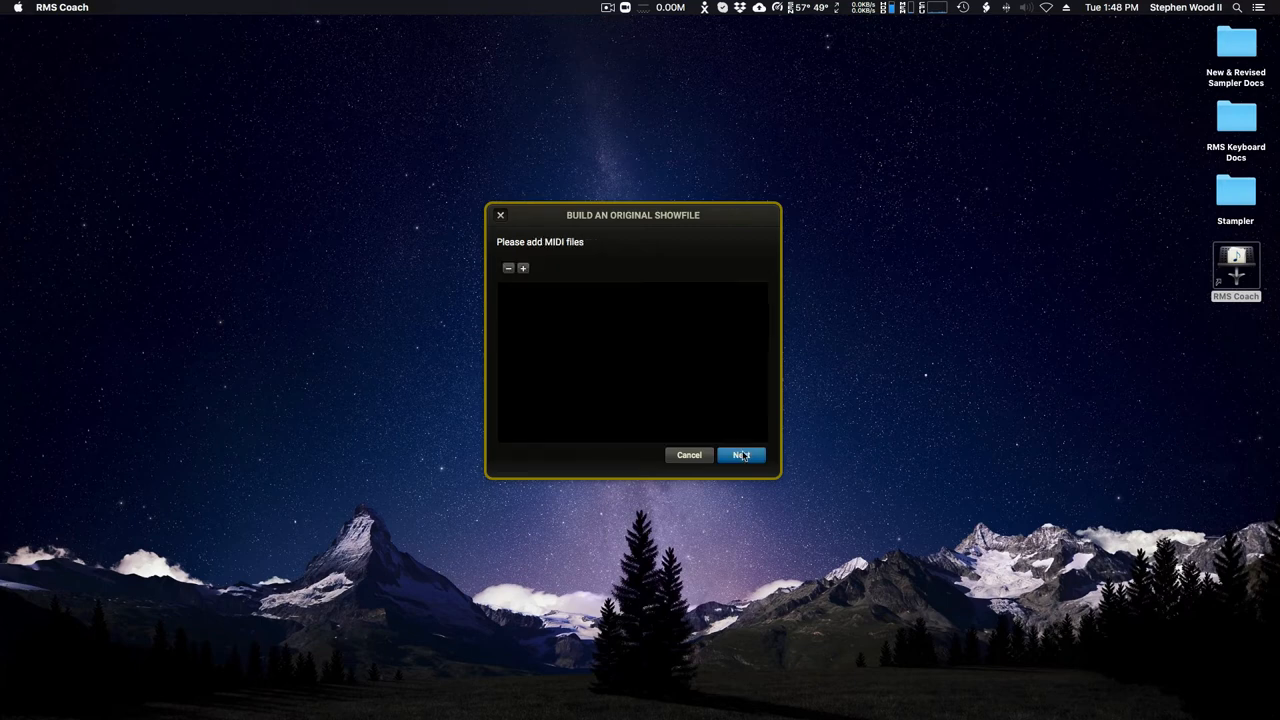
{"action": "mouse_move", "coordinate": [551, 278]}
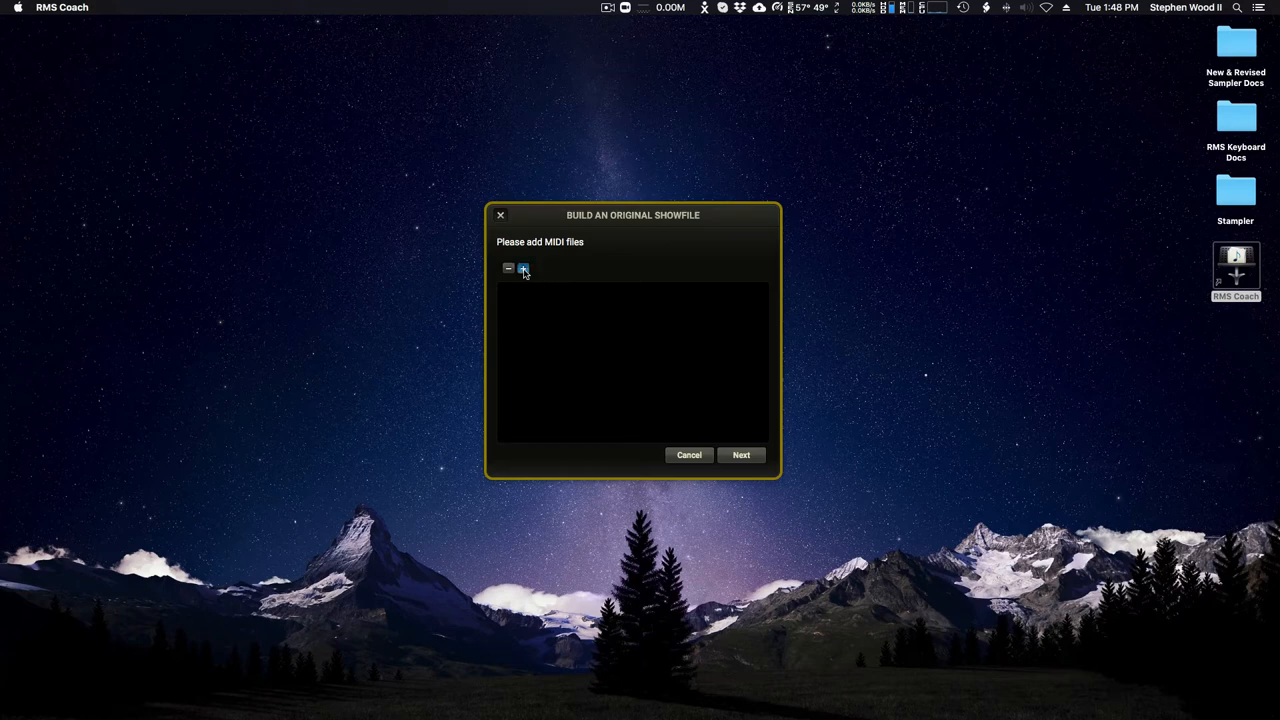
Add Breathless.mid, Cash.mid and Clocks.mid from the midi folder to the show
{"action": "left_click", "coordinate": [522, 268]}
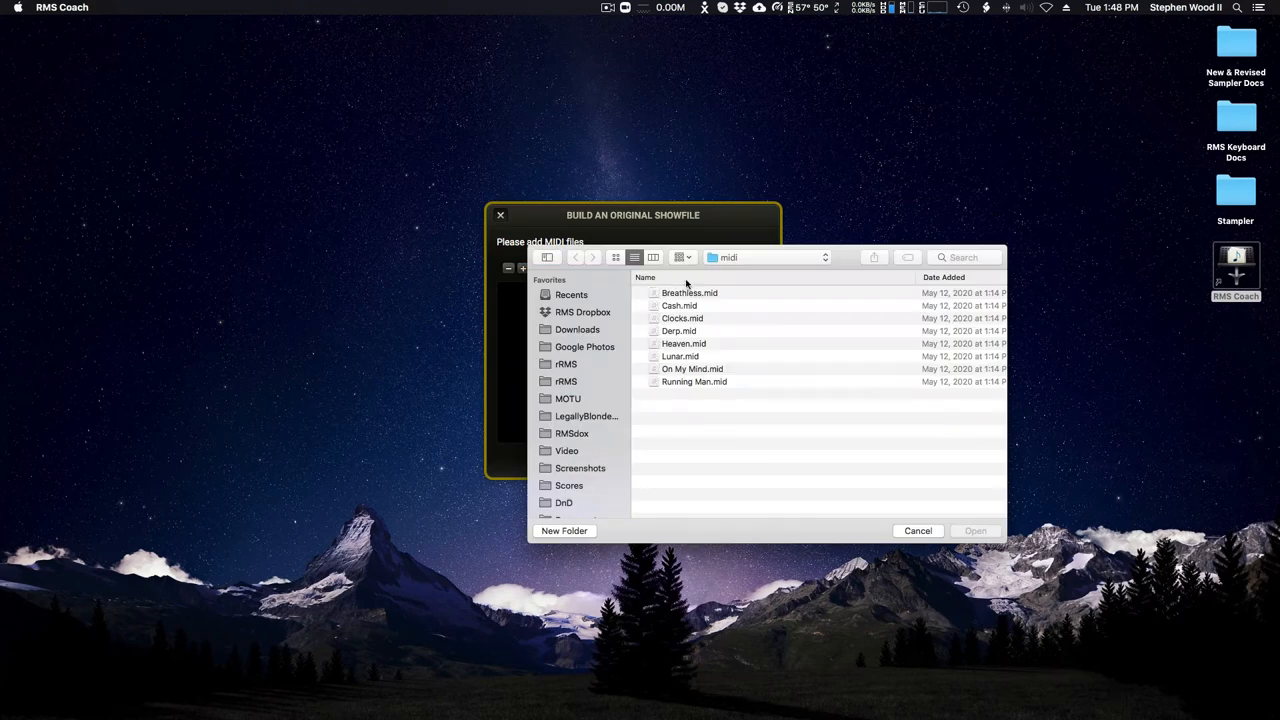
{"action": "mouse_move", "coordinate": [717, 466]}
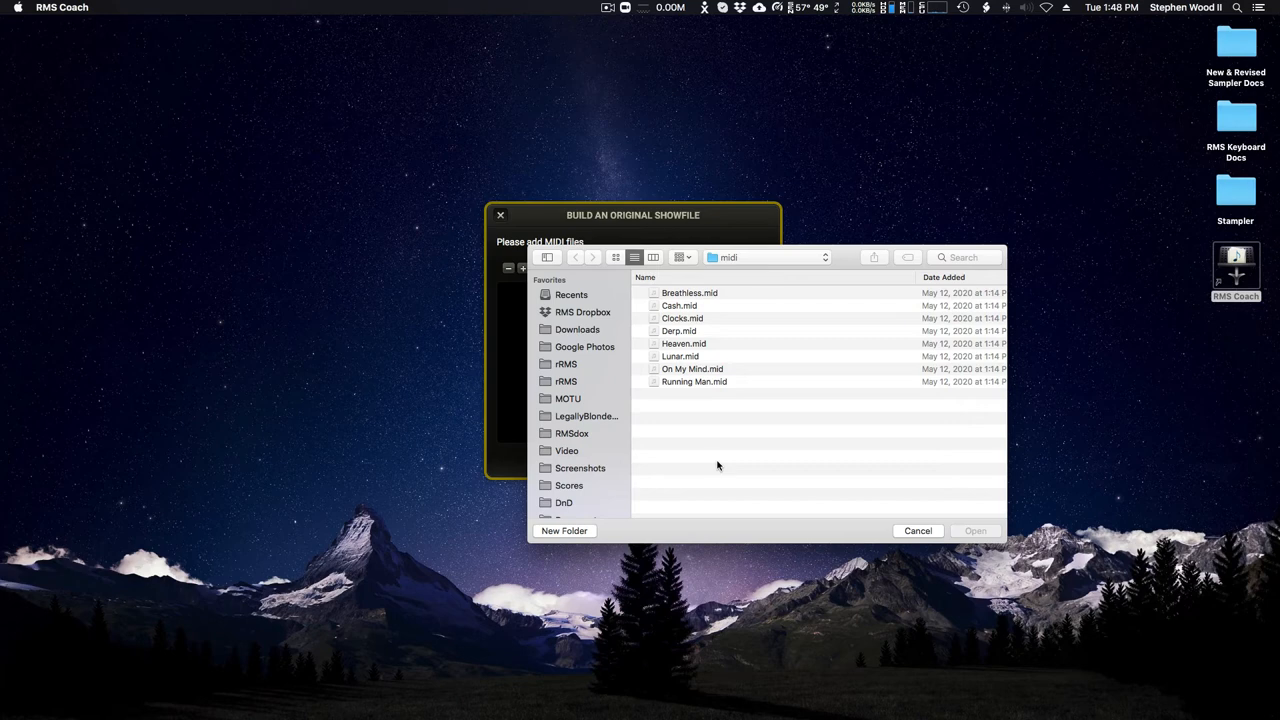
{"action": "left_click", "coordinate": [689, 292]}
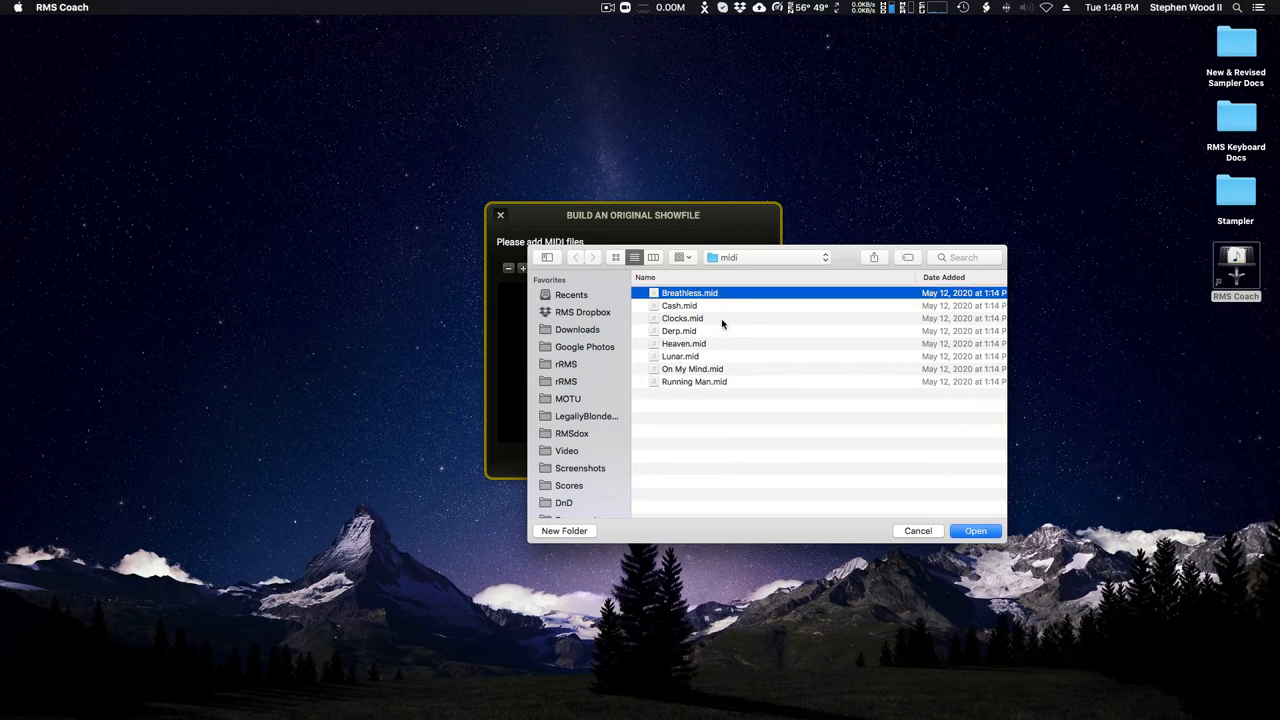
{"action": "left_click", "coordinate": [682, 318]}
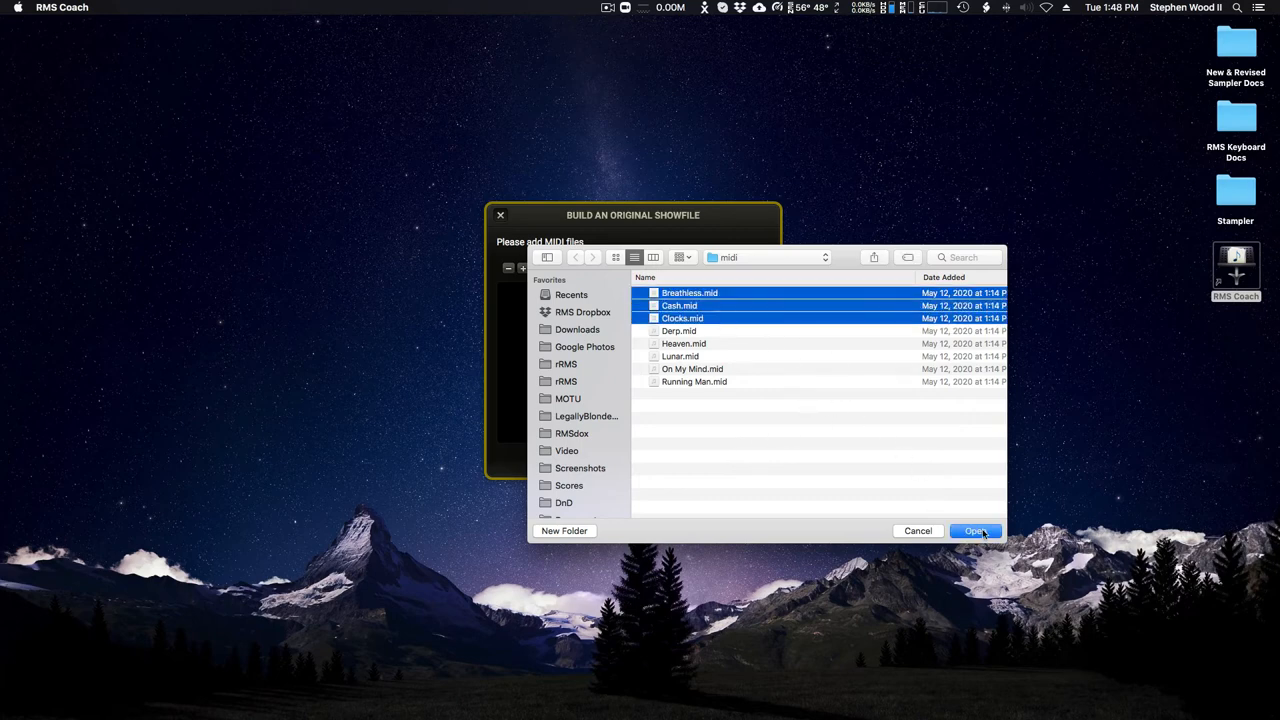
{"action": "left_click", "coordinate": [975, 531]}
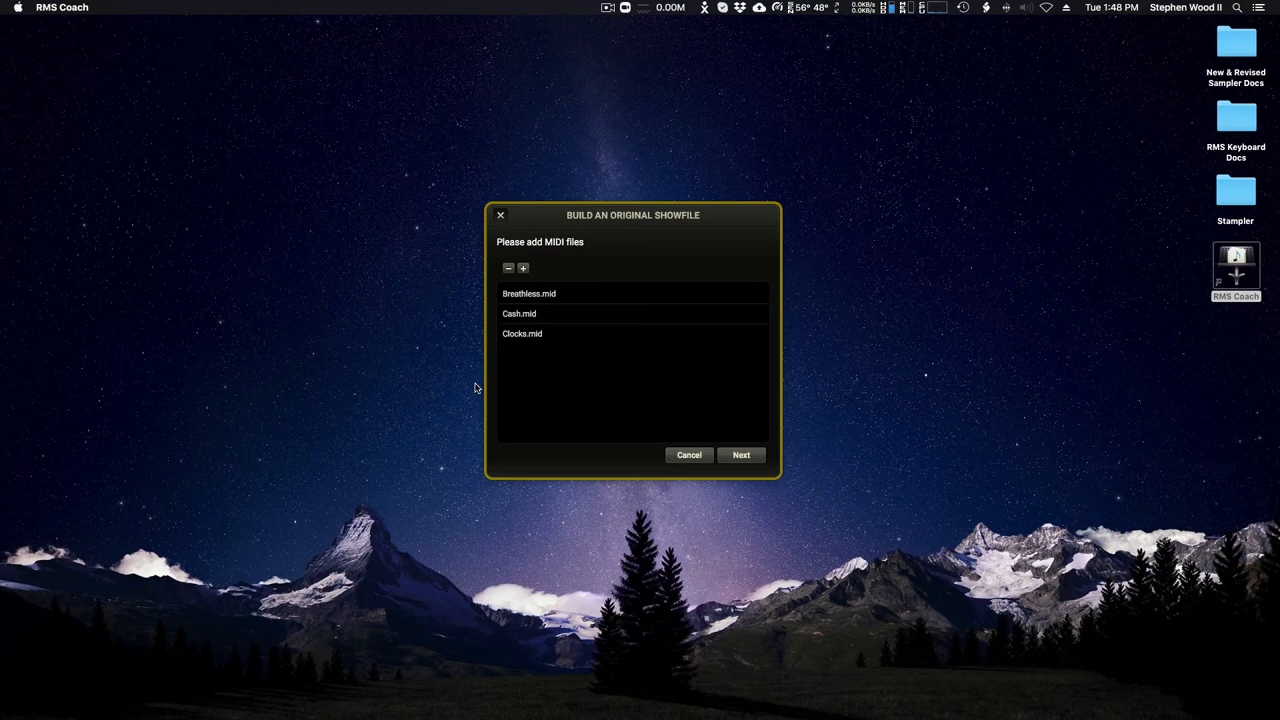
{"action": "mouse_move", "coordinate": [518, 315]}
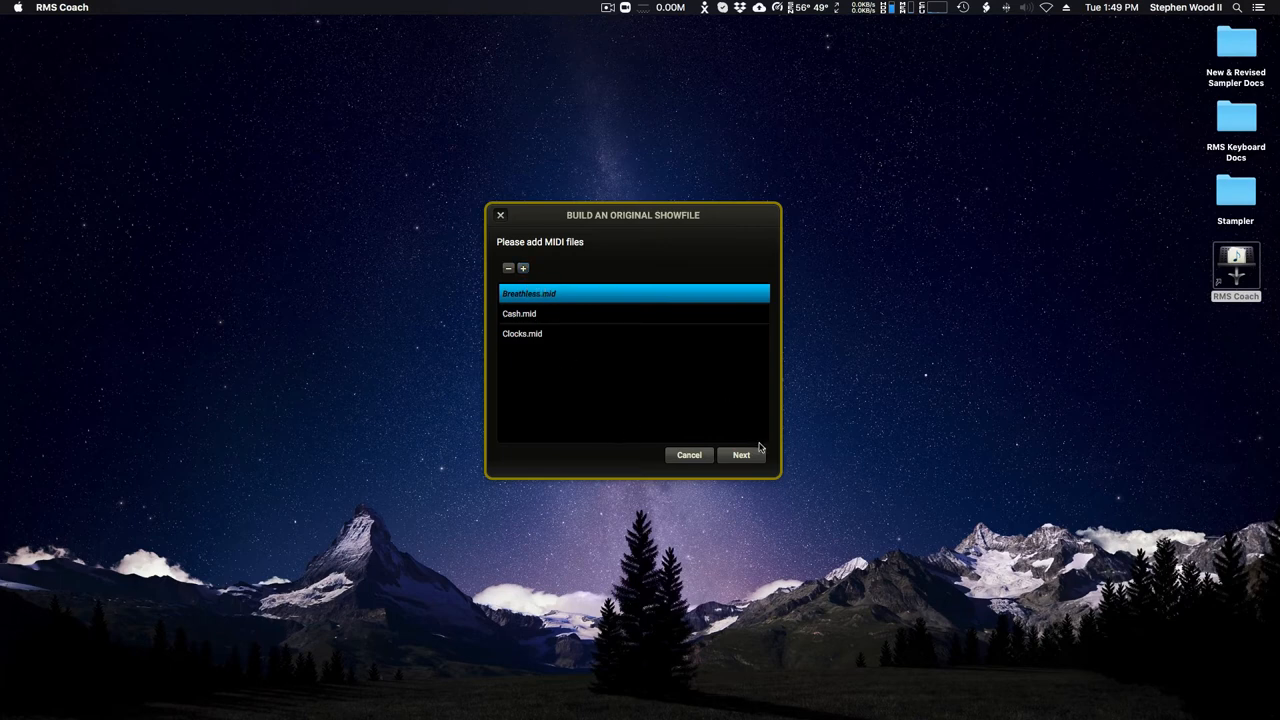
{"action": "left_click", "coordinate": [741, 455]}
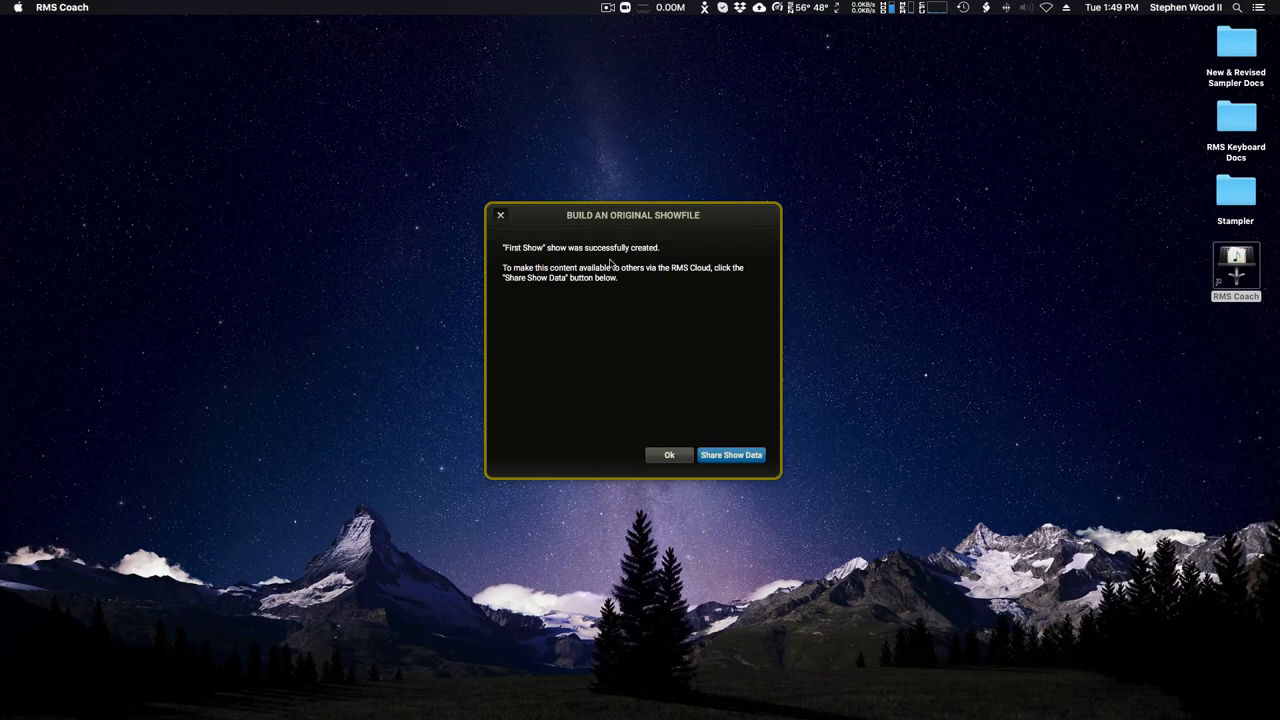
{"action": "mouse_move", "coordinate": [650, 286]}
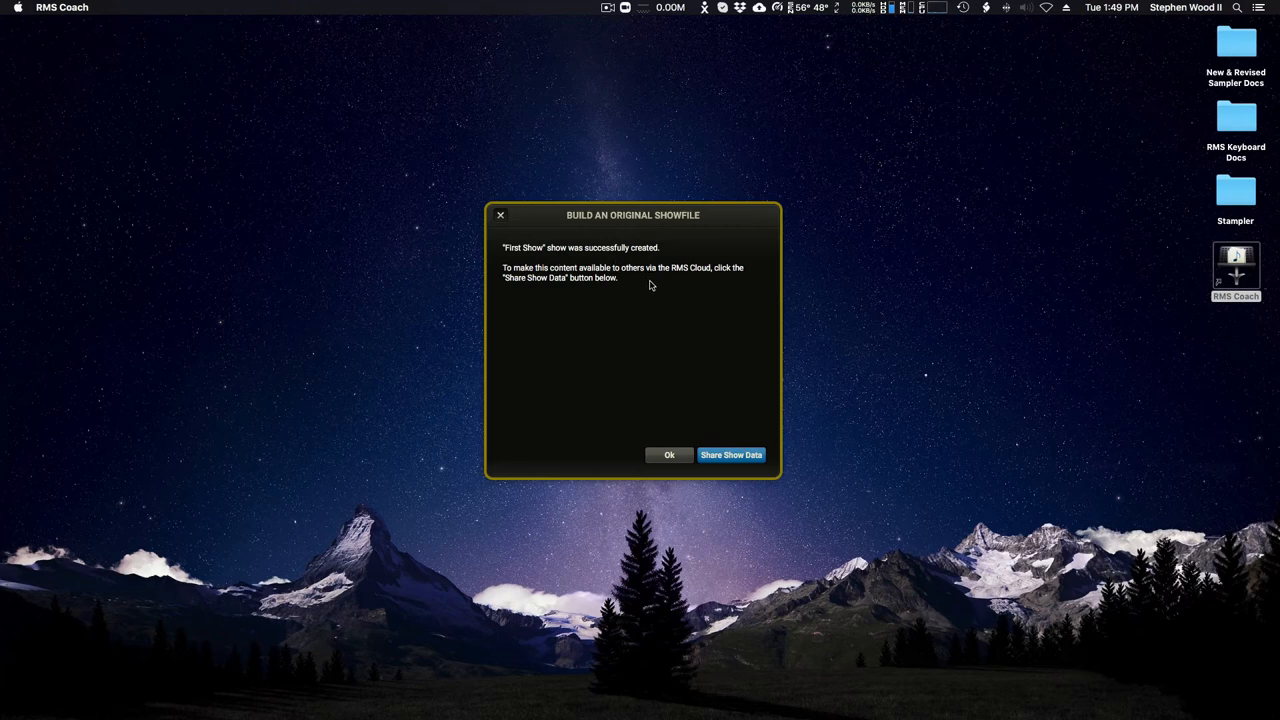
{"action": "mouse_move", "coordinate": [634, 298]}
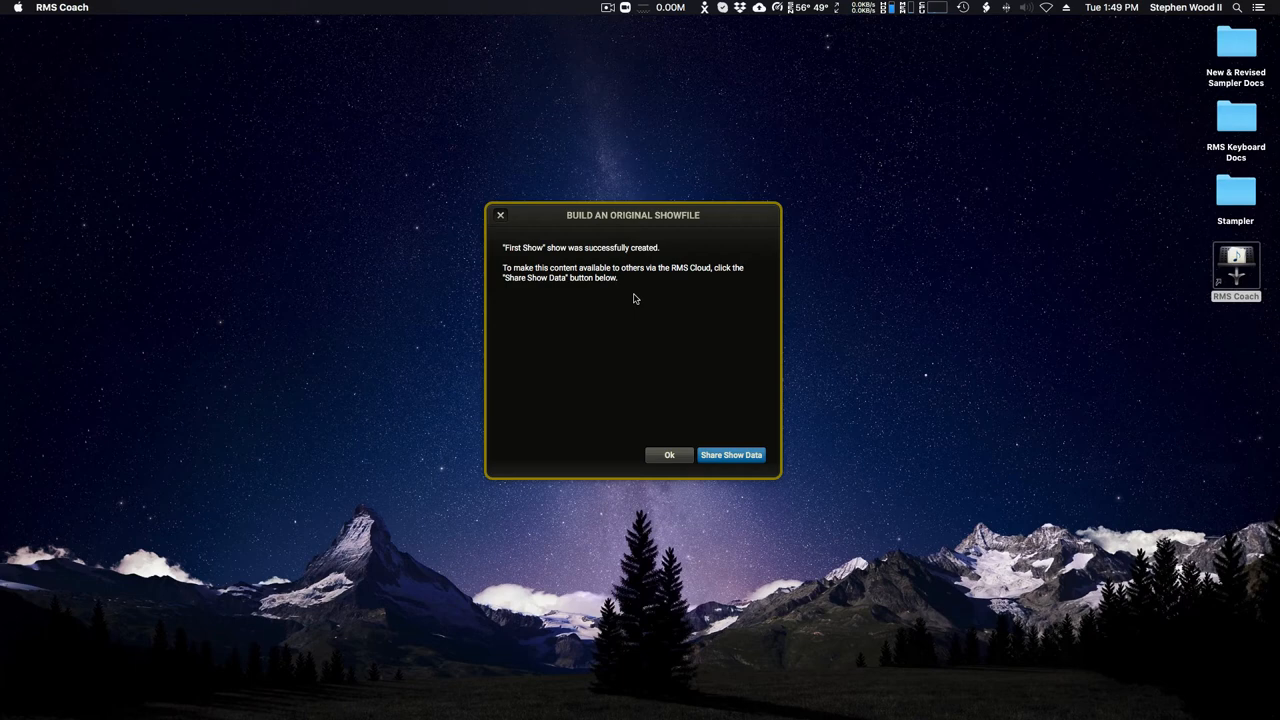
{"action": "mouse_move", "coordinate": [740, 460]}
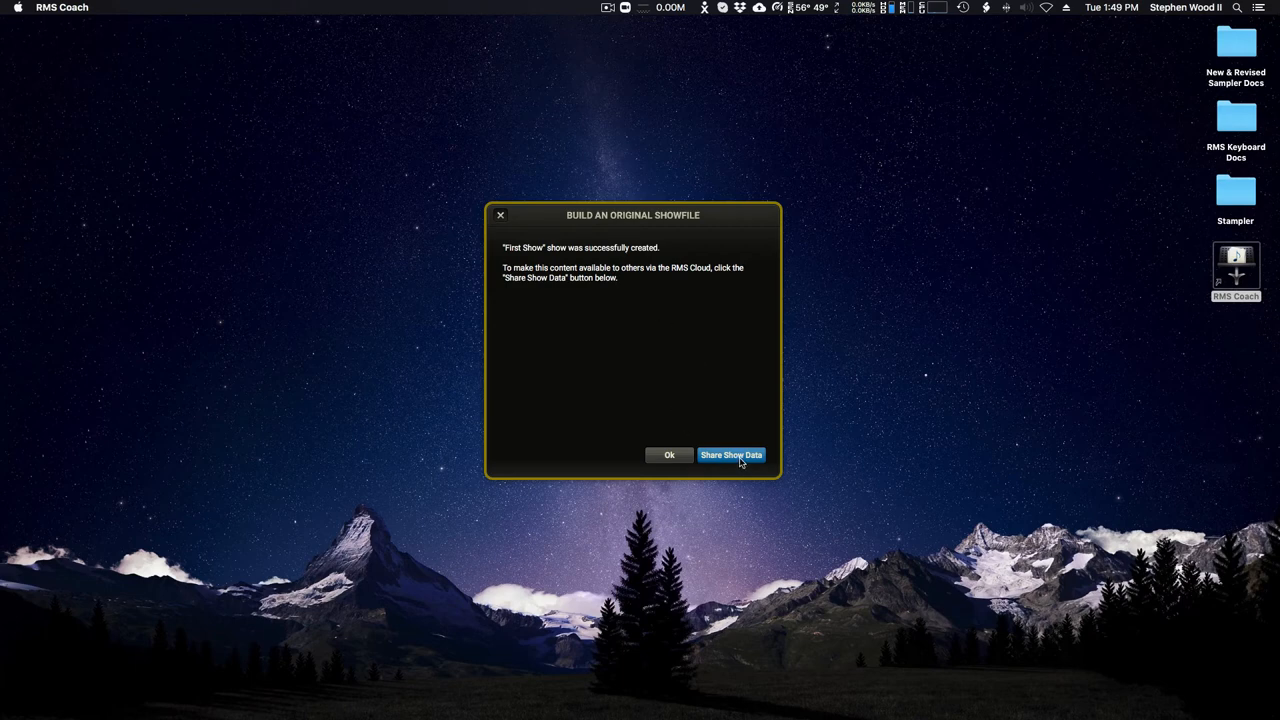
Try sharing the show, then choose Use Locally at the subscription notice
{"action": "left_click", "coordinate": [731, 455]}
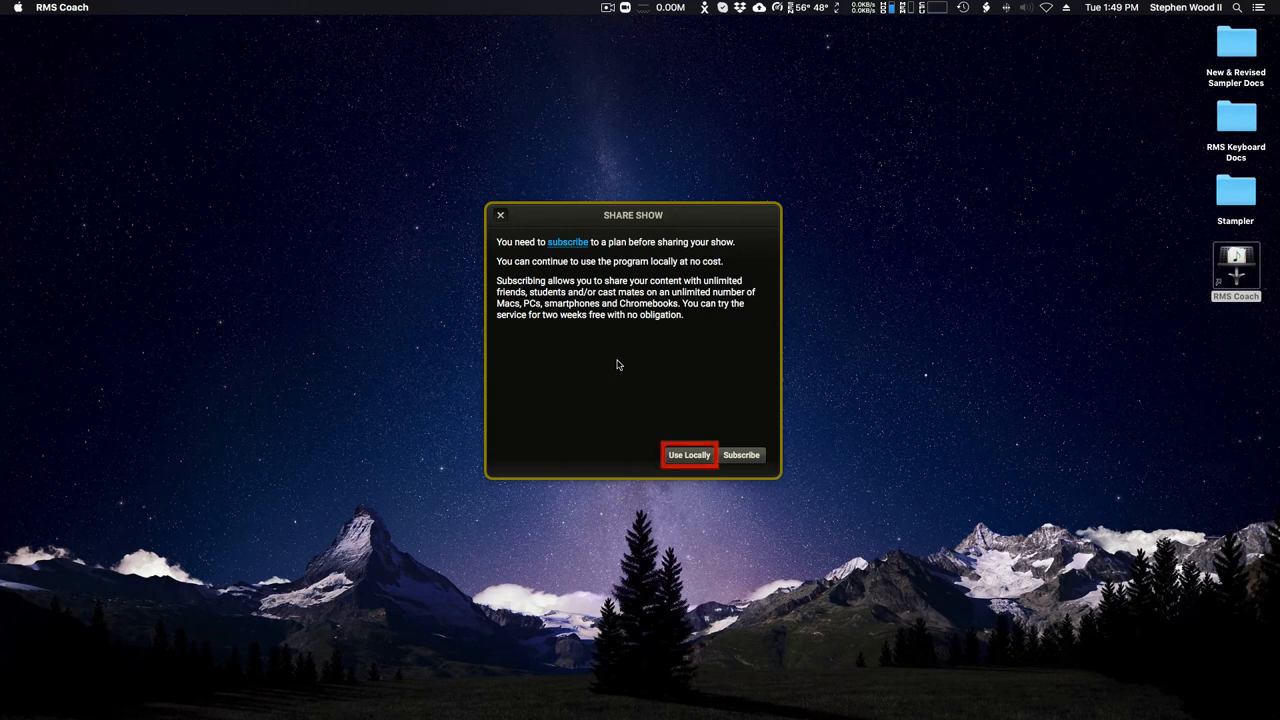
{"action": "mouse_move", "coordinate": [617, 418]}
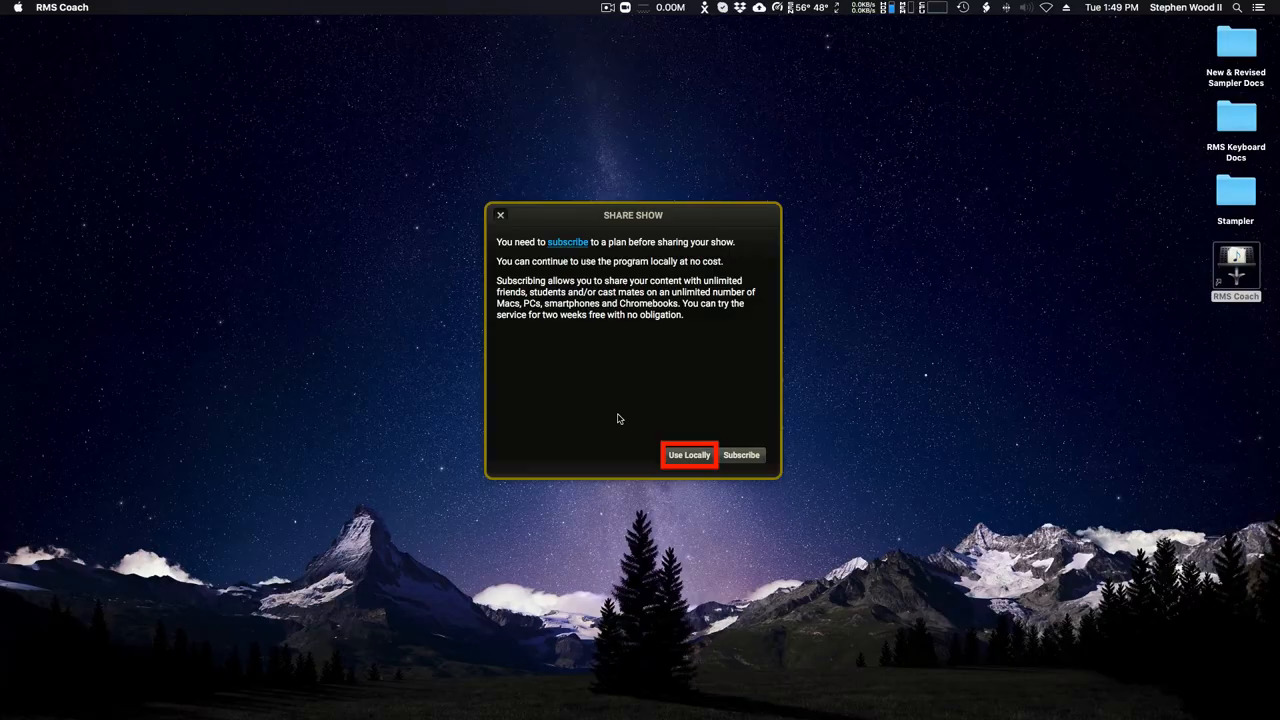
{"action": "left_click", "coordinate": [688, 455]}
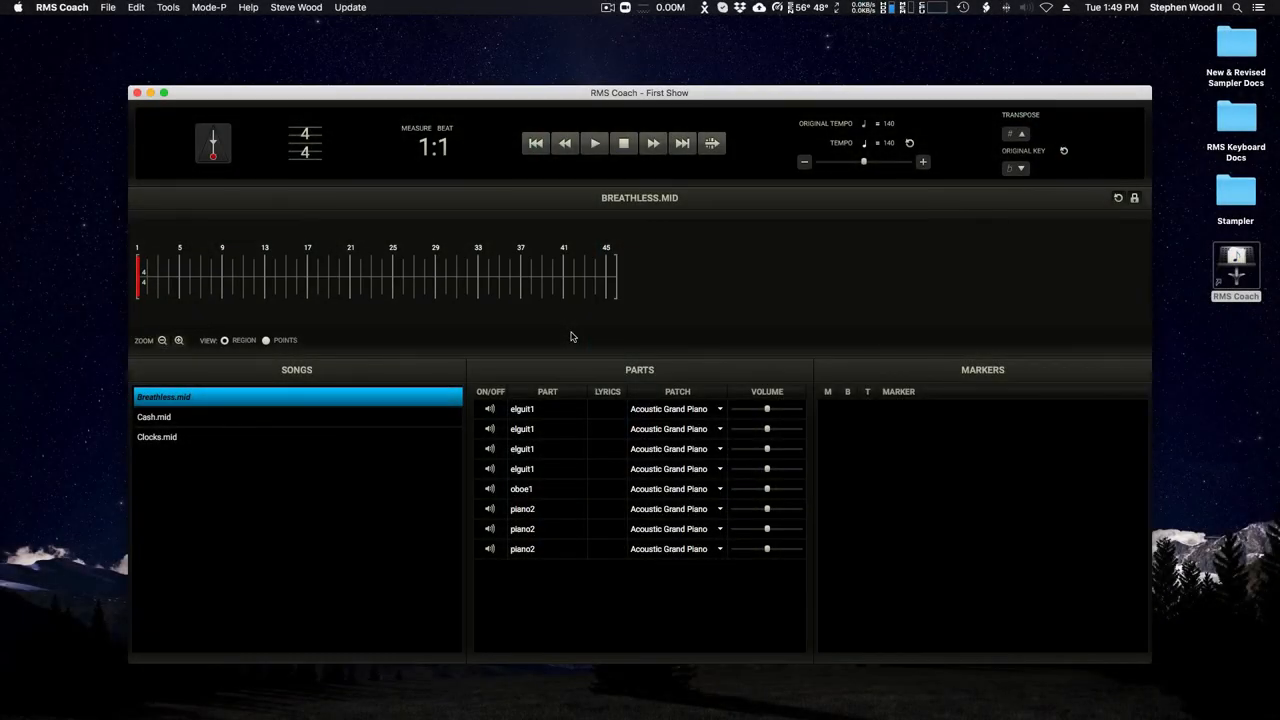
{"action": "mouse_move", "coordinate": [348, 418]}
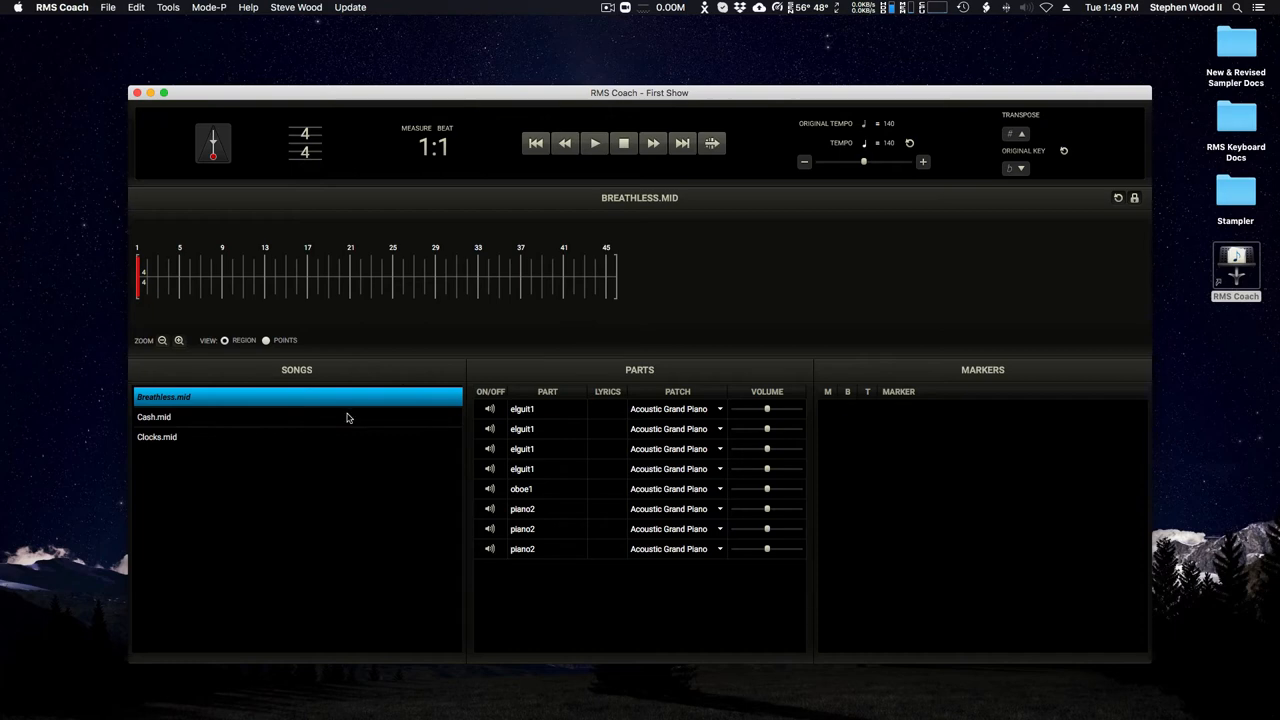
{"action": "mouse_move", "coordinate": [659, 105]}
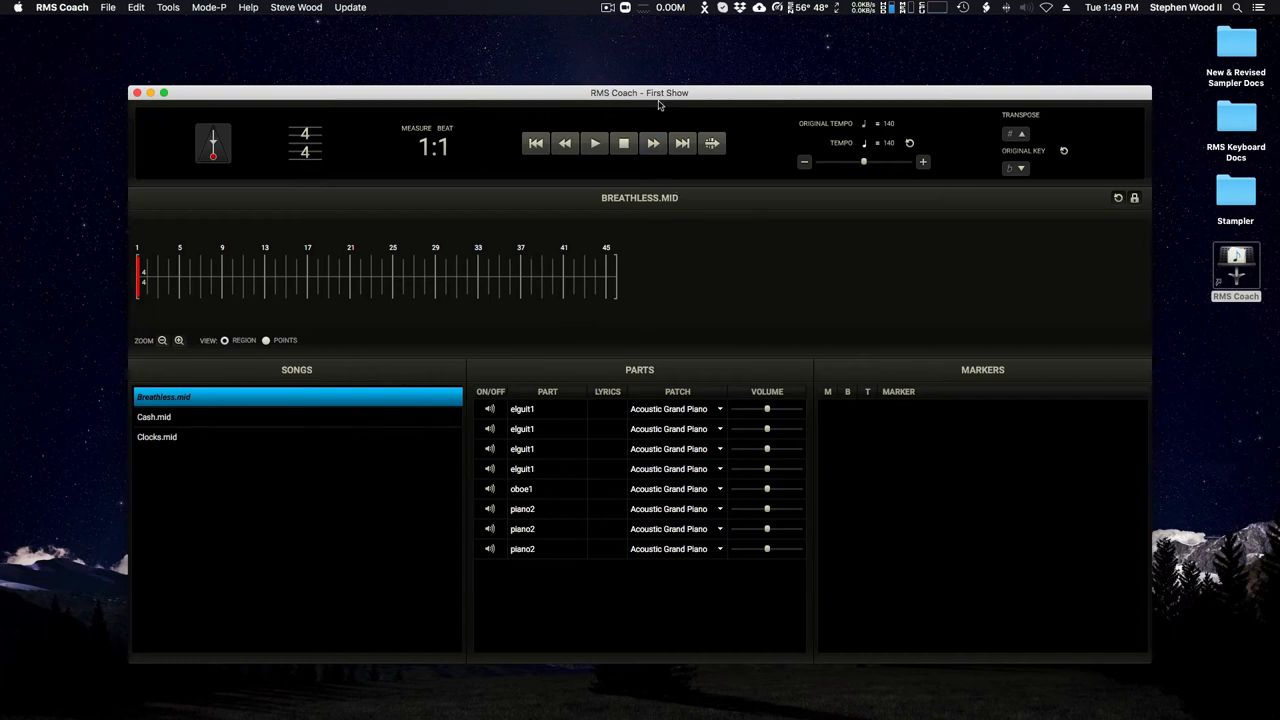
{"action": "left_click", "coordinate": [296, 7]}
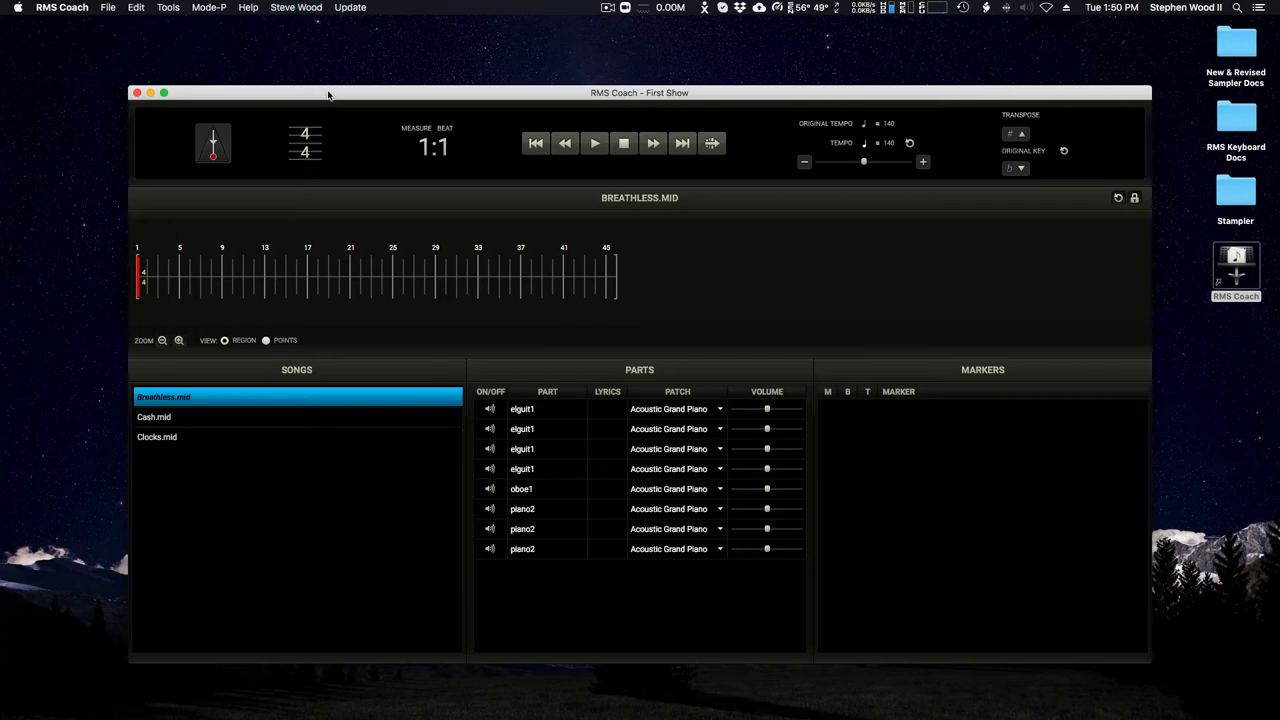
{"action": "mouse_move", "coordinate": [345, 93]}
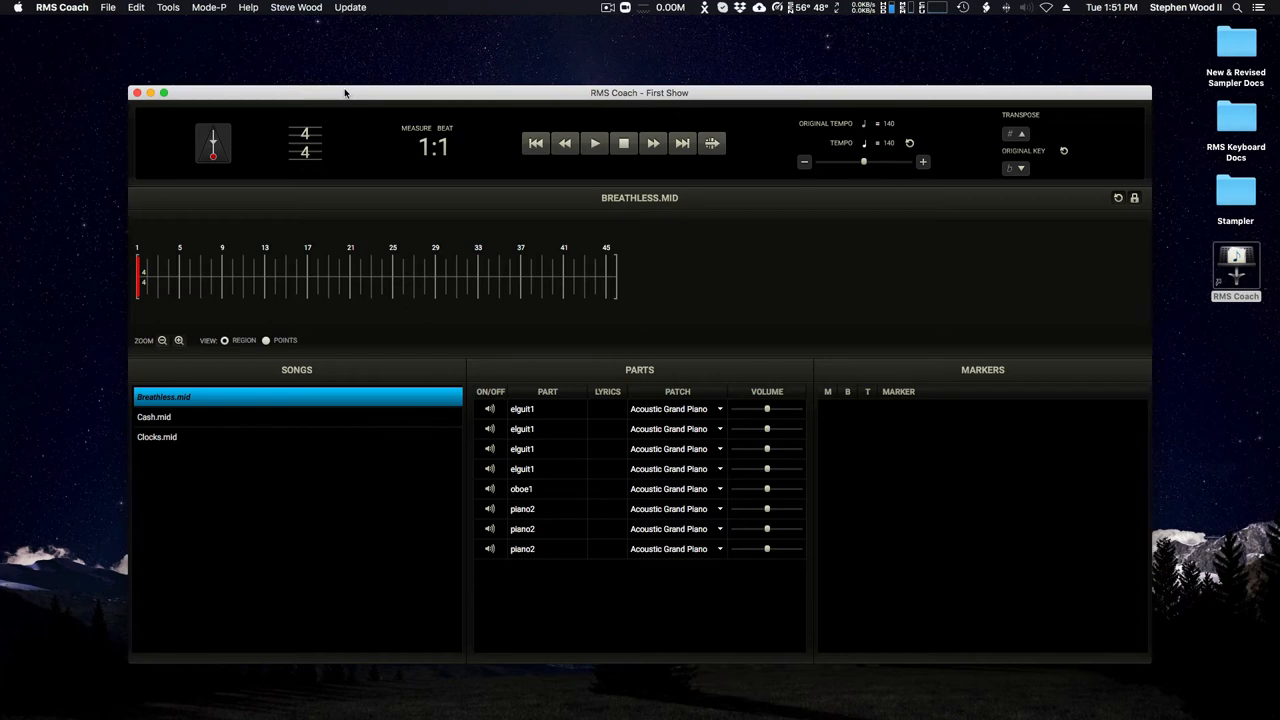
{"action": "mouse_move", "coordinate": [305, 8]}
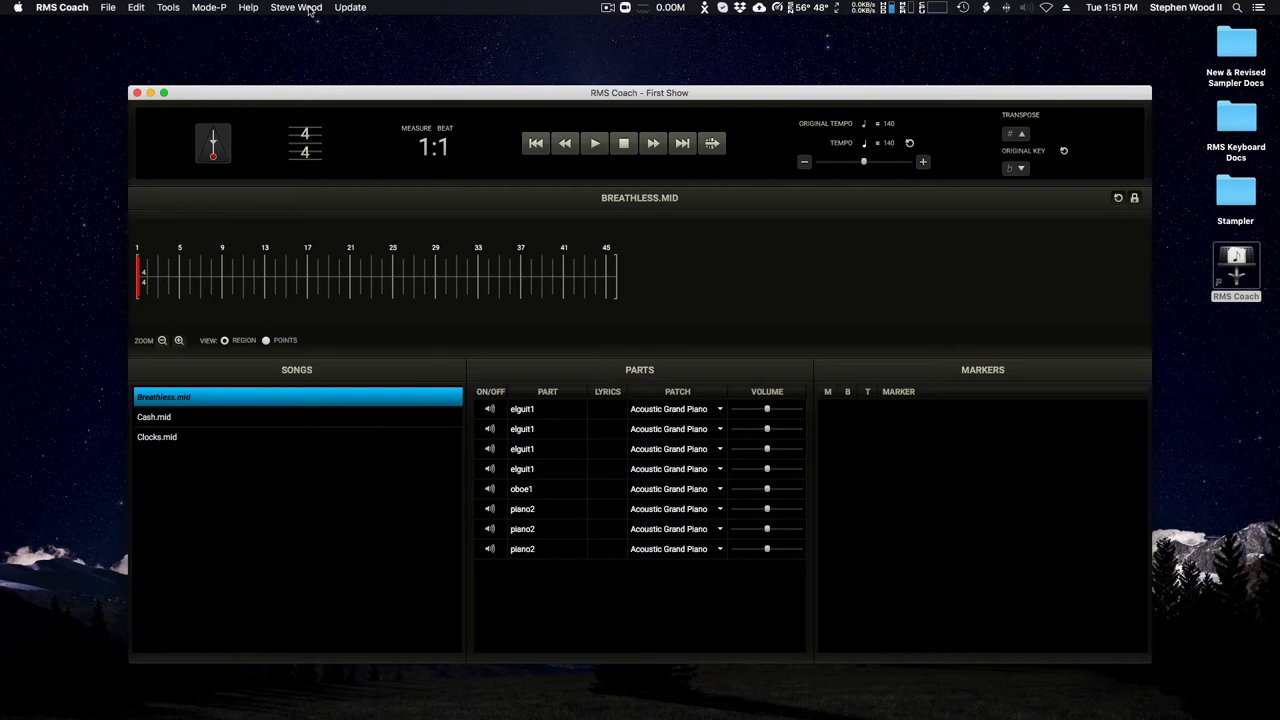
Open the web account's My Bookings page and expand the site navigation menu
{"action": "left_click", "coordinate": [296, 8]}
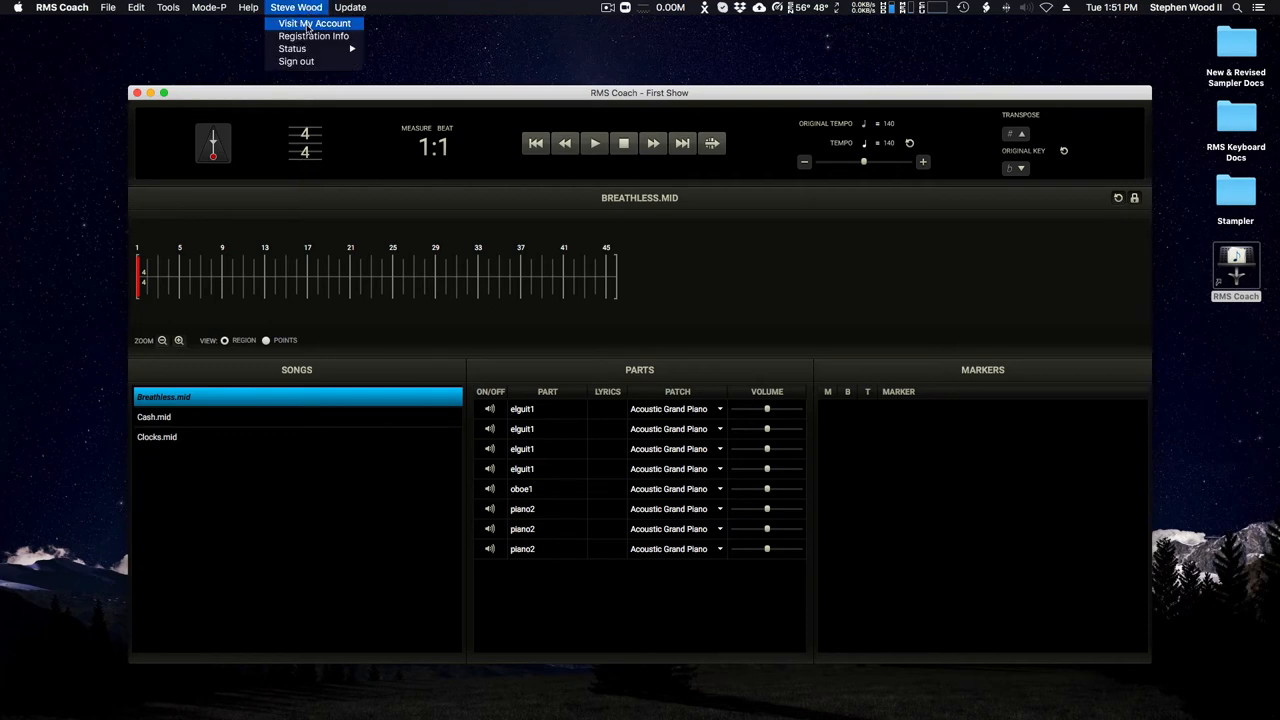
{"action": "left_click", "coordinate": [314, 23]}
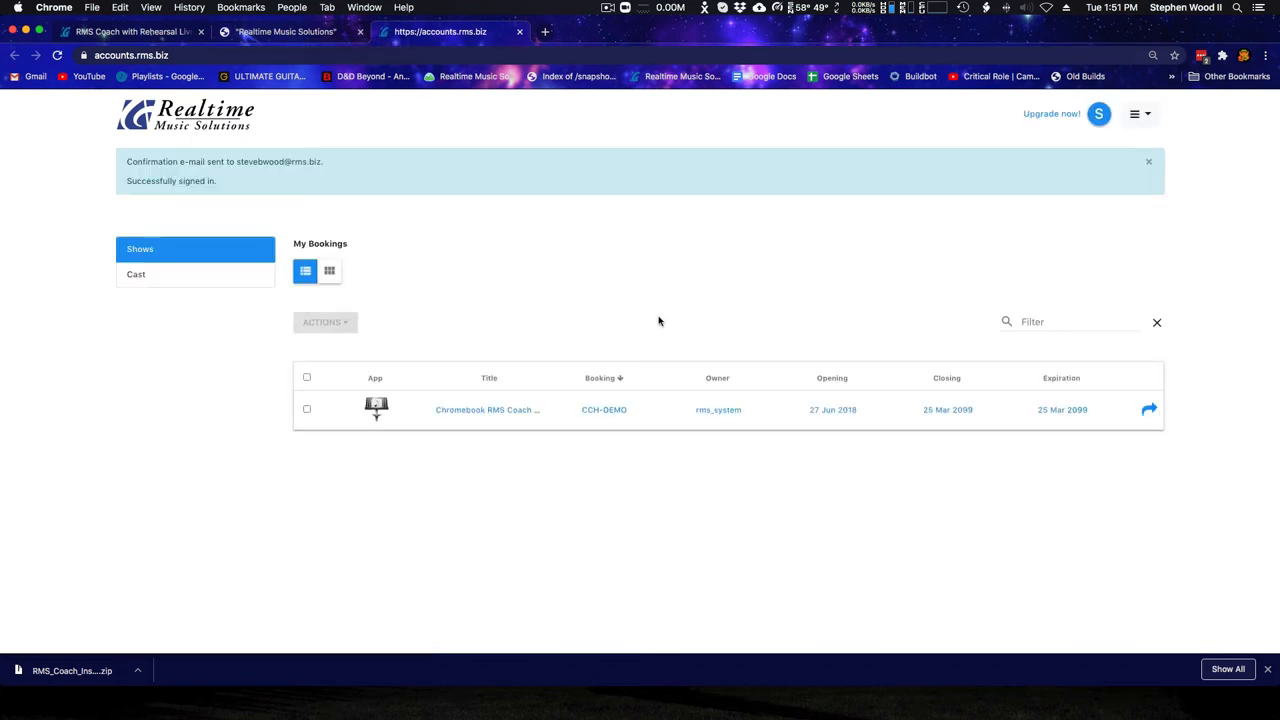
{"action": "mouse_move", "coordinate": [183, 68]}
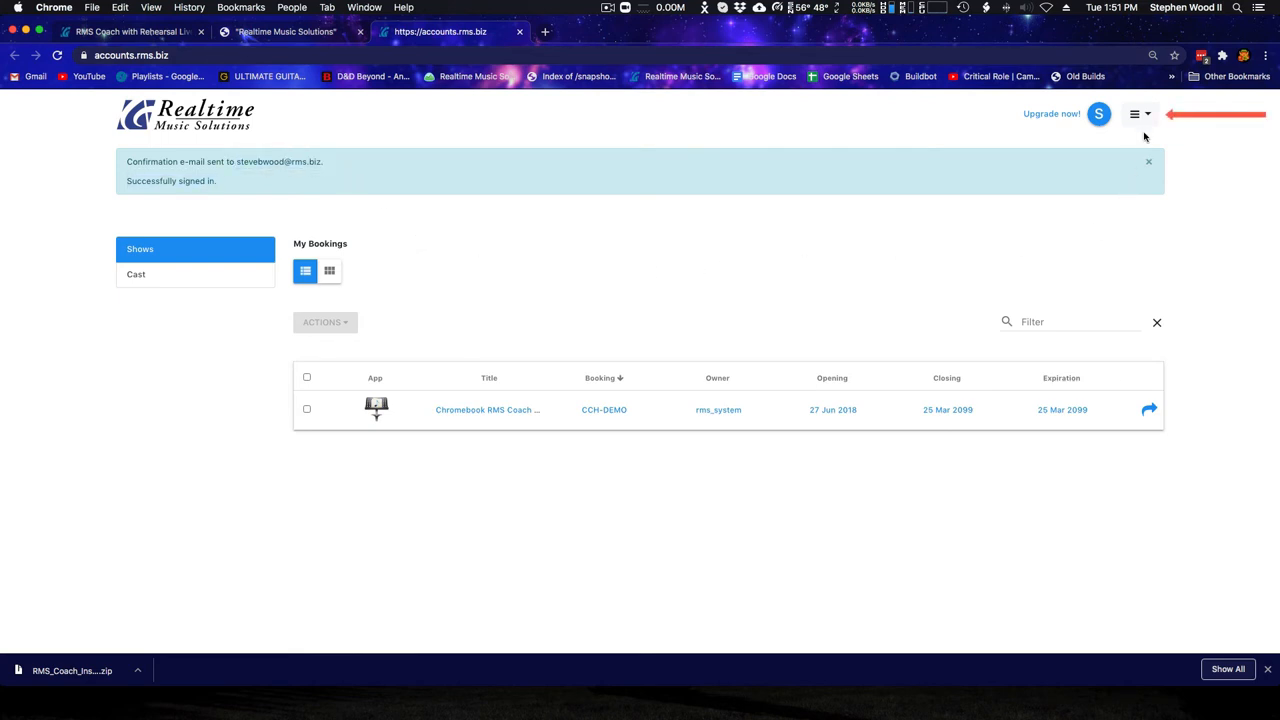
{"action": "left_click", "coordinate": [1135, 113]}
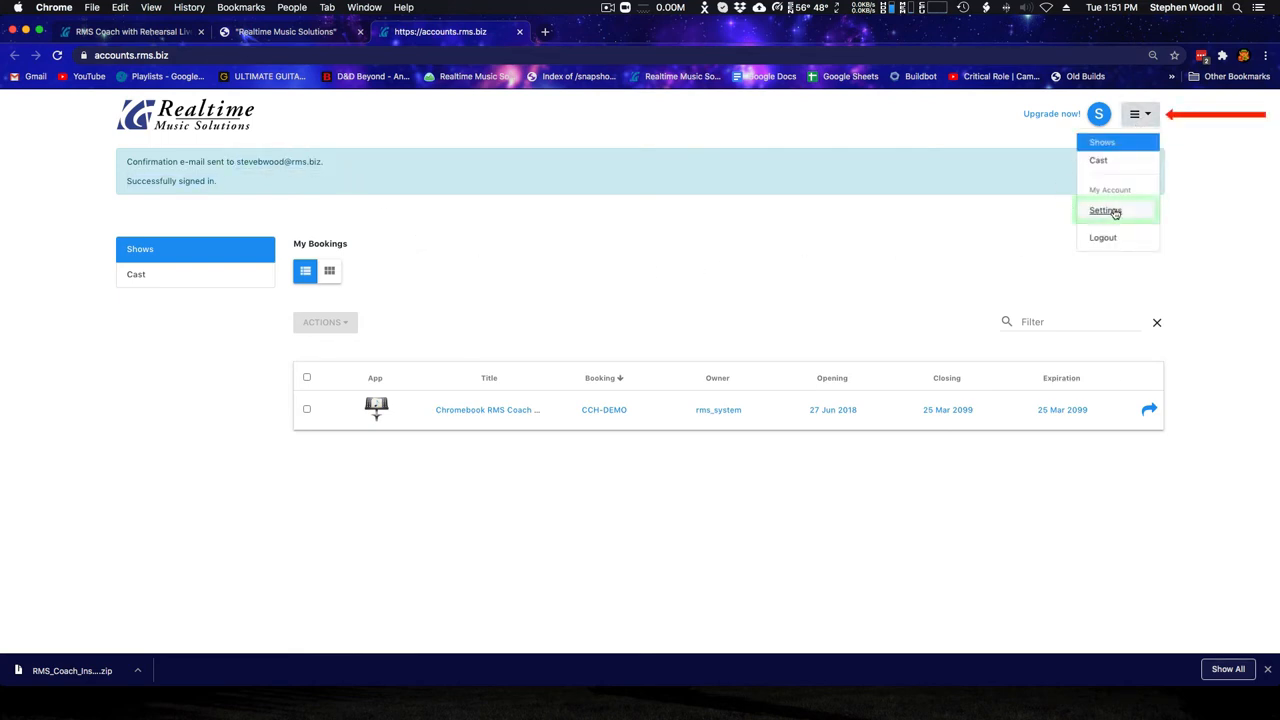
Go to account Settings and scroll to the Inactive Subscription section
{"action": "left_click", "coordinate": [1105, 210]}
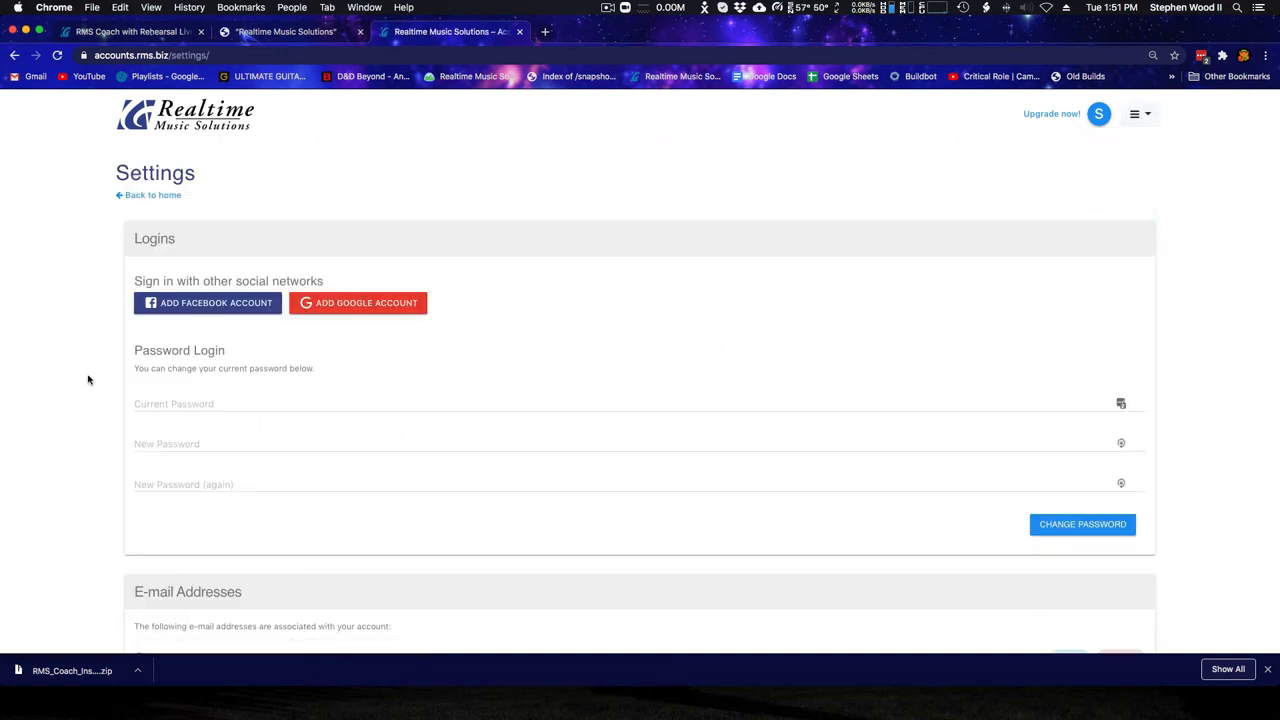
{"action": "scroll", "scroll_direction": "down", "scroll_amount": 3}
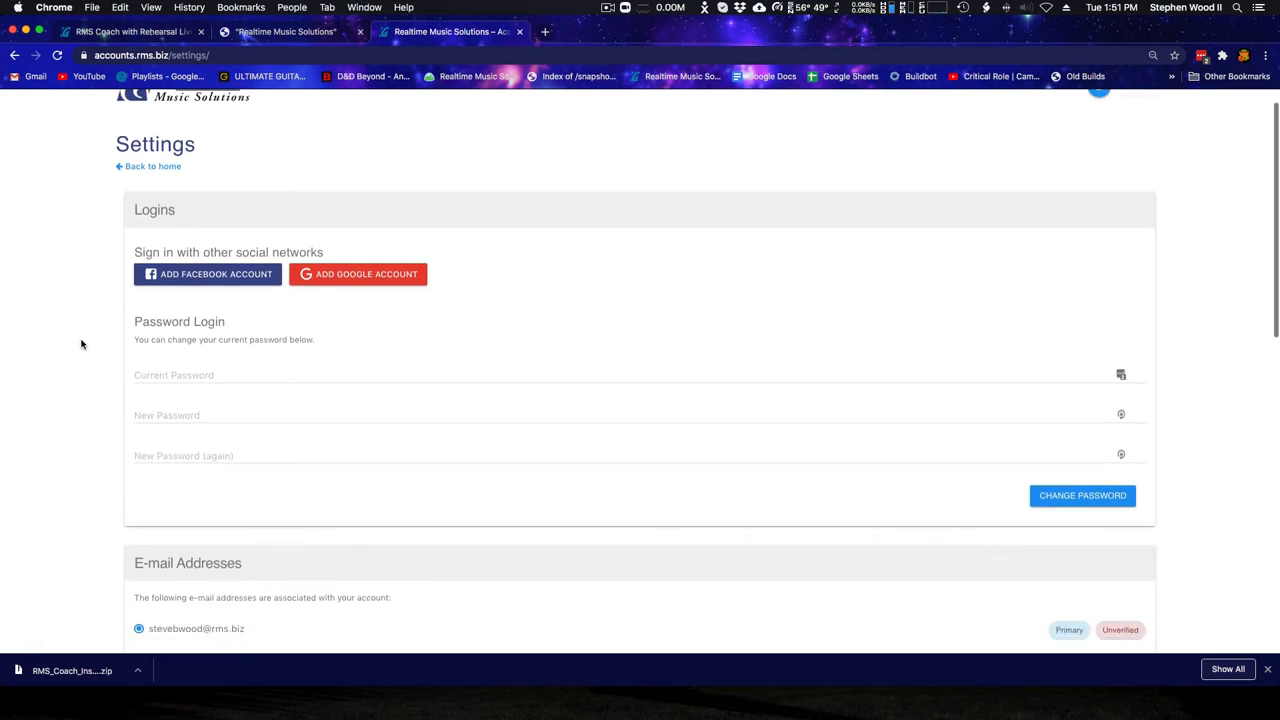
{"action": "scroll", "scroll_direction": "down", "scroll_amount": 3}
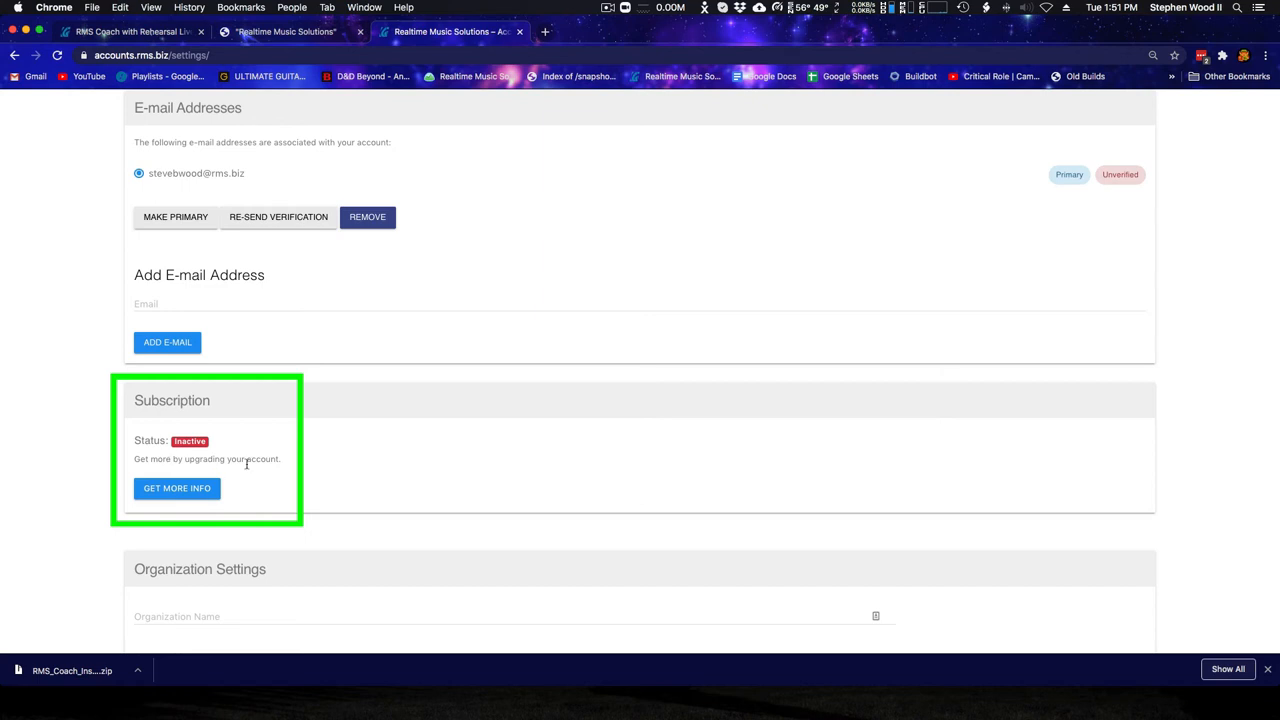
{"action": "mouse_move", "coordinate": [167, 488]}
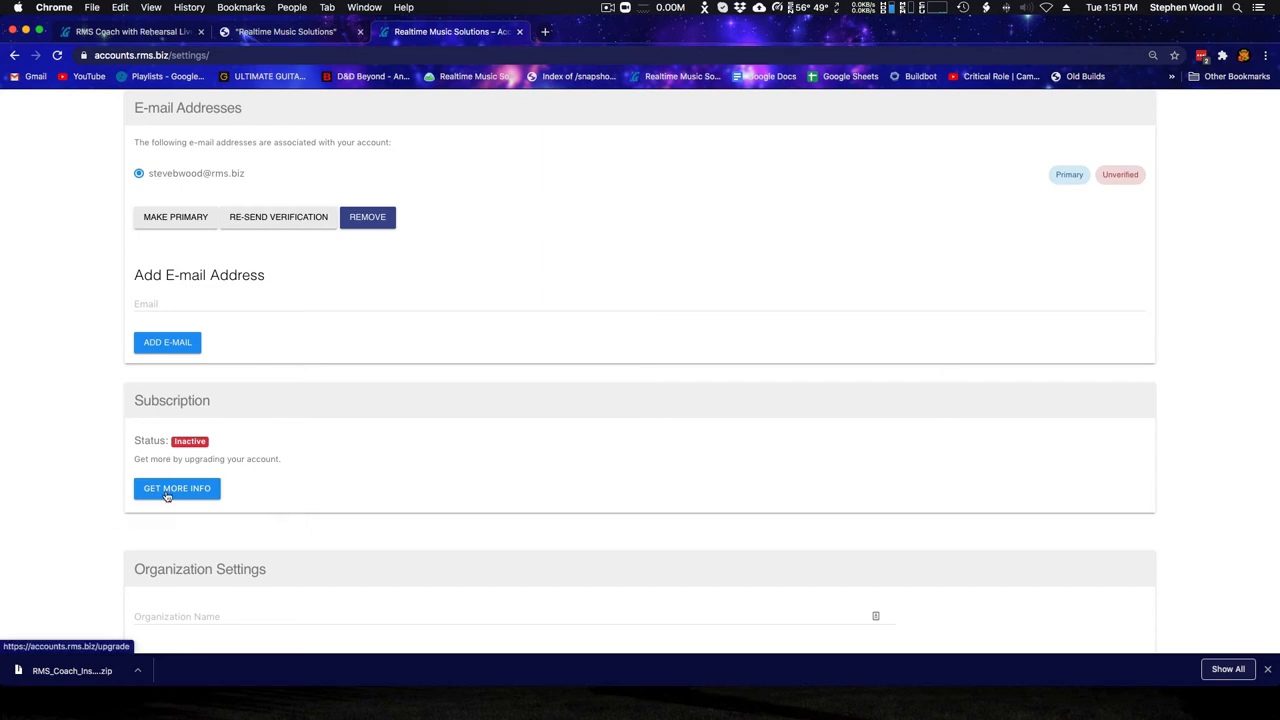
Open Get More Info to see the monthly and yearly RMS Individual Creator plans
{"action": "left_click", "coordinate": [177, 488]}
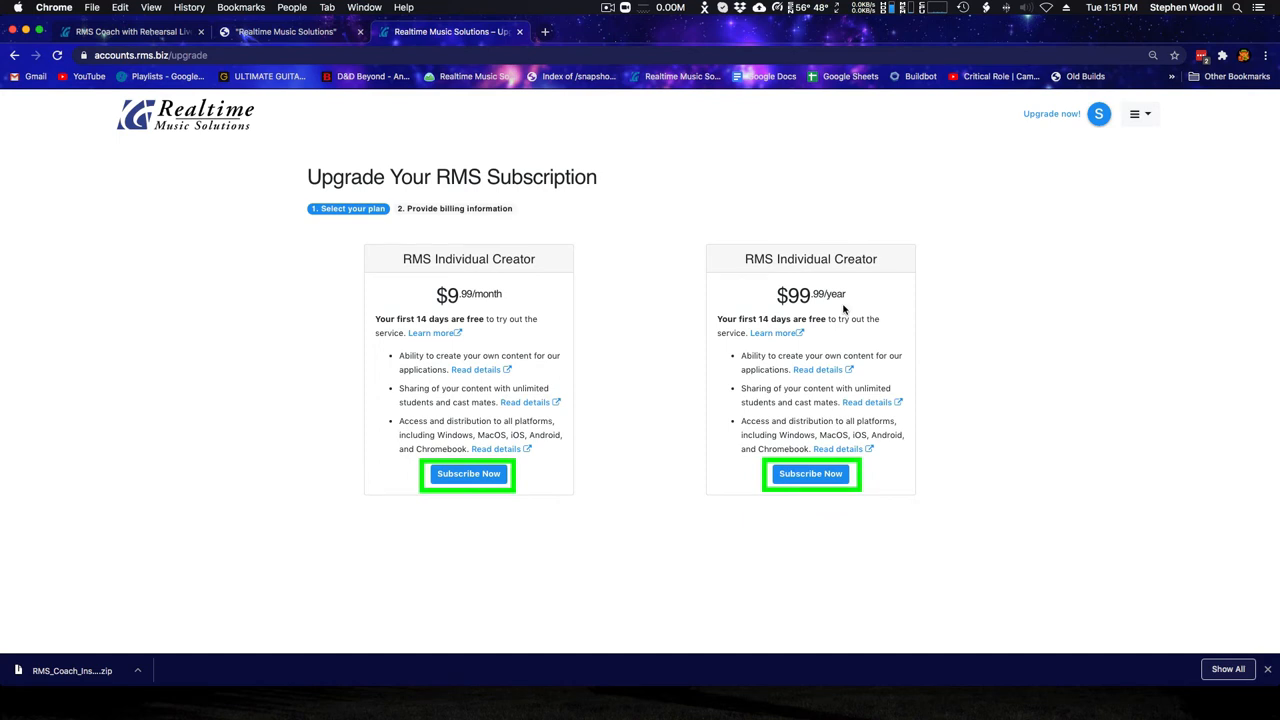
{"action": "mouse_move", "coordinate": [500, 592]}
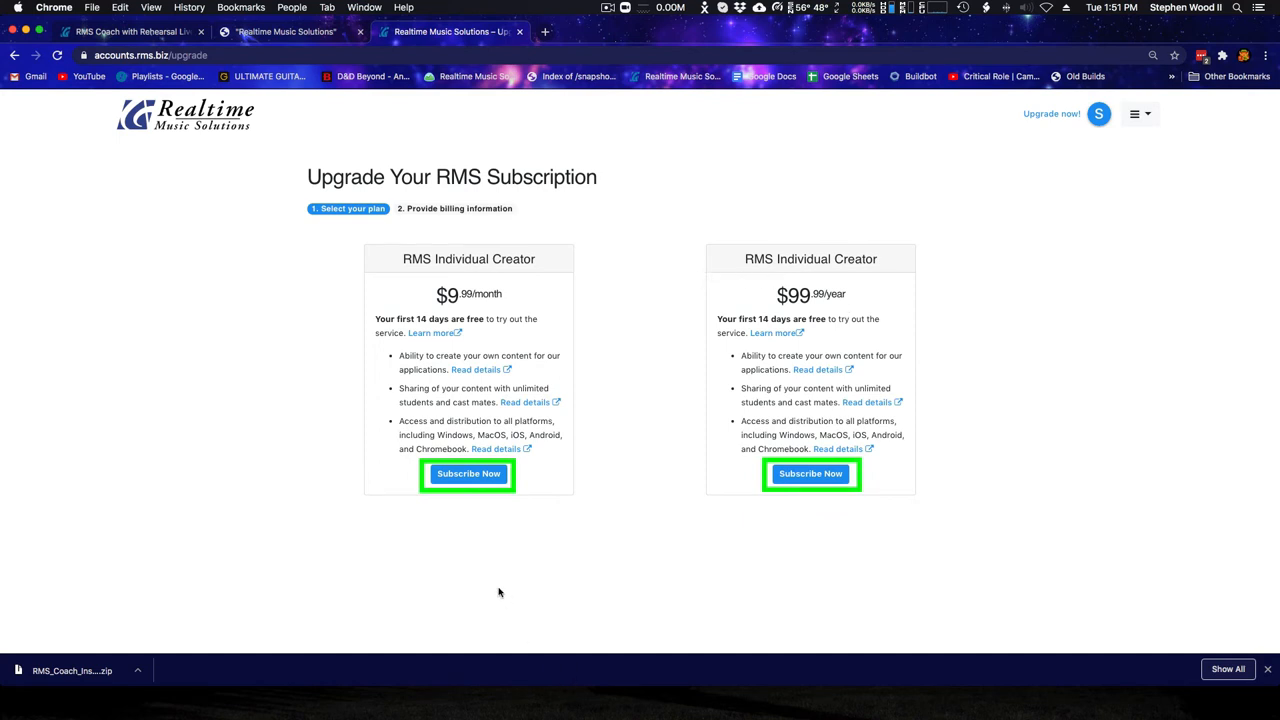
{"action": "mouse_move", "coordinate": [575, 543]}
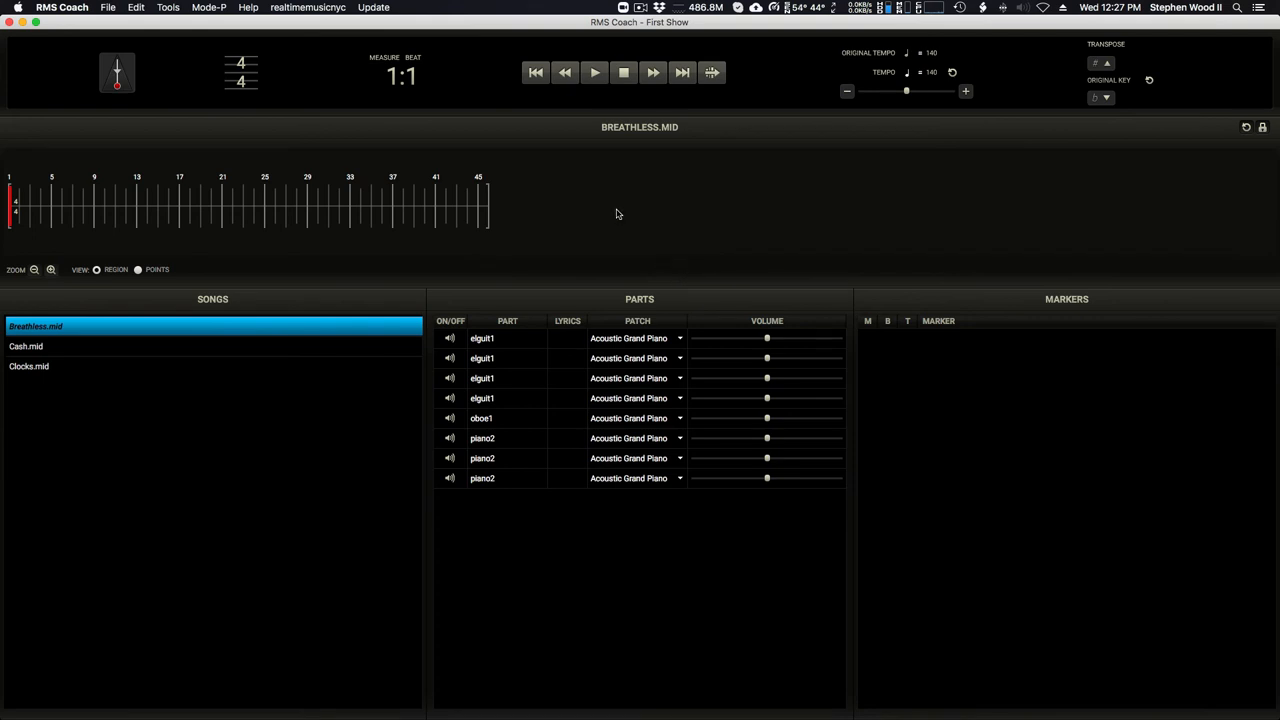
{"action": "mouse_move", "coordinate": [670, 32]}
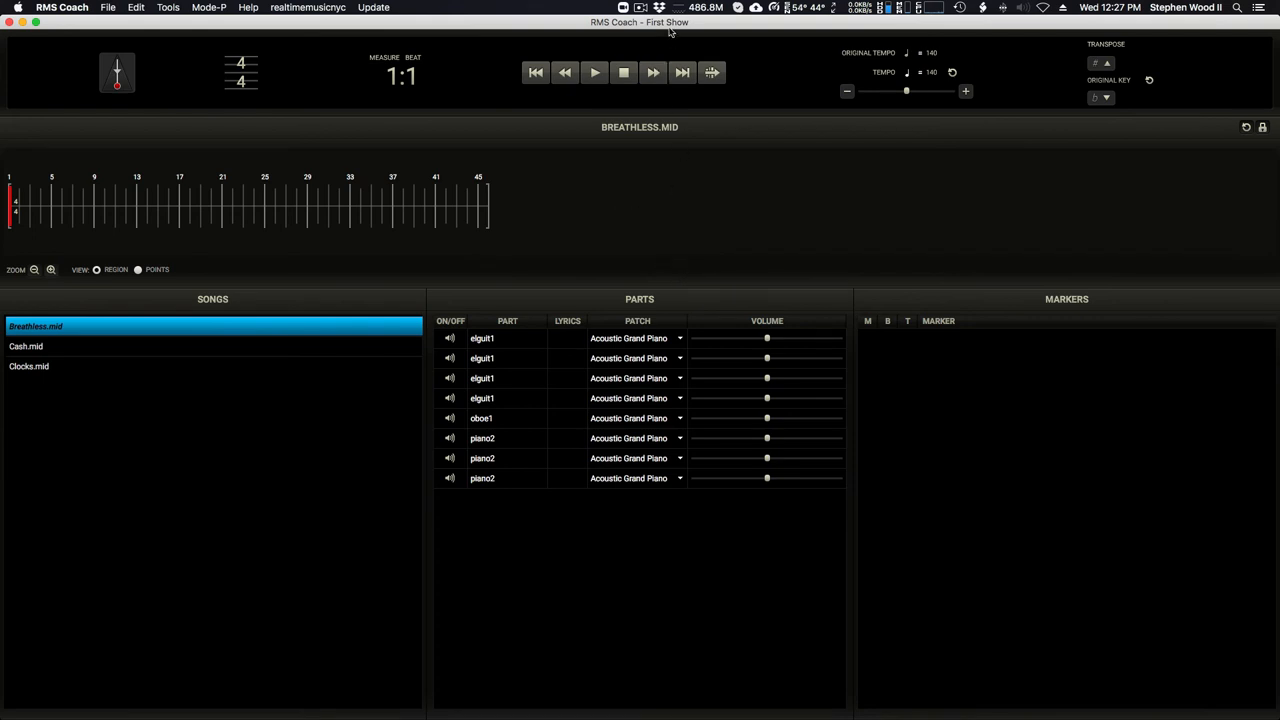
{"action": "mouse_move", "coordinate": [186, 128]}
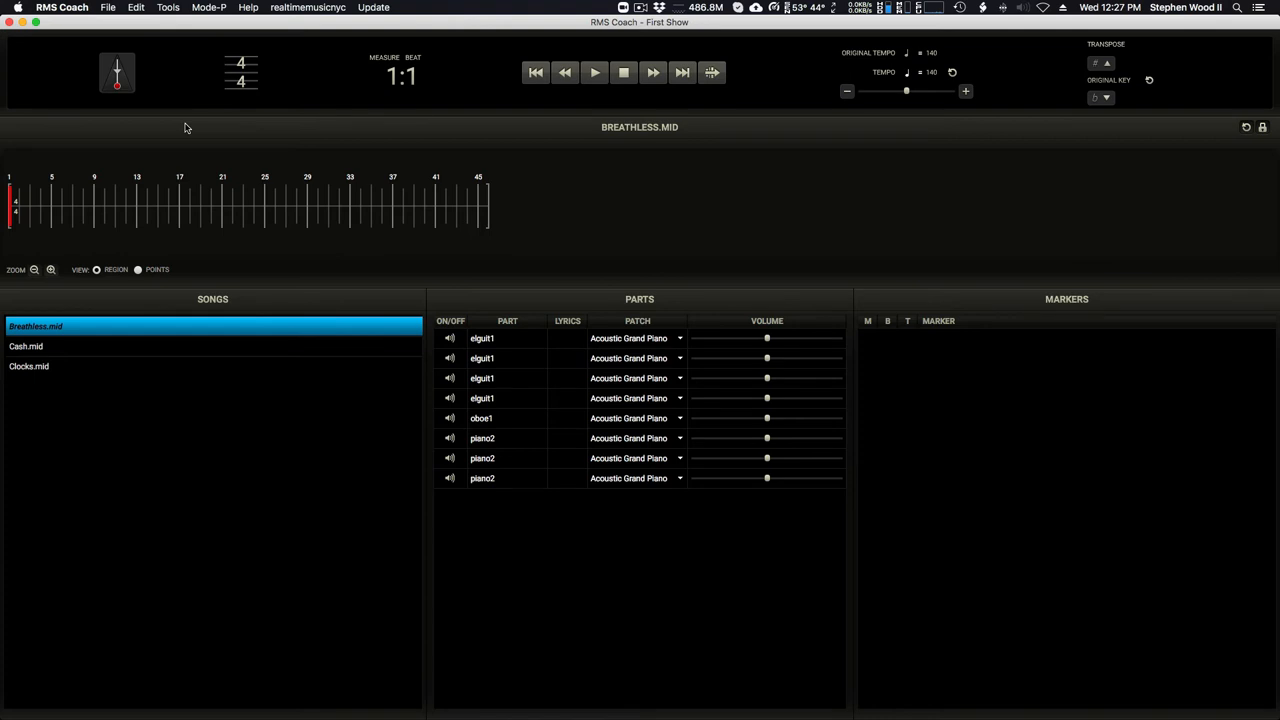
{"action": "mouse_move", "coordinate": [170, 111]}
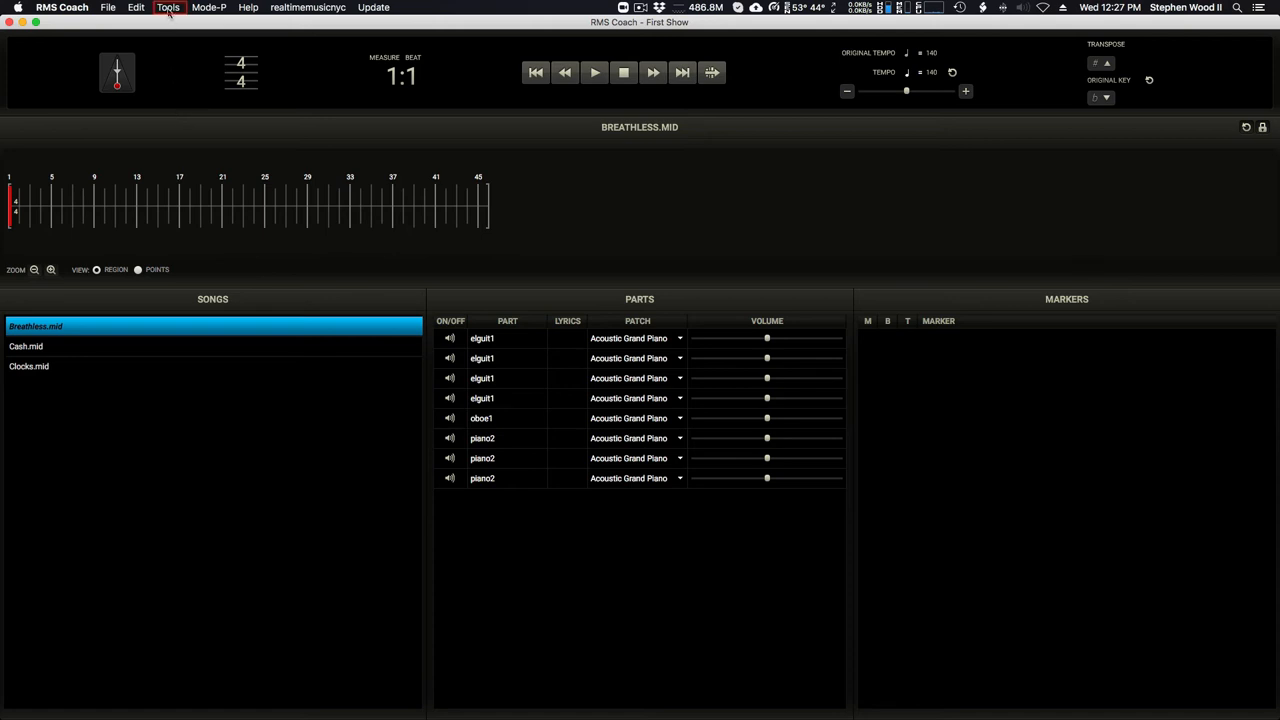
Choose Tools > Share Show Data for First Show
{"action": "left_click", "coordinate": [168, 7]}
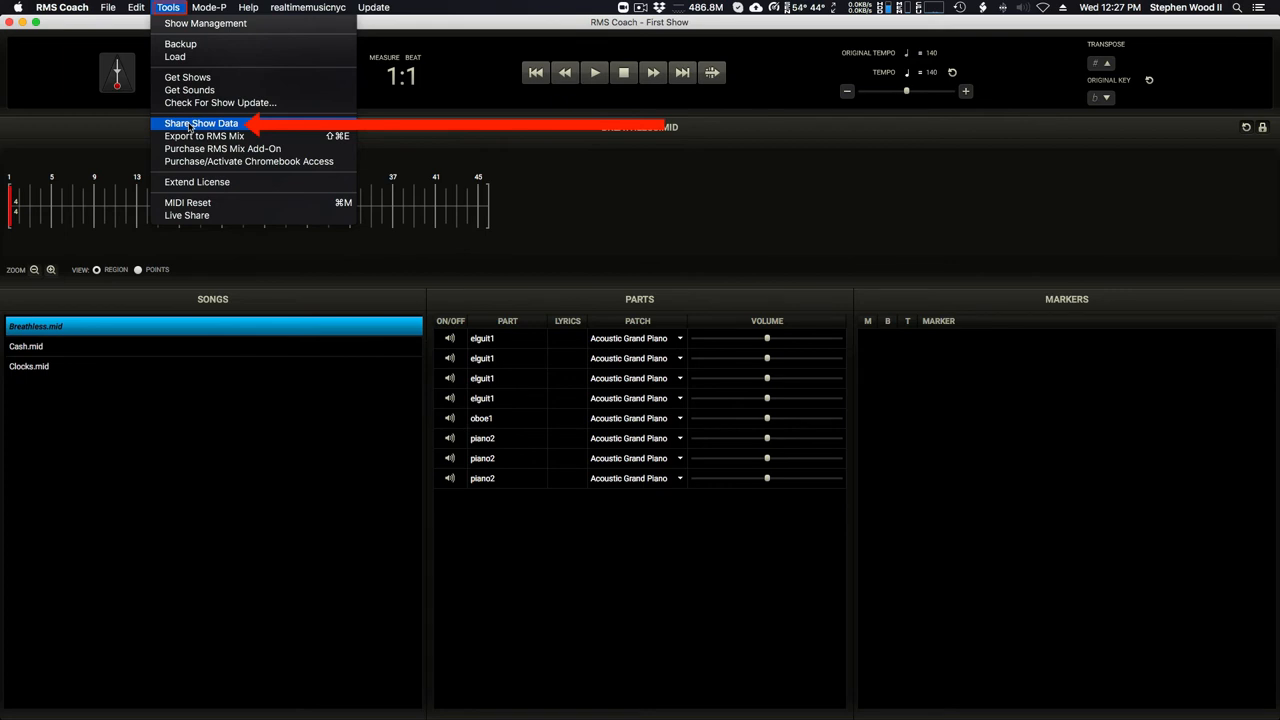
{"action": "left_click", "coordinate": [200, 123]}
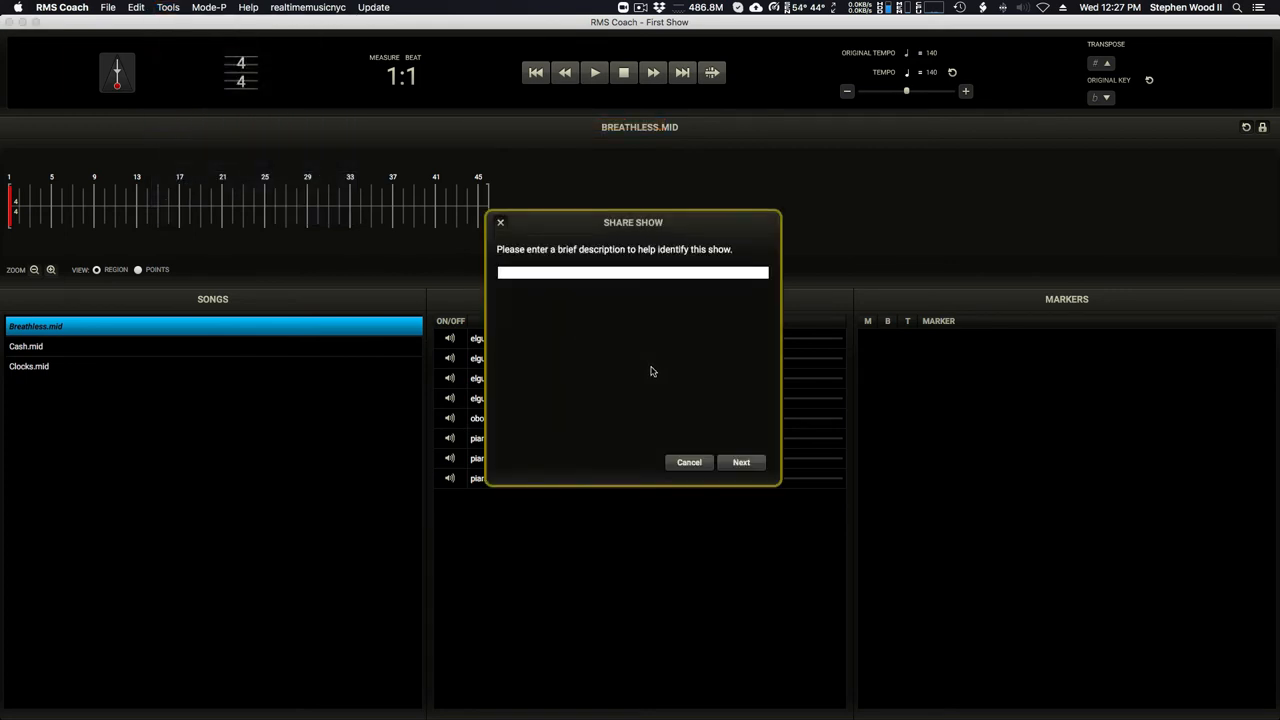
Upload First Show to the RMS cloud with the description 'FirstShow1'
{"action": "left_click", "coordinate": [632, 273]}
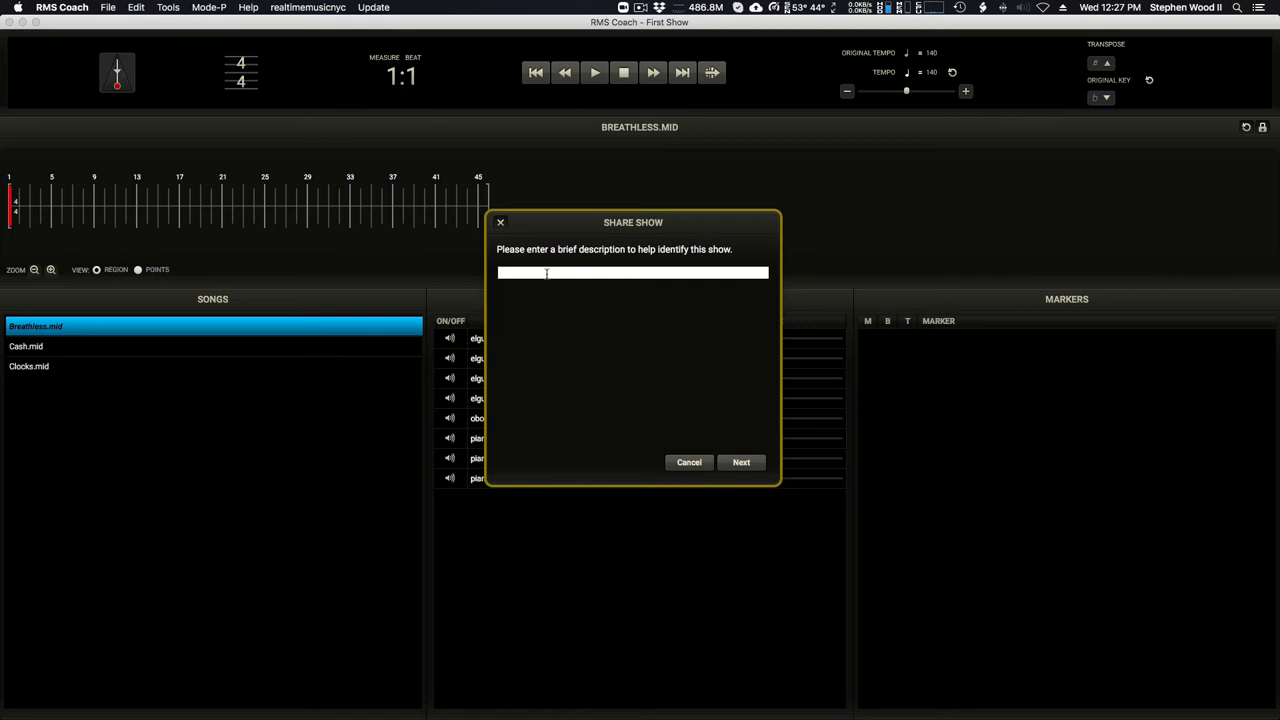
{"action": "type", "text": "FirstShow"}
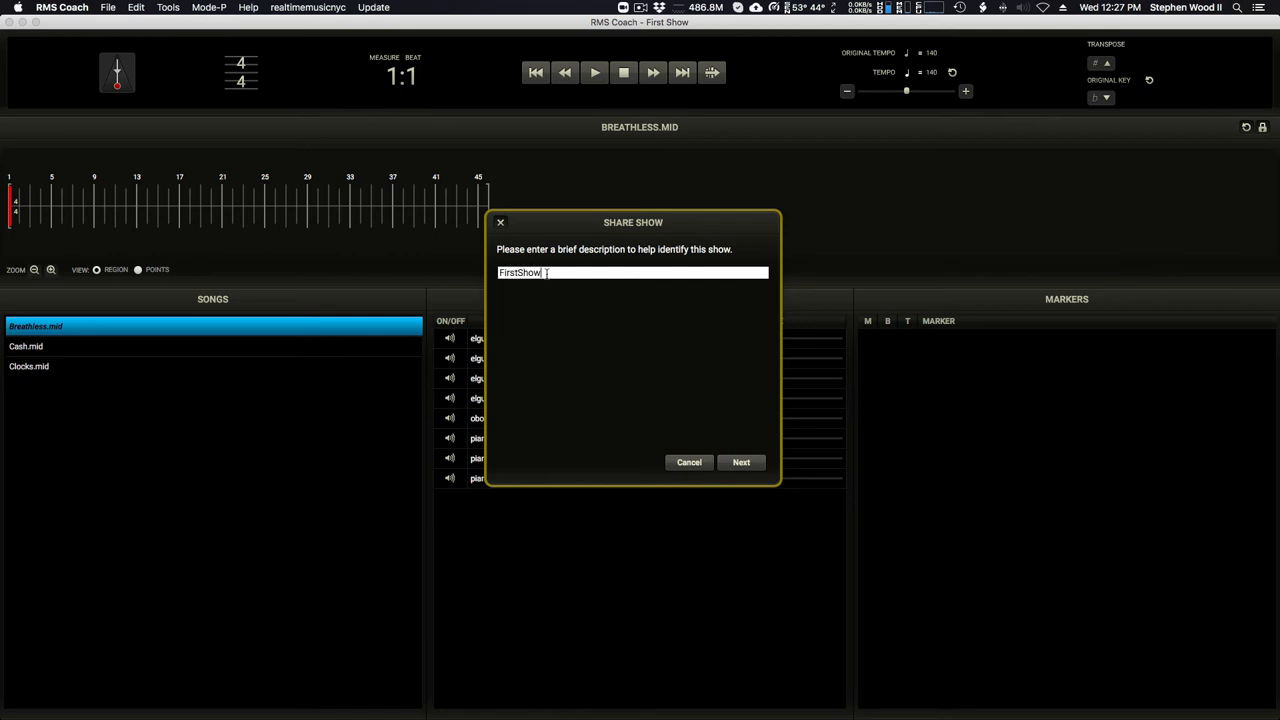
{"action": "type", "text": "1"}
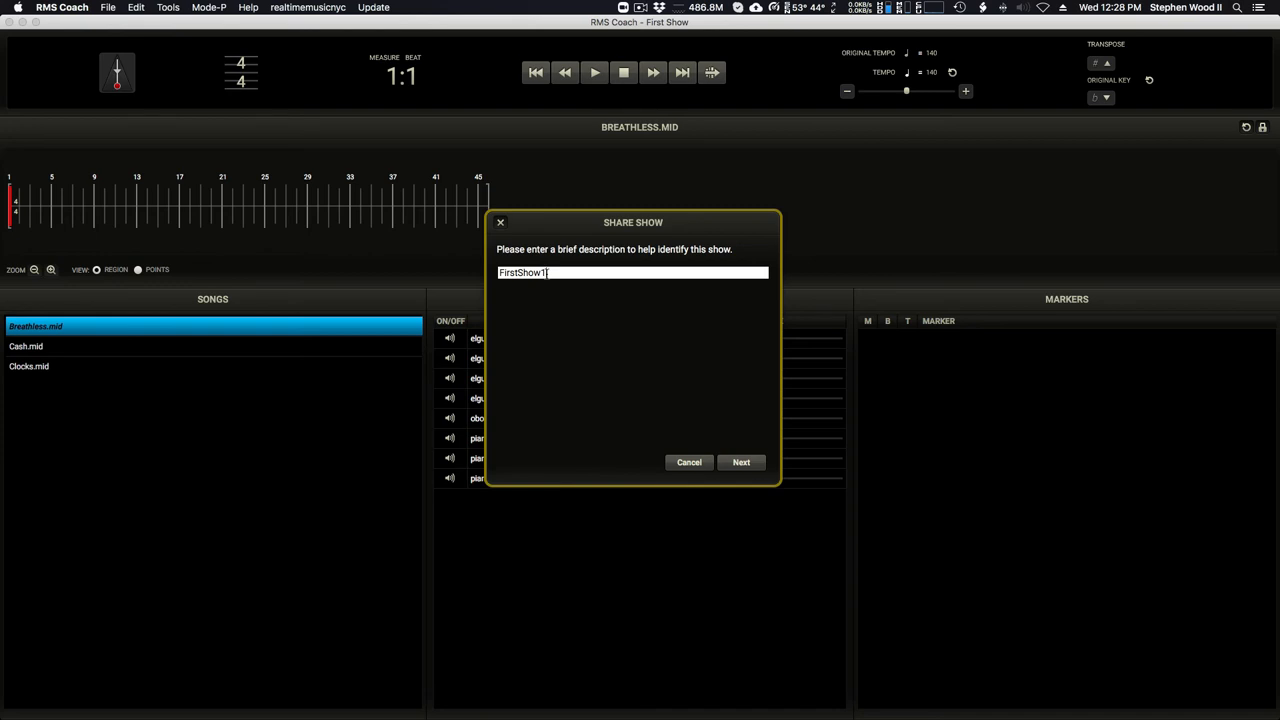
{"action": "mouse_move", "coordinate": [750, 433]}
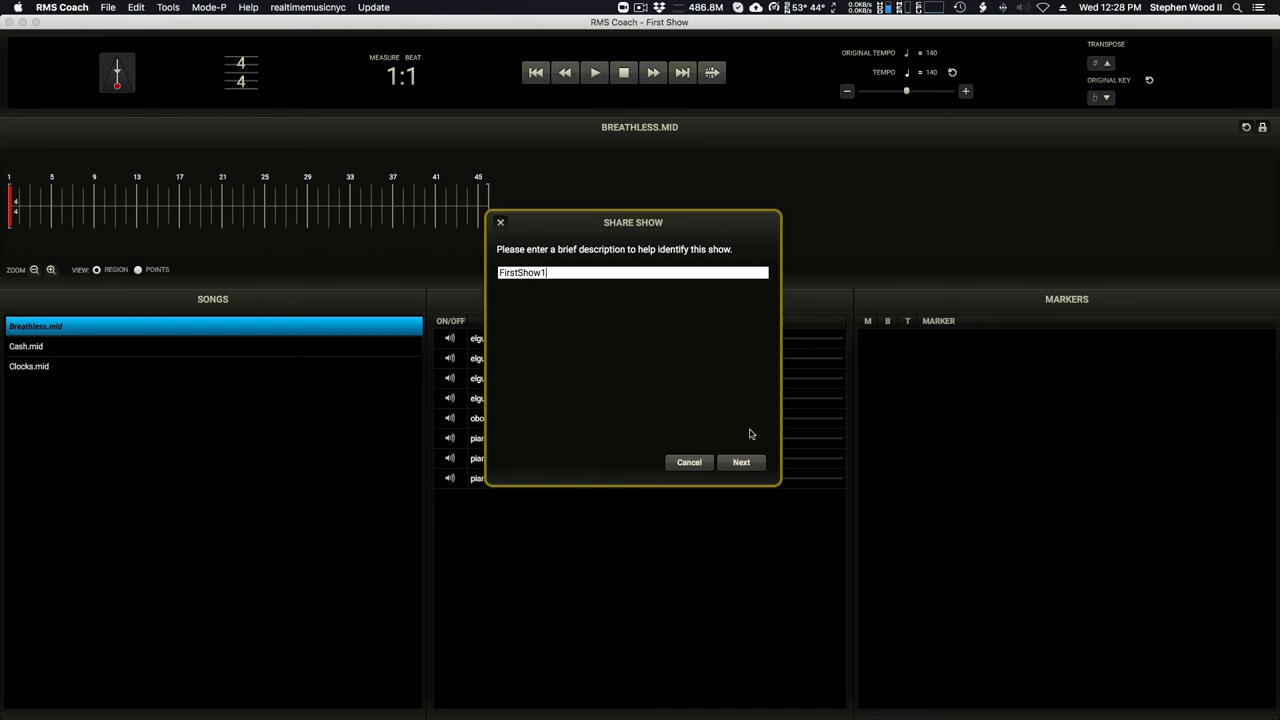
{"action": "left_click", "coordinate": [741, 462]}
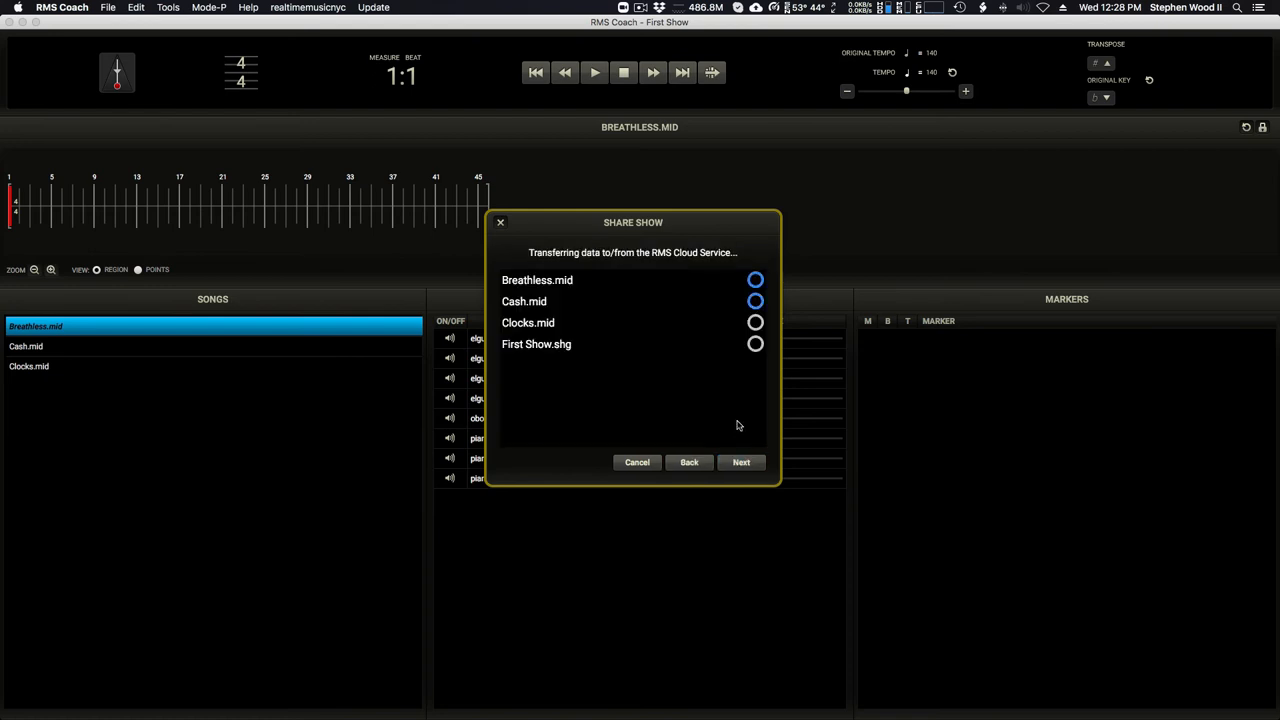
{"action": "left_click", "coordinate": [741, 462]}
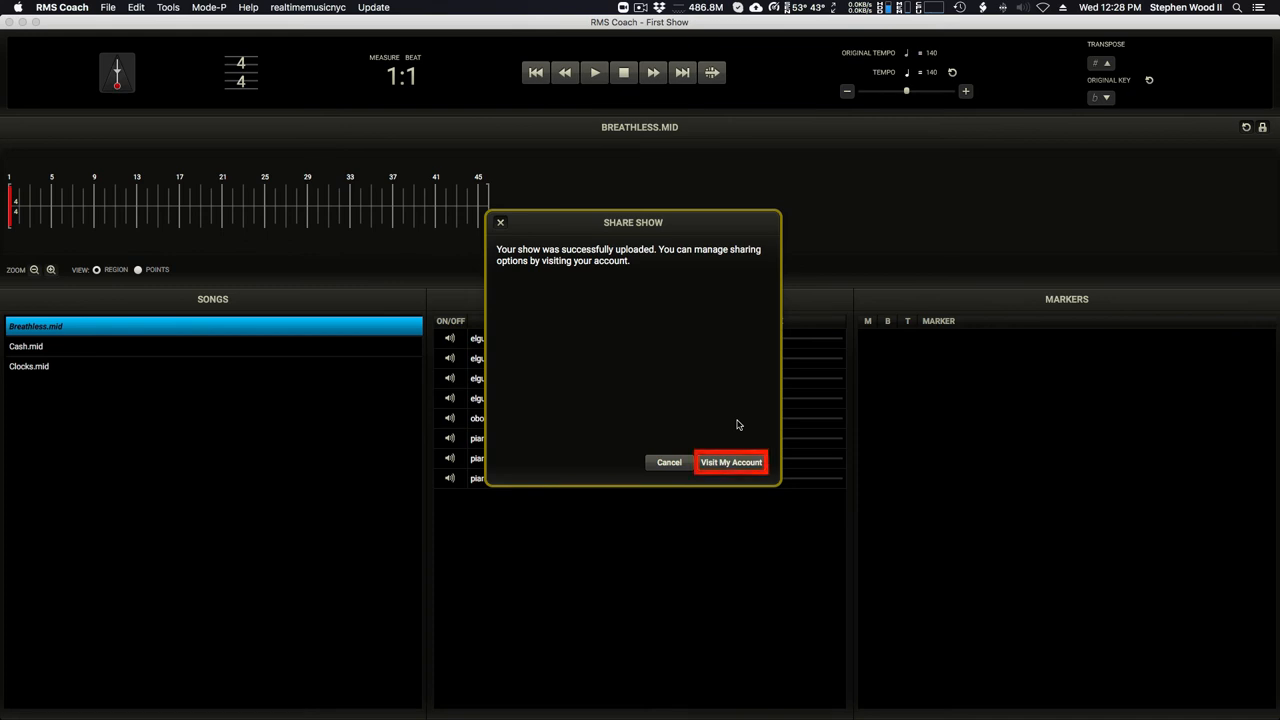
{"action": "mouse_move", "coordinate": [712, 458]}
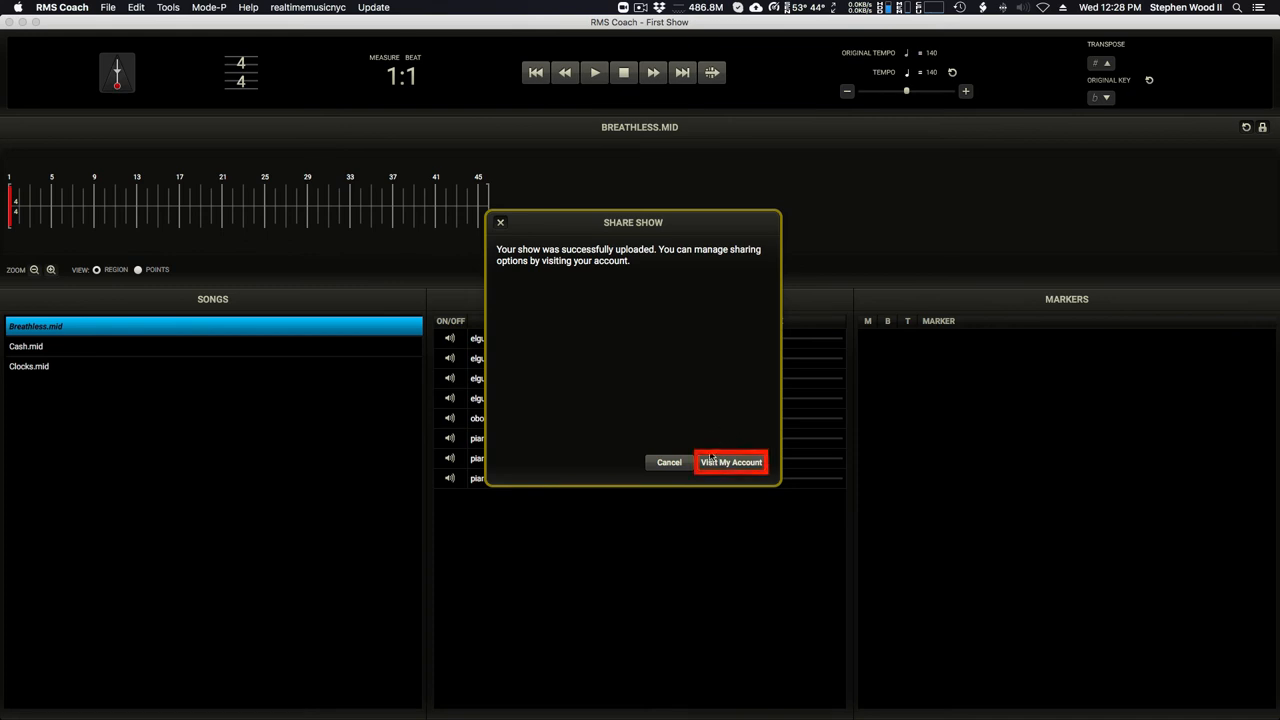
Open the U-5939 First Show booking from My Bookings in the web account
{"action": "left_click", "coordinate": [731, 462]}
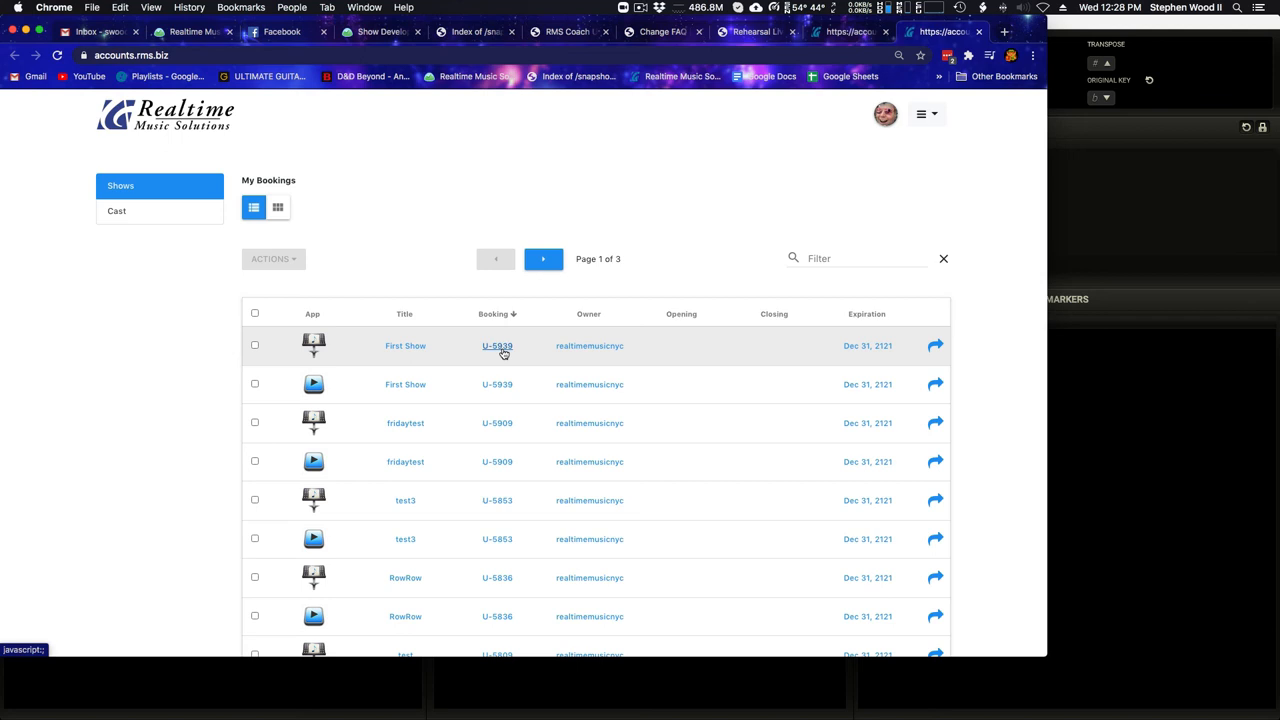
{"action": "mouse_move", "coordinate": [341, 347]}
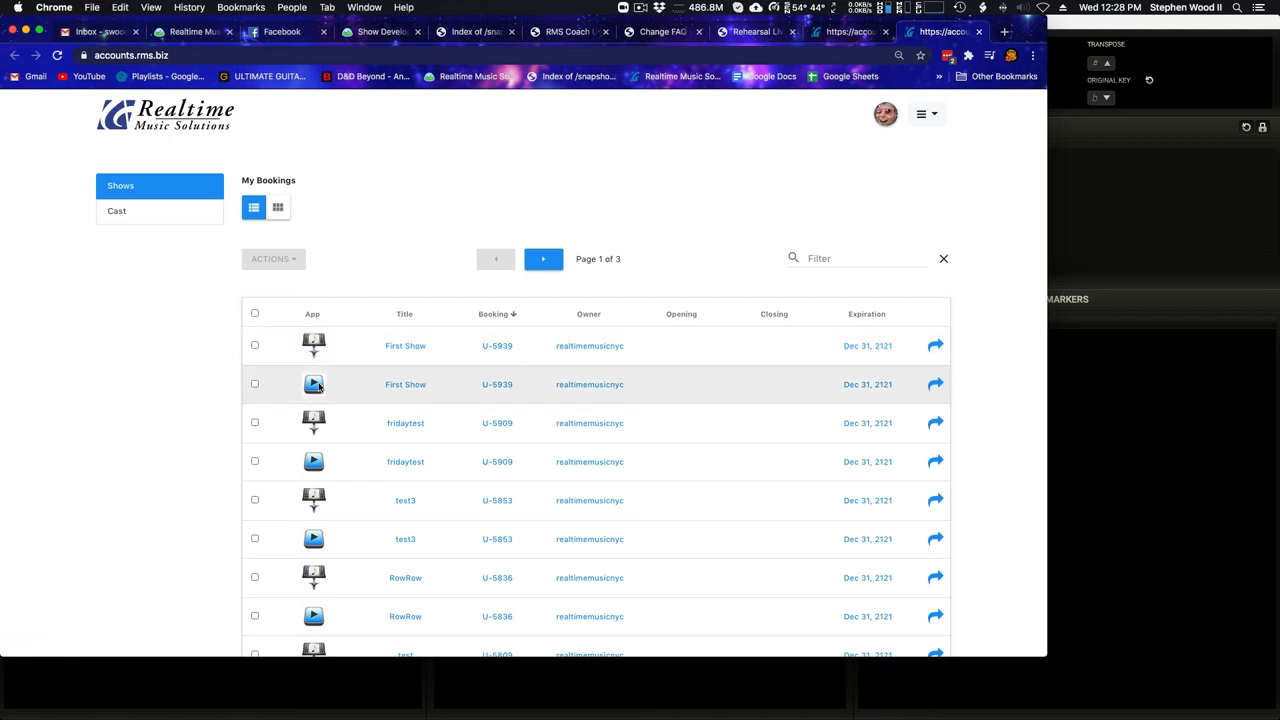
{"action": "mouse_move", "coordinate": [313, 384]}
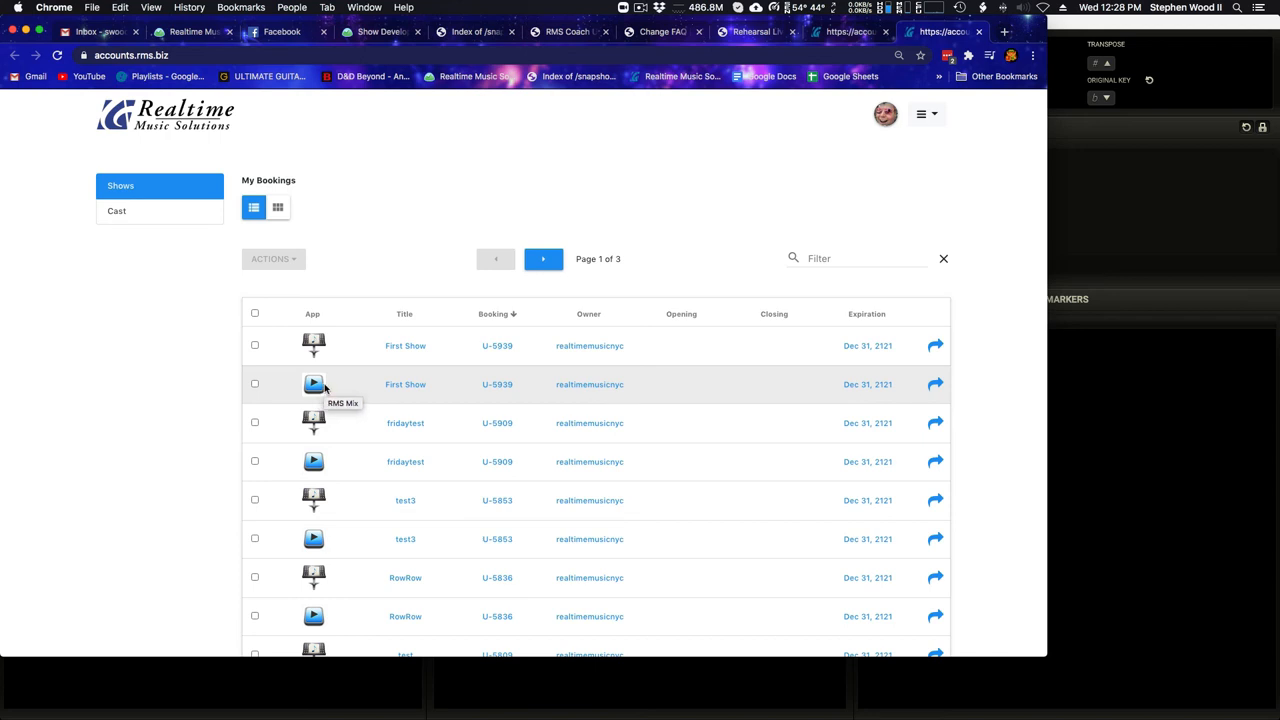
{"action": "mouse_move", "coordinate": [355, 350]}
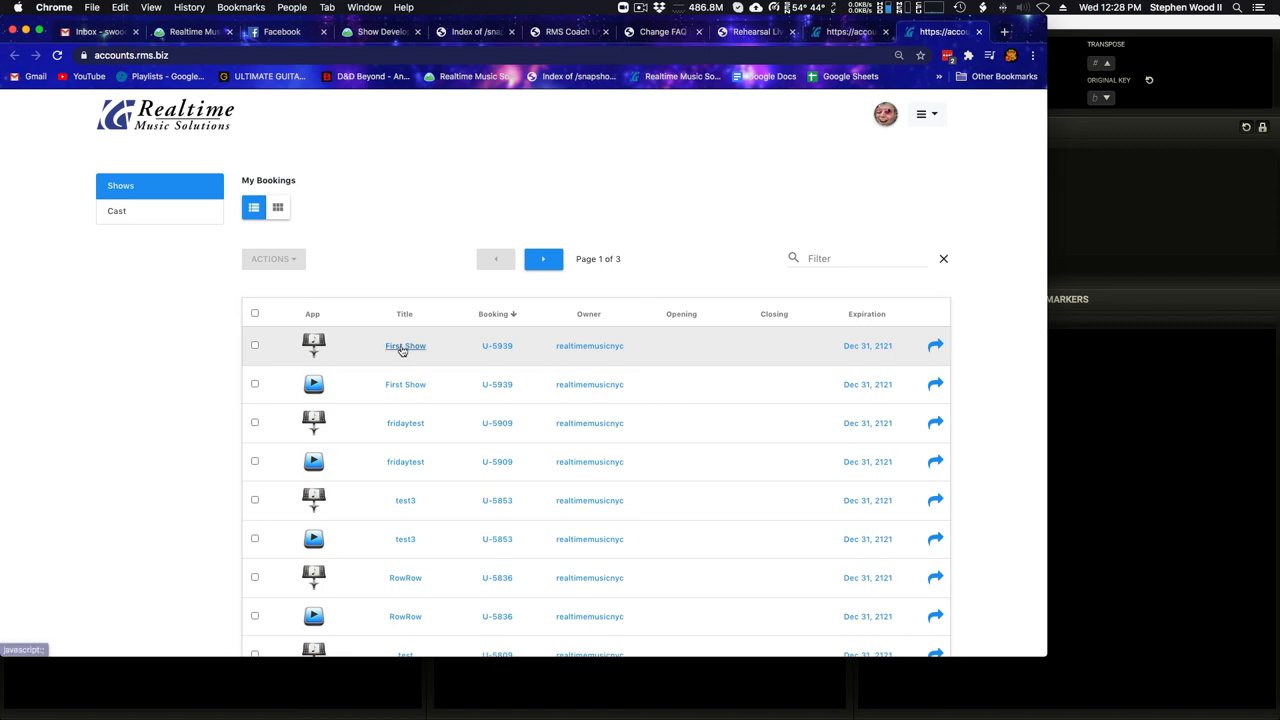
{"action": "left_click", "coordinate": [405, 345]}
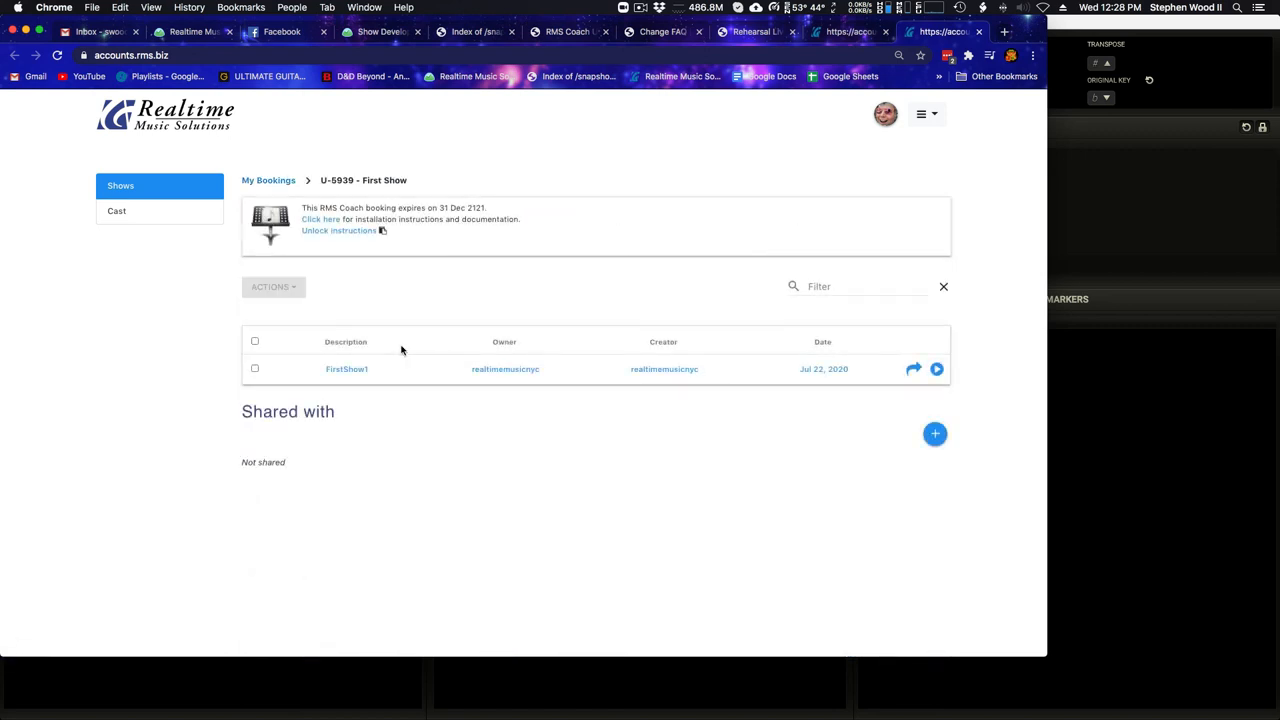
{"action": "mouse_move", "coordinate": [383, 421]}
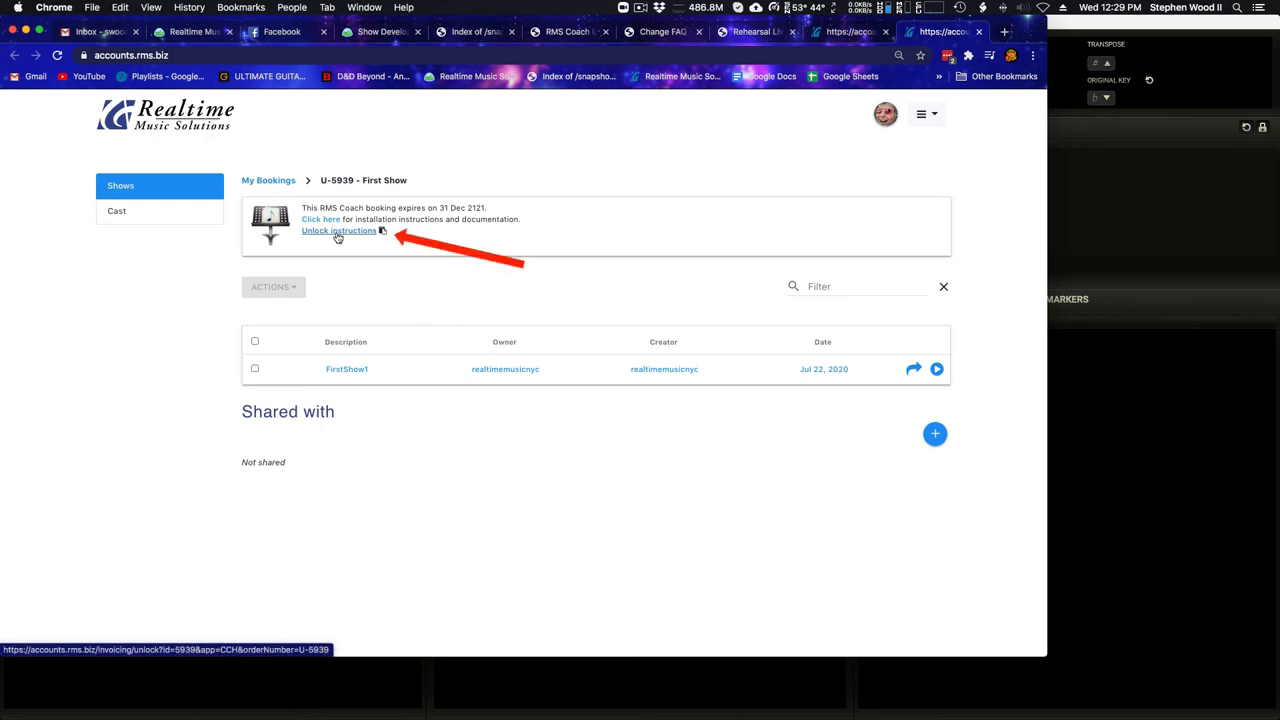
Open the booking's unlock instructions and copy the 'click here to get access' link address
{"action": "left_click", "coordinate": [338, 230]}
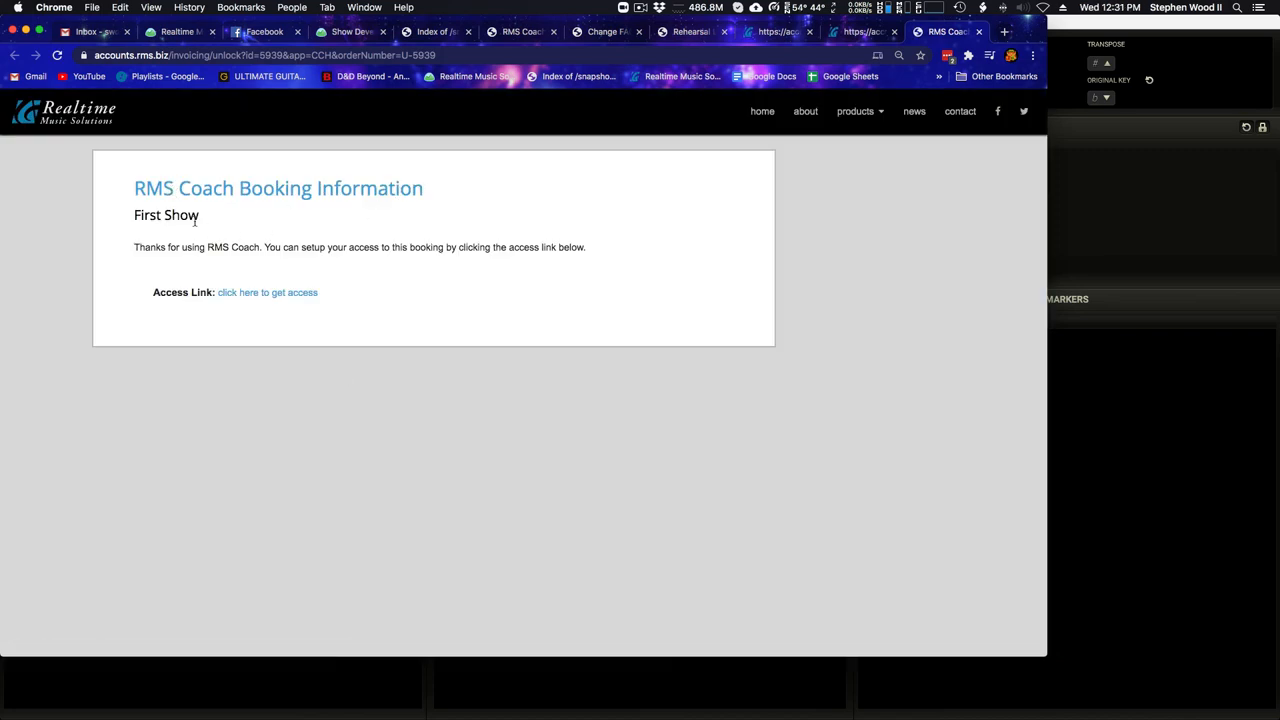
{"action": "mouse_move", "coordinate": [373, 247]}
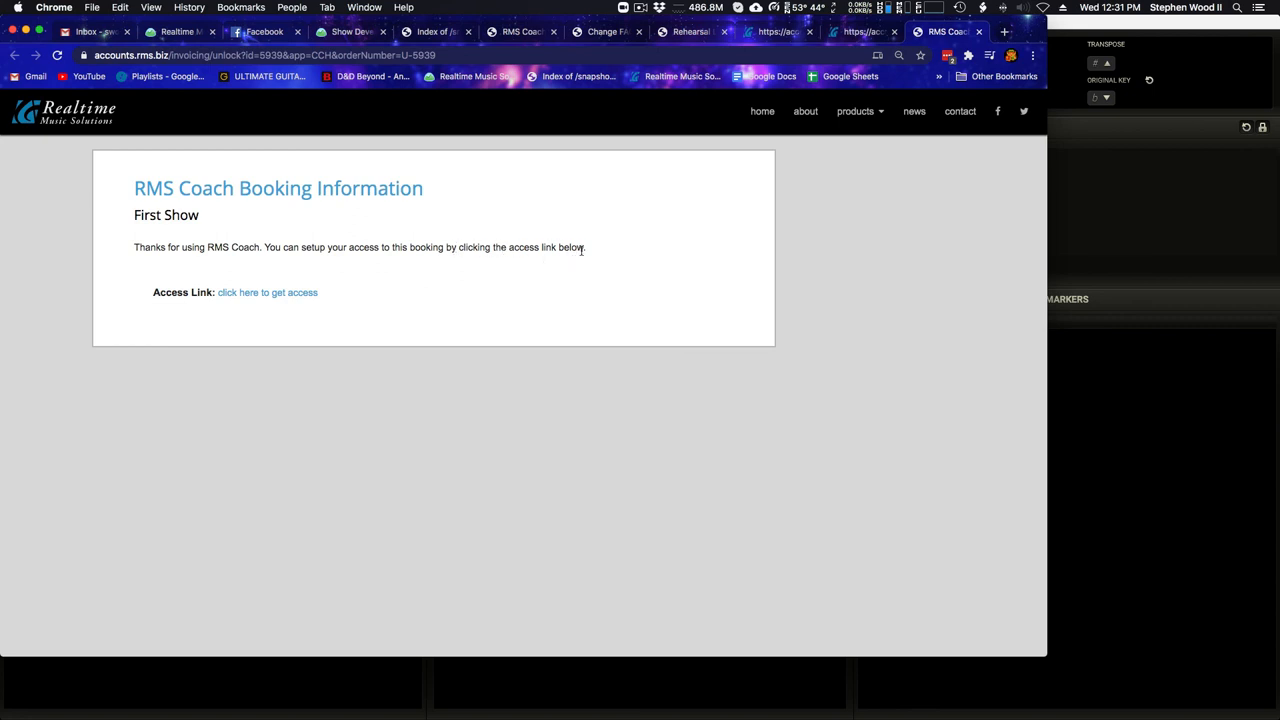
{"action": "mouse_move", "coordinate": [202, 377]}
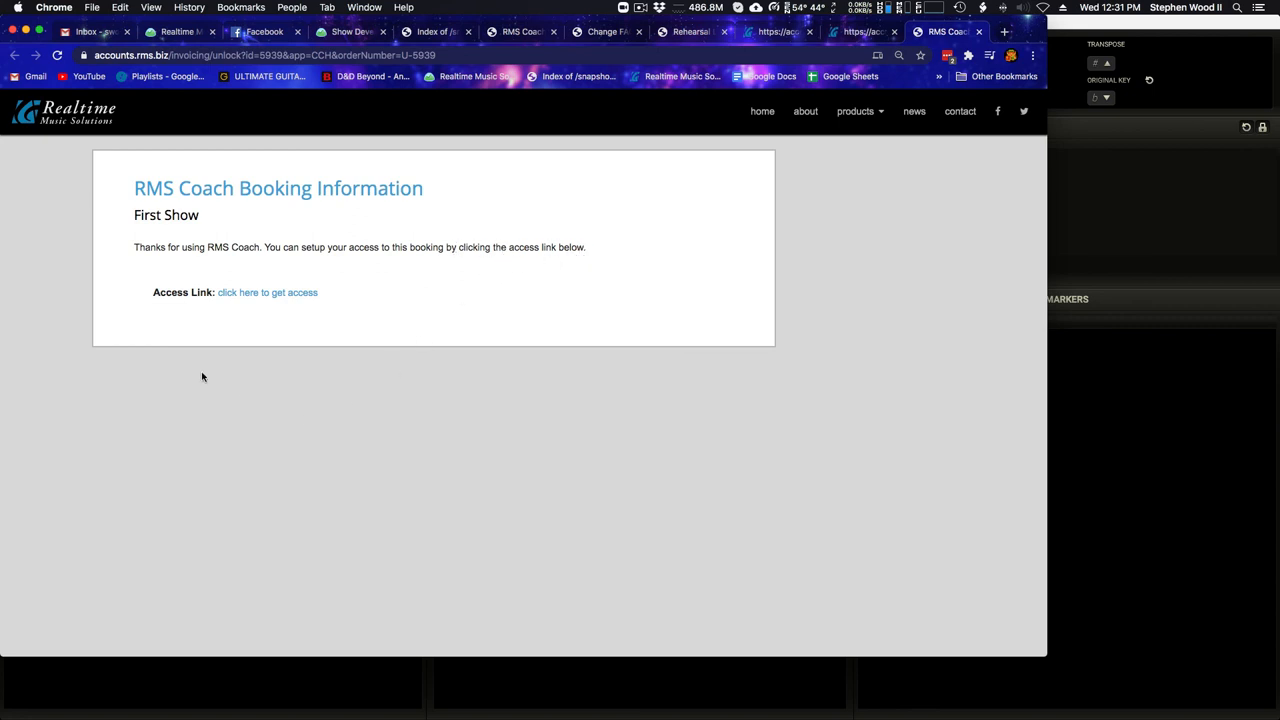
{"action": "mouse_move", "coordinate": [150, 297]}
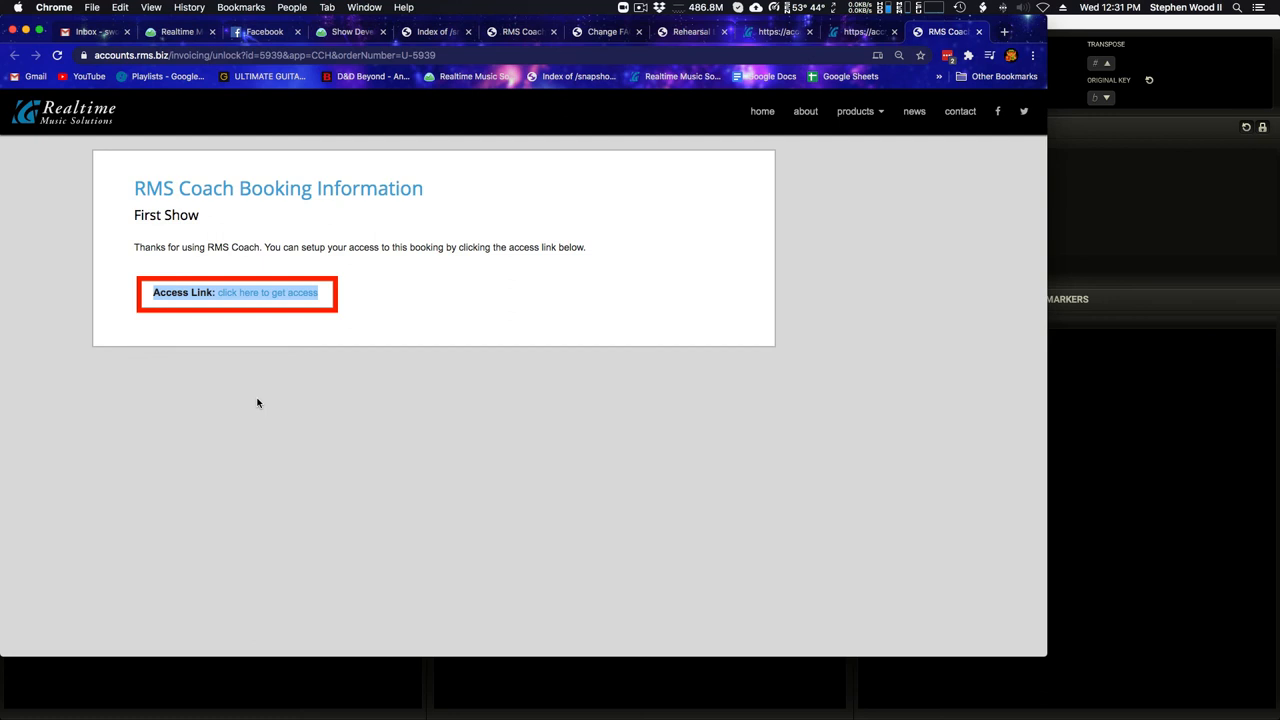
{"action": "right_click", "coordinate": [267, 292]}
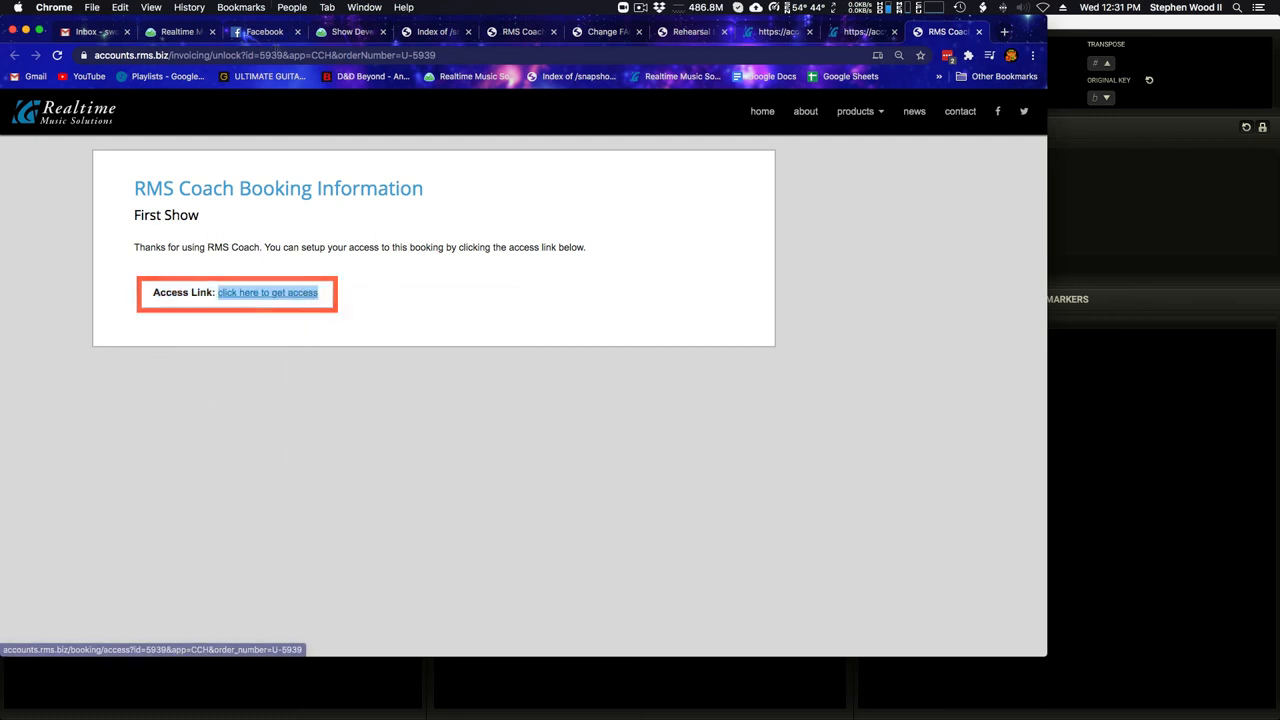
{"action": "left_click", "coordinate": [265, 55]}
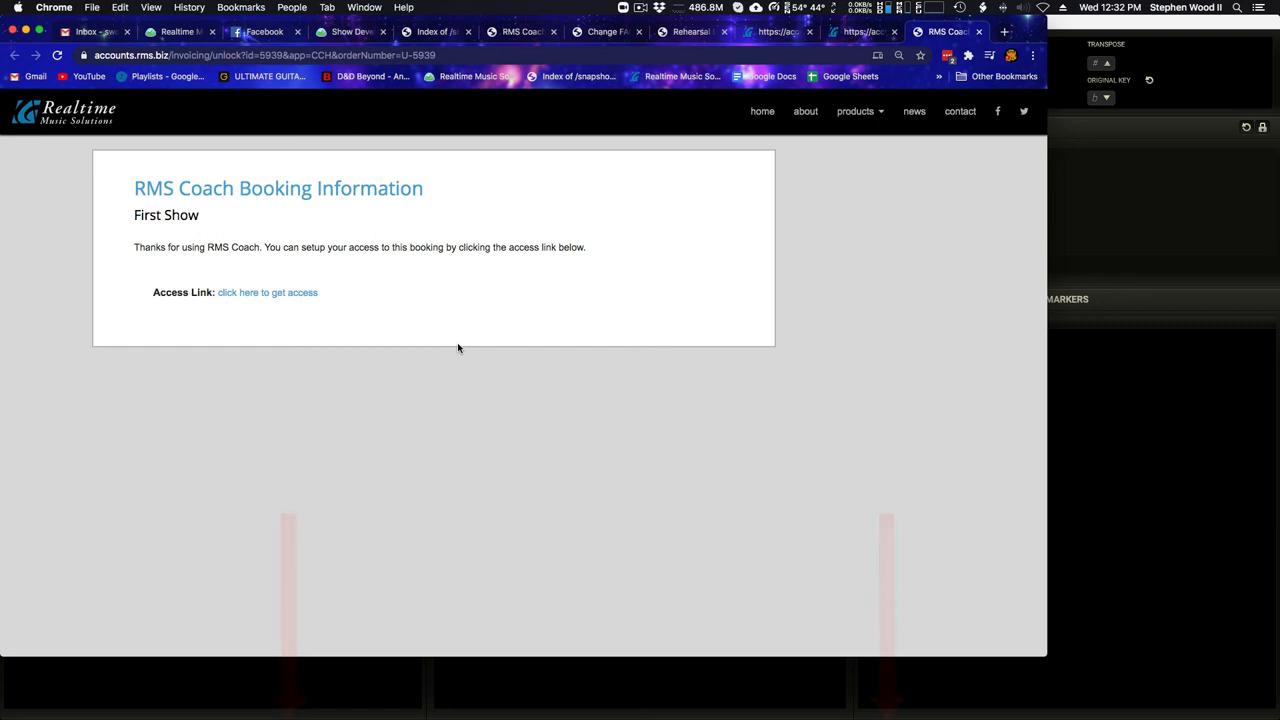
Return to First Show in RMS Coach and open Tools > Live Share to list rehearsal contacts
{"action": "left_click", "coordinate": [267, 292]}
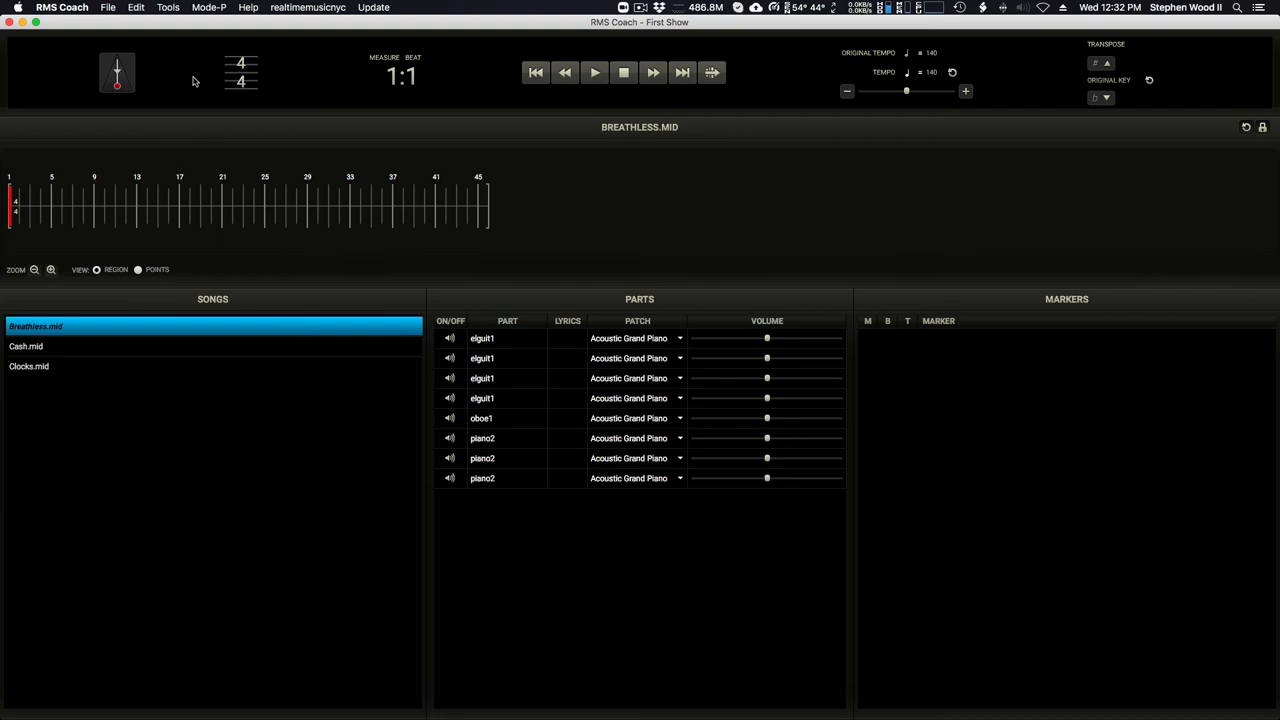
{"action": "left_click", "coordinate": [167, 7]}
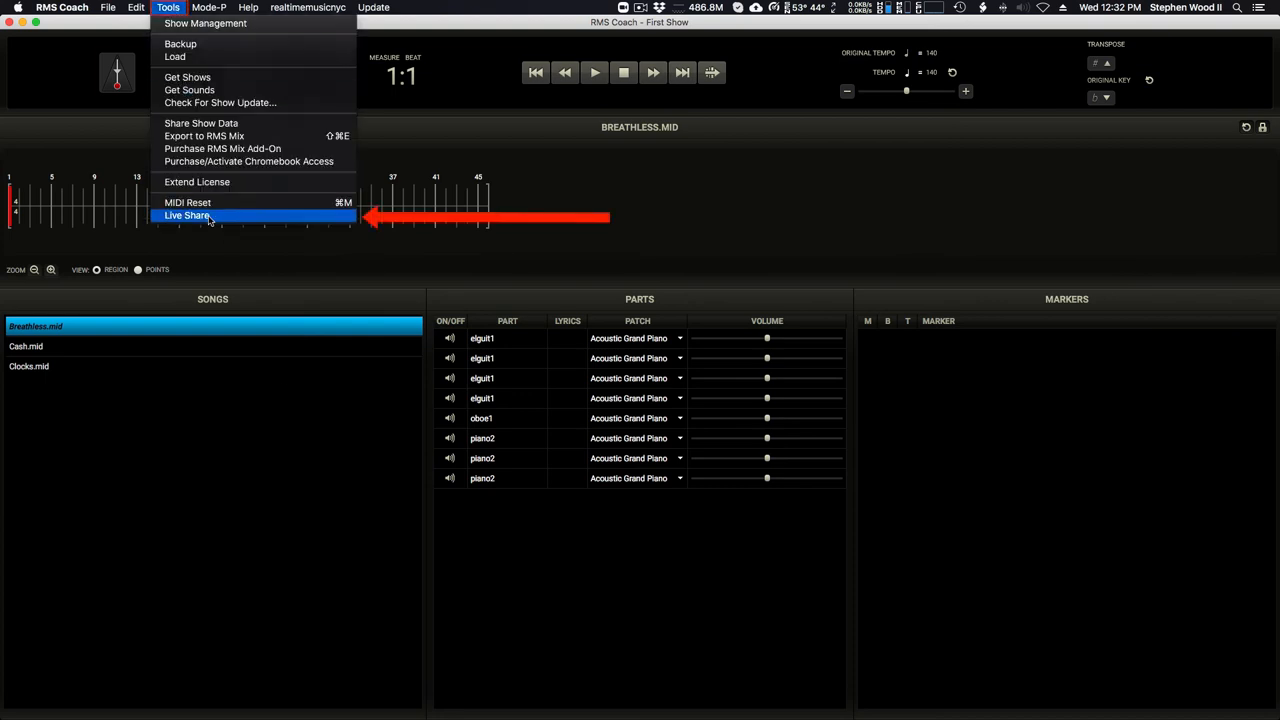
{"action": "left_click", "coordinate": [187, 215]}
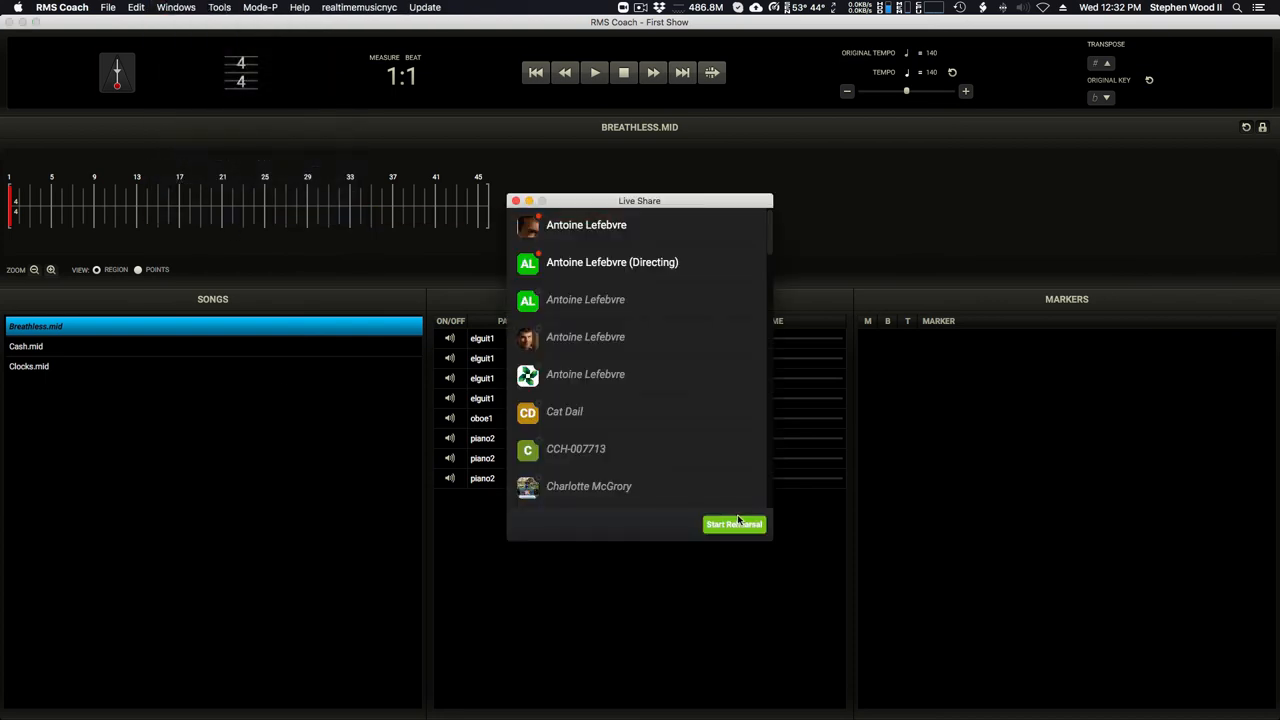